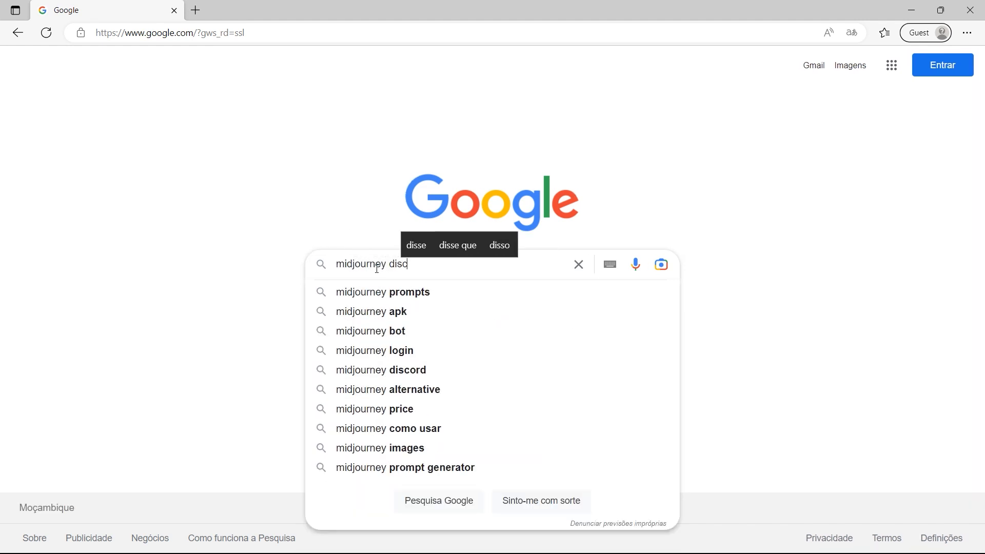
Search Google for 'midjourney discord' and open the Midjourney Discord invite link.
click(381, 369)
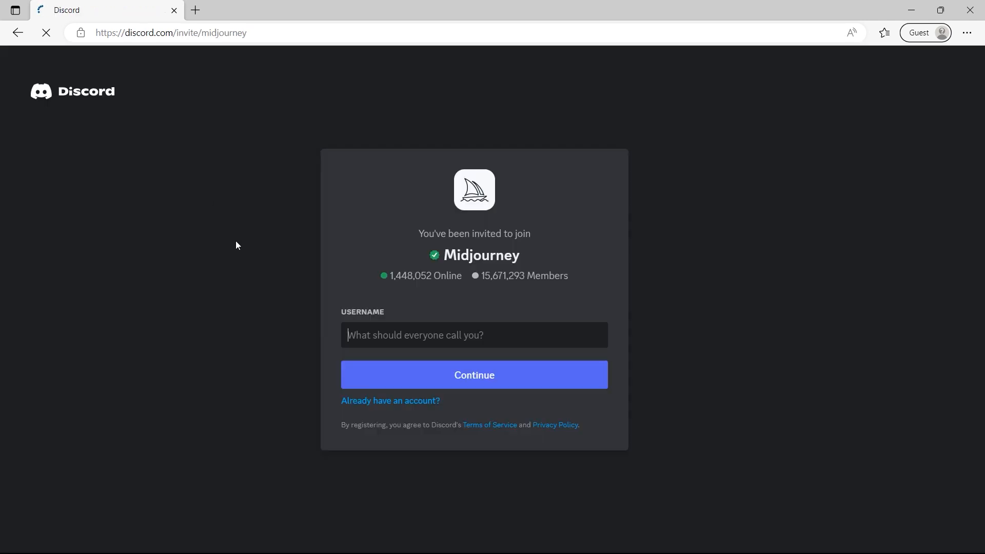
Register Discord user 'ProluxerAI', pass the hCaptcha, and verify with email and password.
text(ProluxerAI)
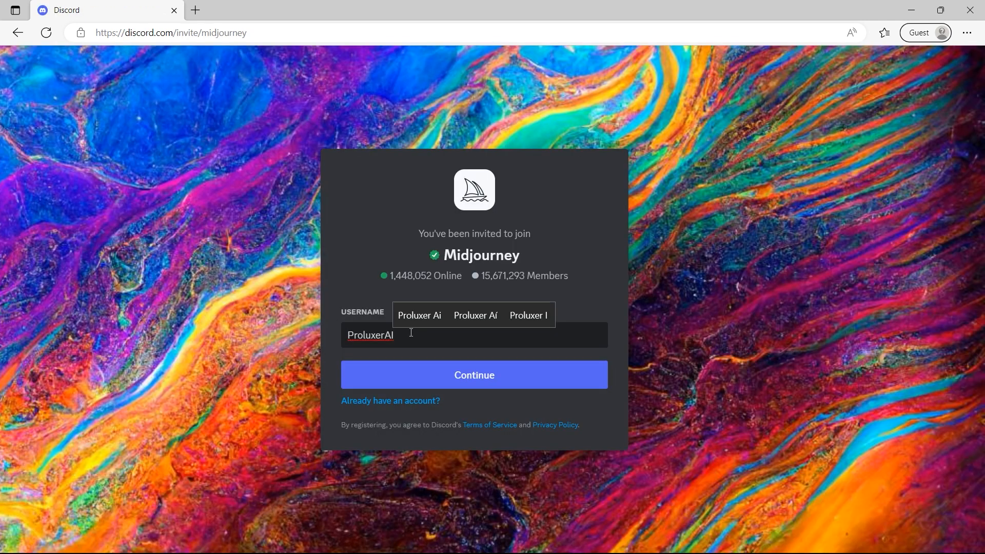
click(473, 375)
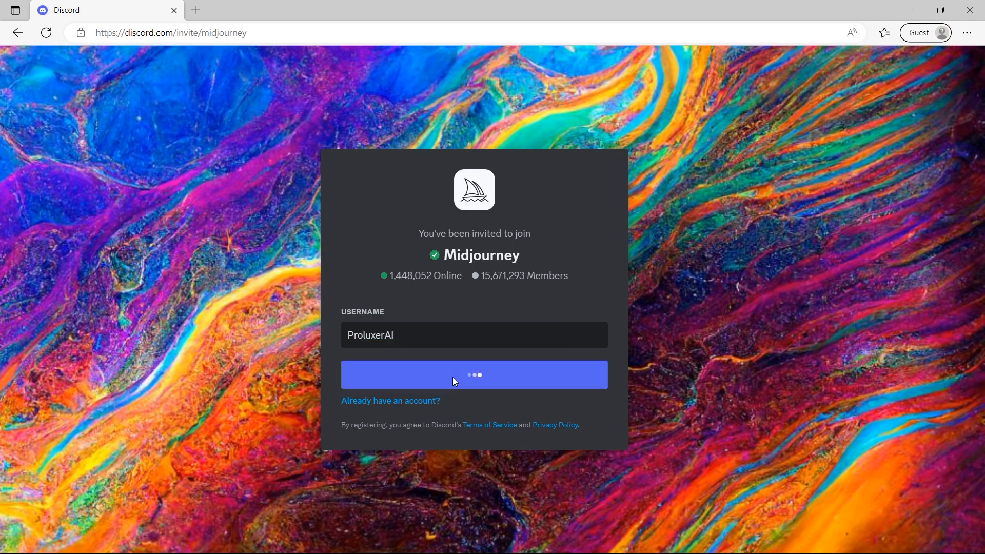
click(474, 374)
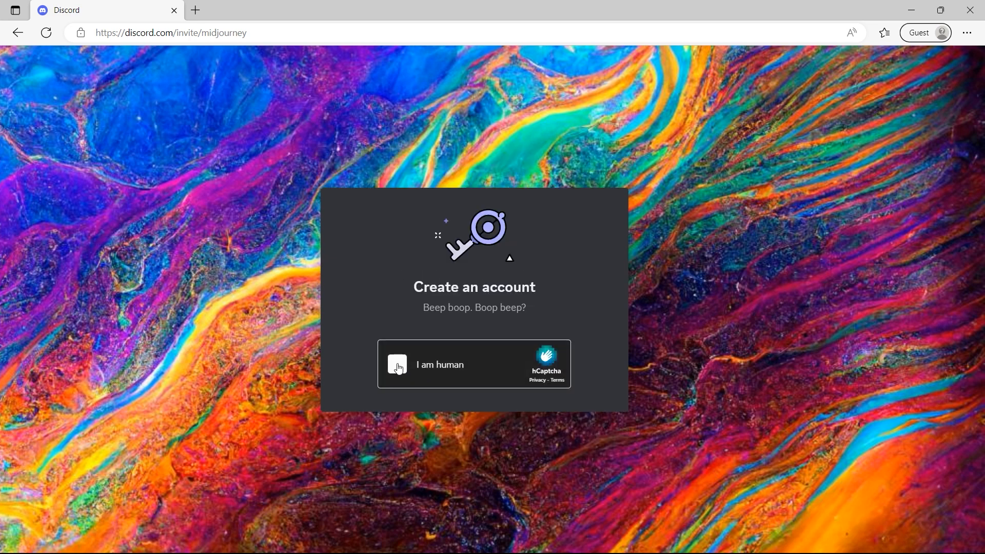
click(396, 364)
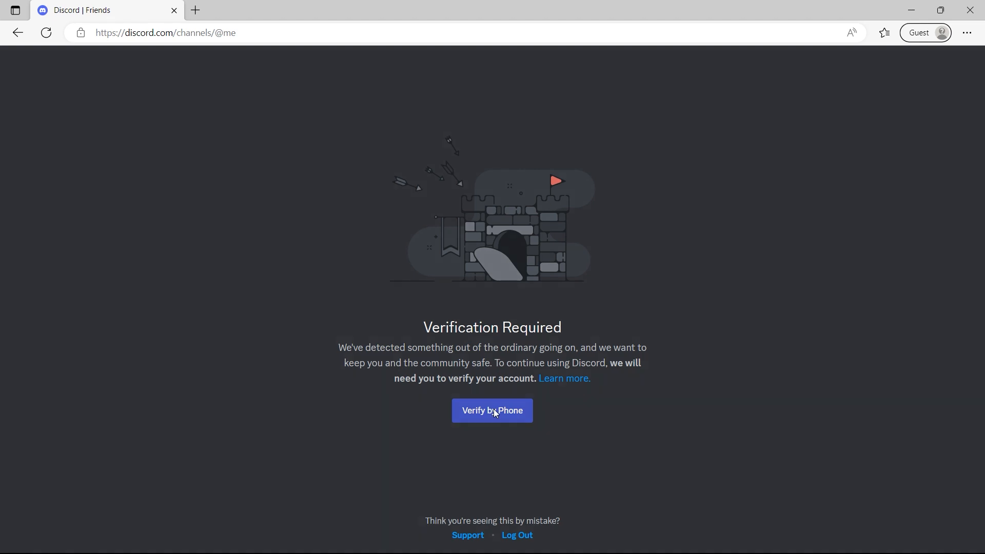
click(492, 411)
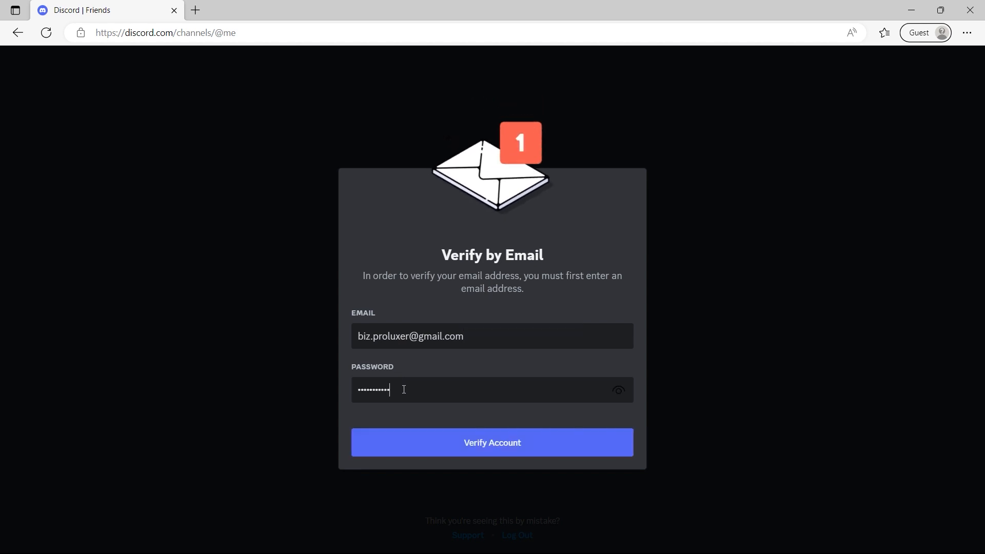
mouse_move(491, 442)
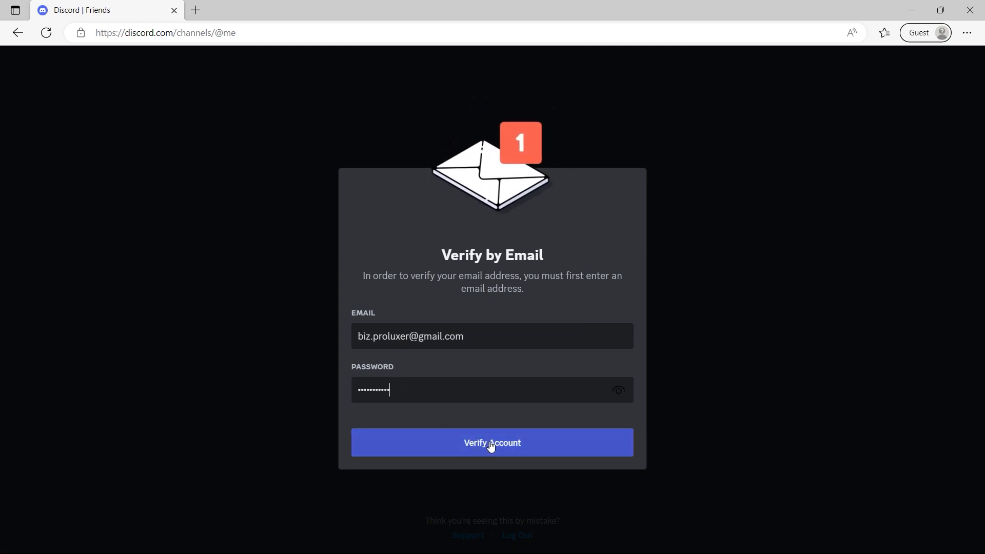
click(492, 442)
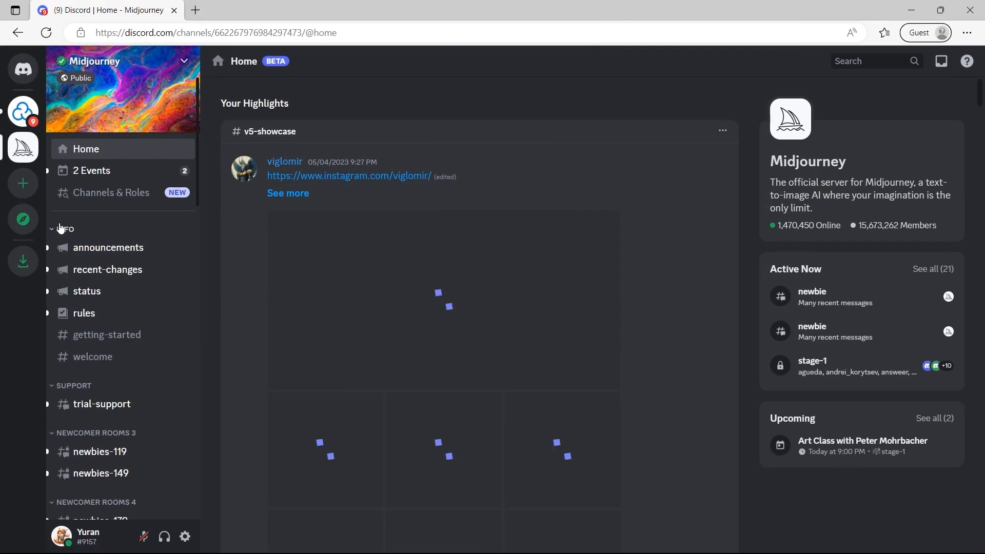
mouse_move(23, 182)
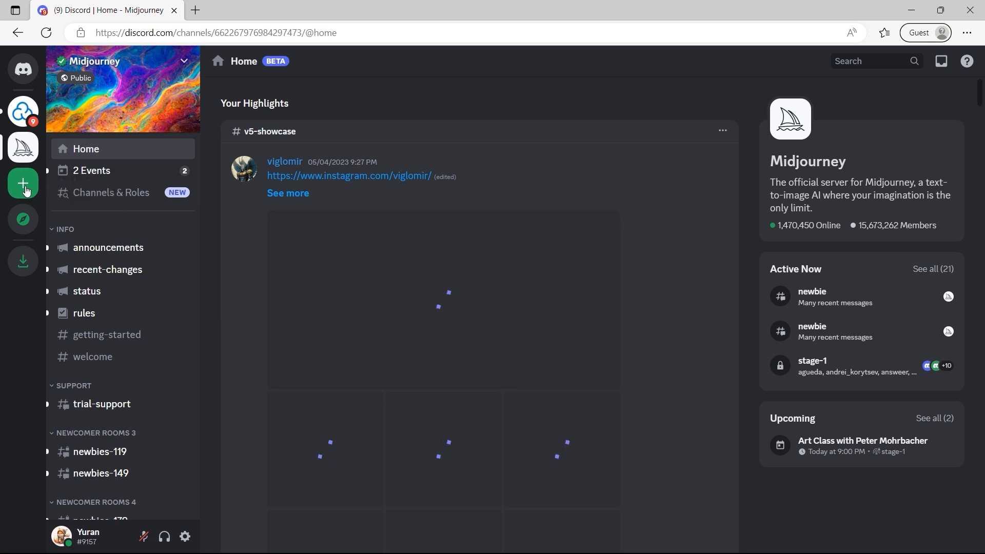
Create a personal Discord server from scratch named 'Midjouney Images'.
click(22, 184)
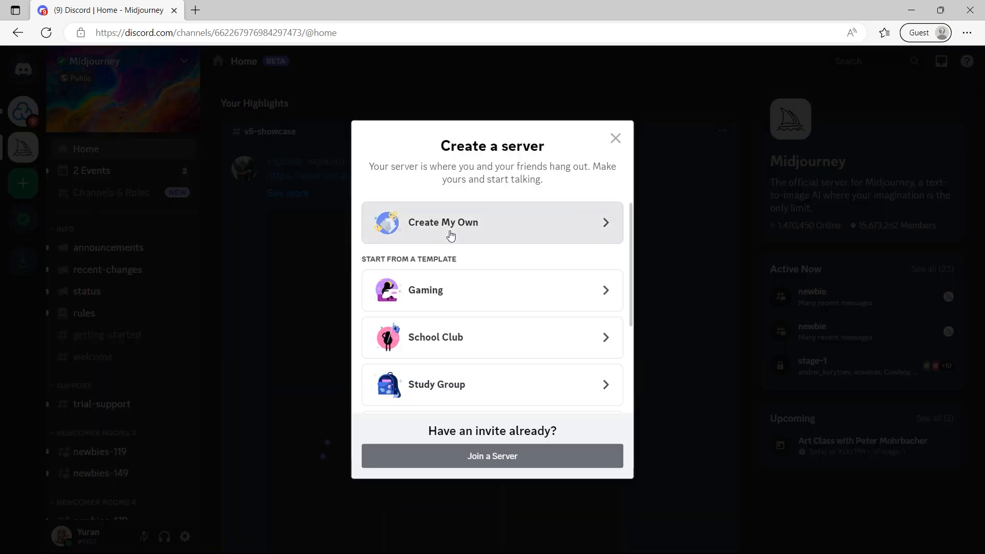
click(492, 222)
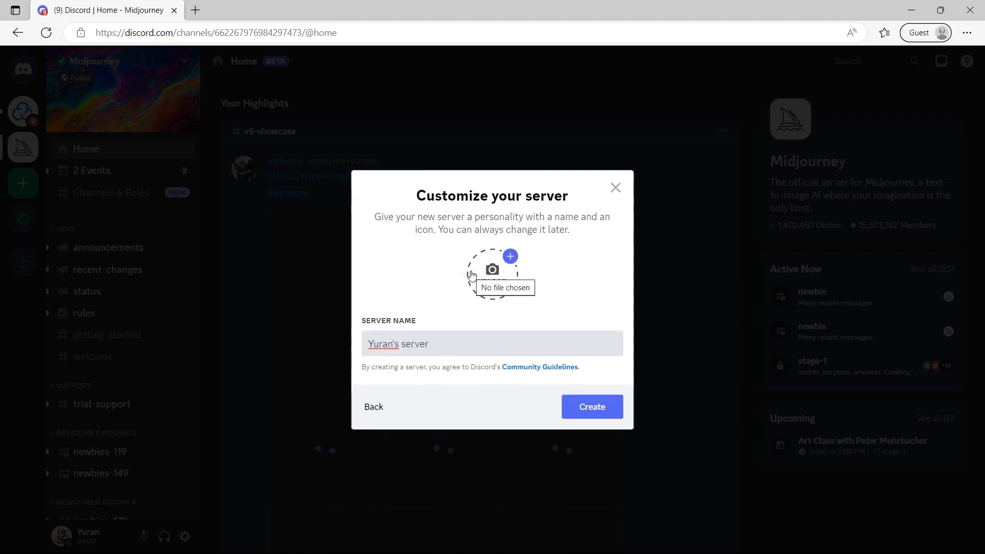
triple_click(398, 344)
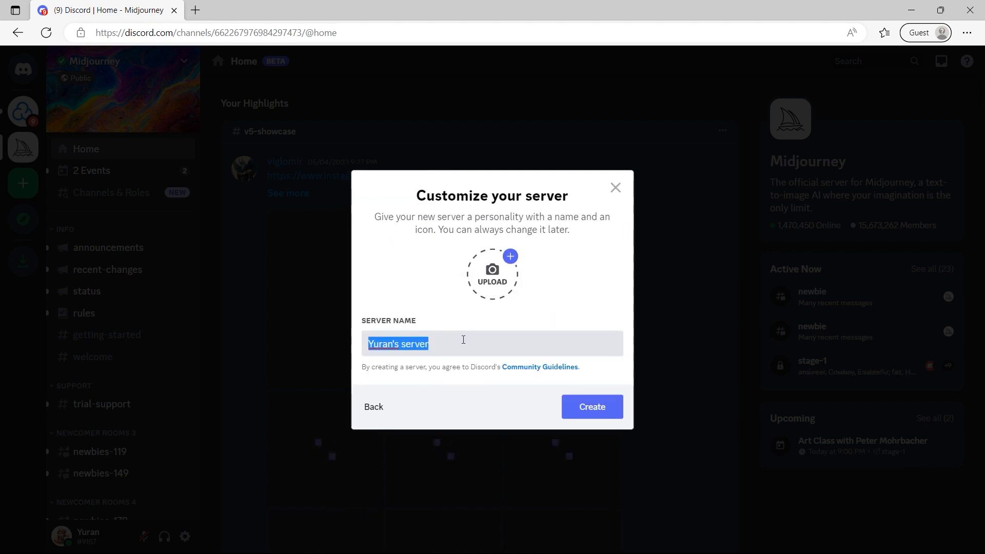
text(Midjouney Images)
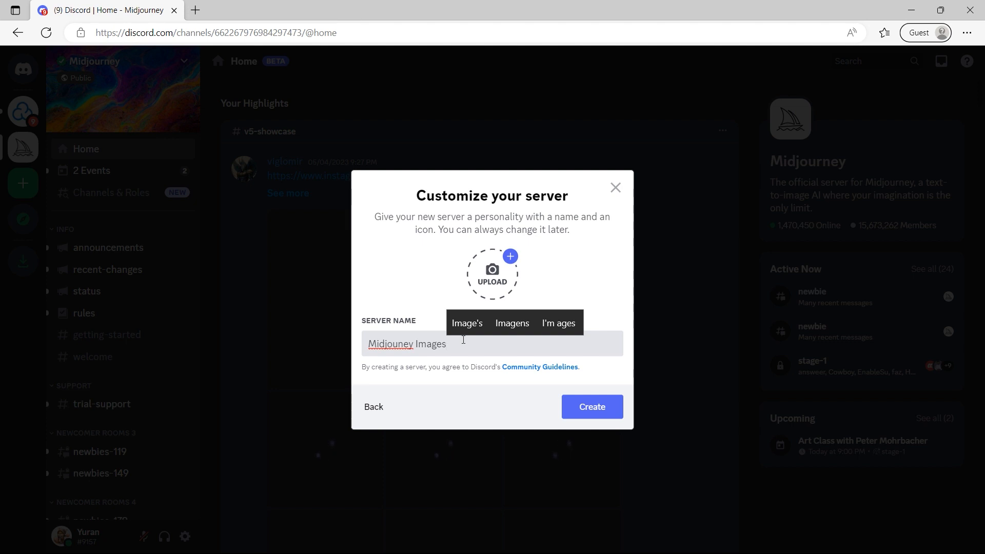
click(590, 406)
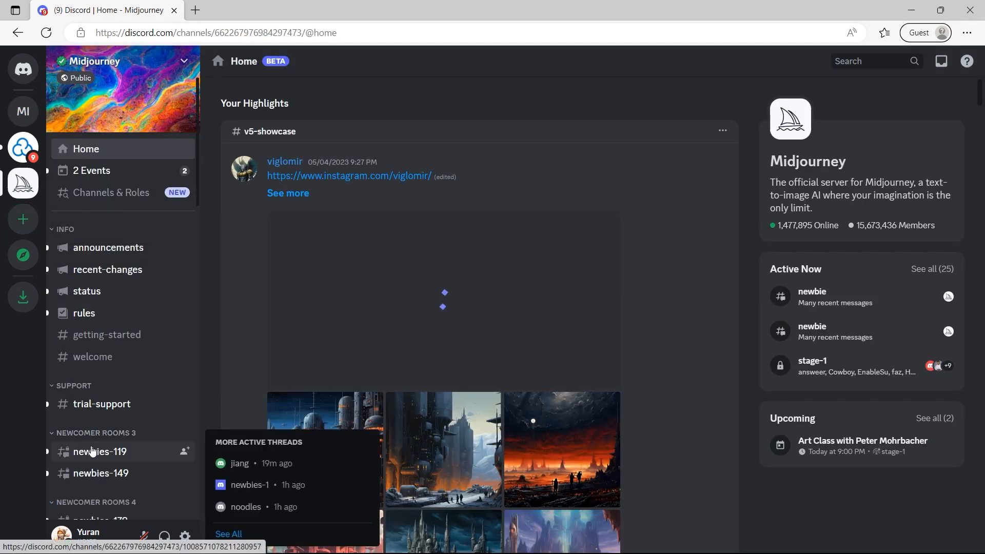
From #newbies-119, start adding the Midjourney Bot to the Midjouney Images server.
click(100, 451)
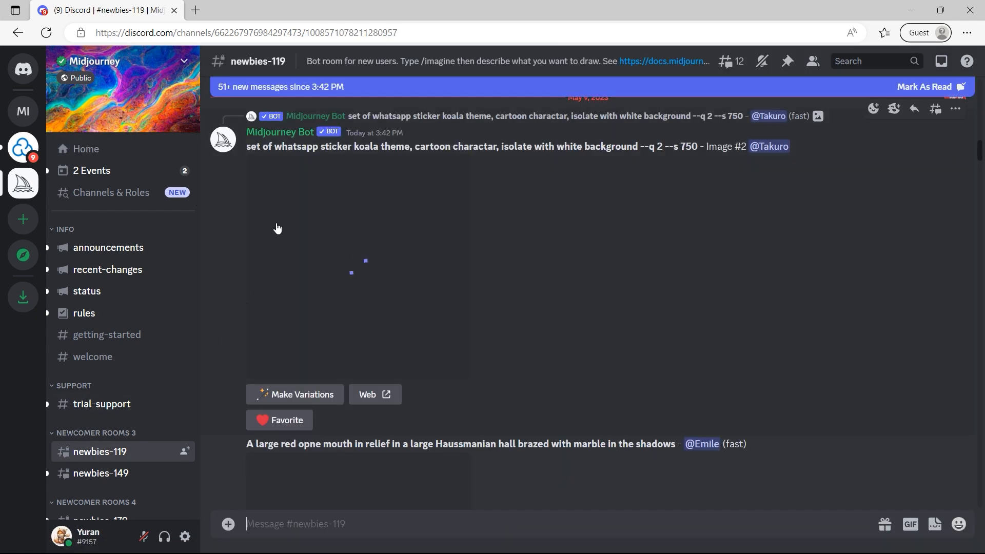
click(280, 131)
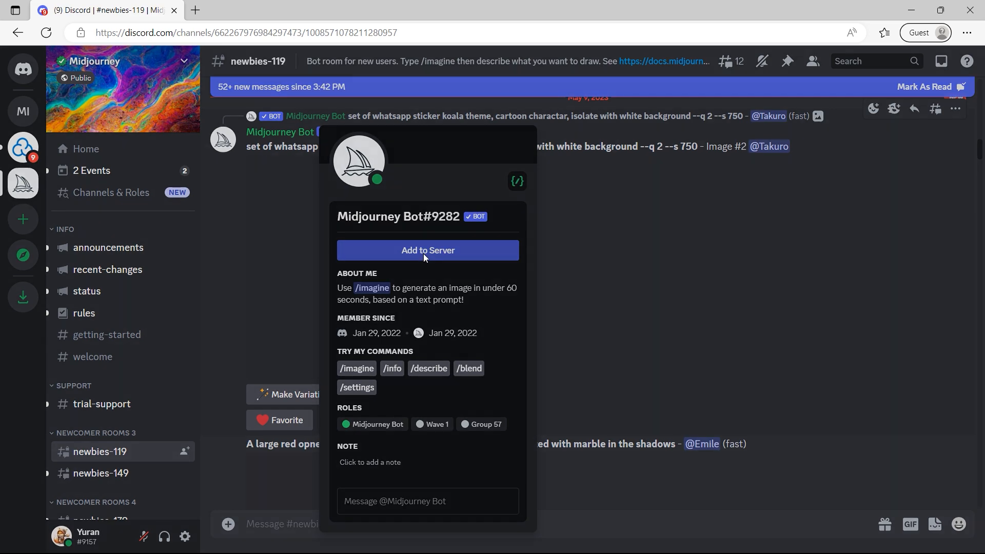
click(428, 250)
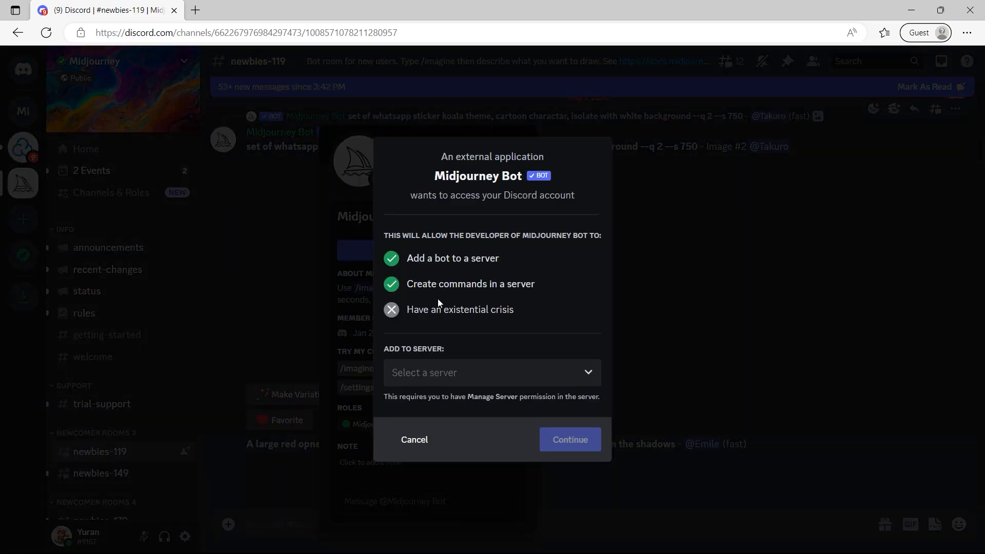
click(492, 372)
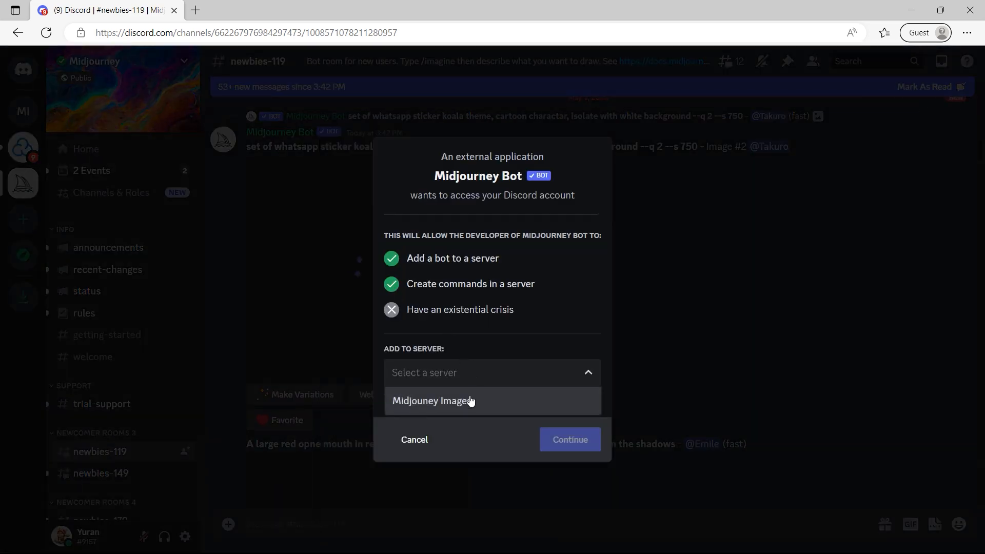
click(430, 400)
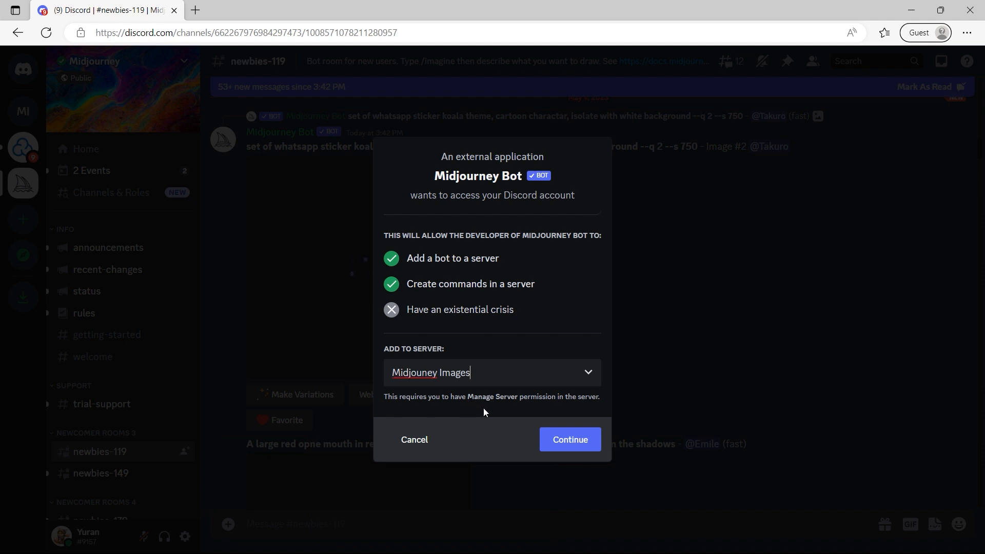
click(569, 439)
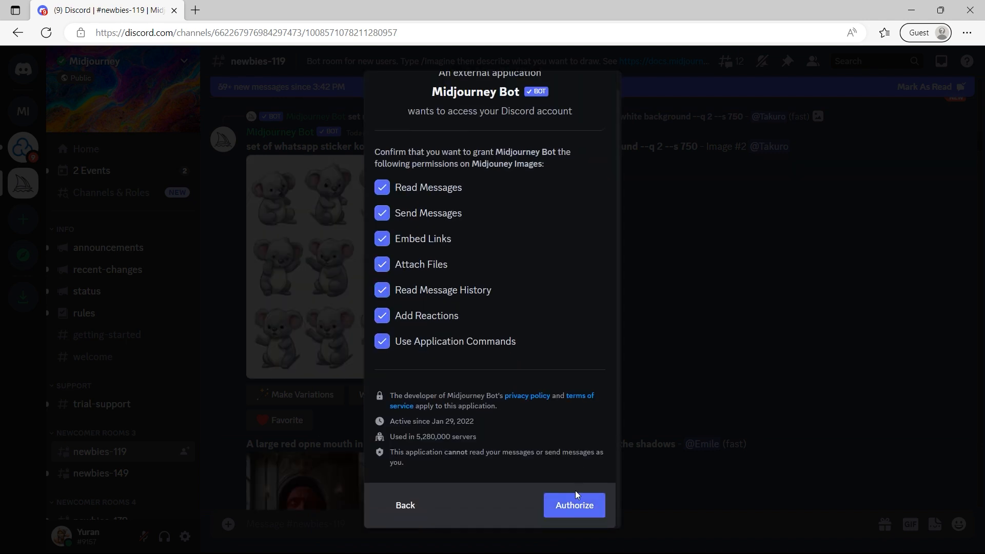
Authorize the bot's permissions, pass the captcha, and close the confirmation.
click(573, 504)
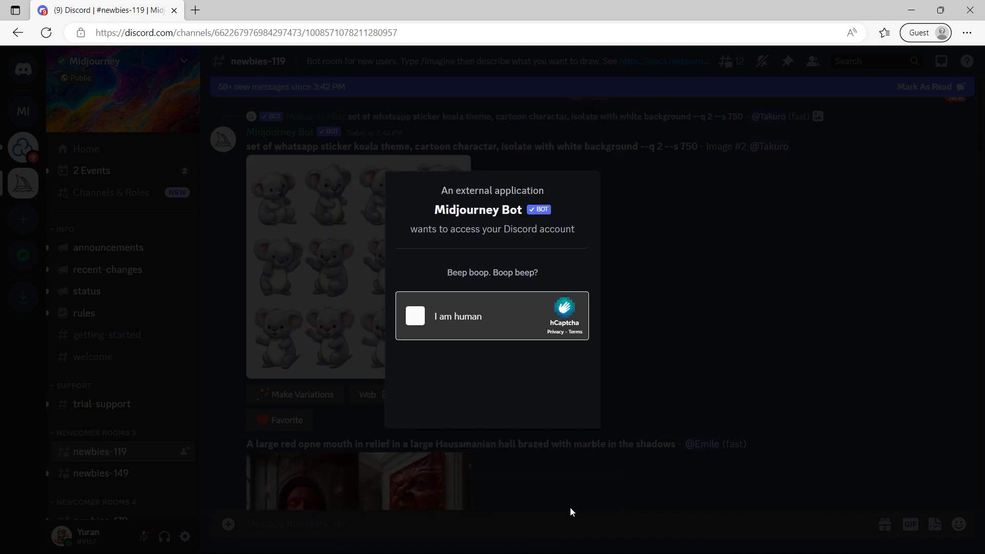
click(414, 316)
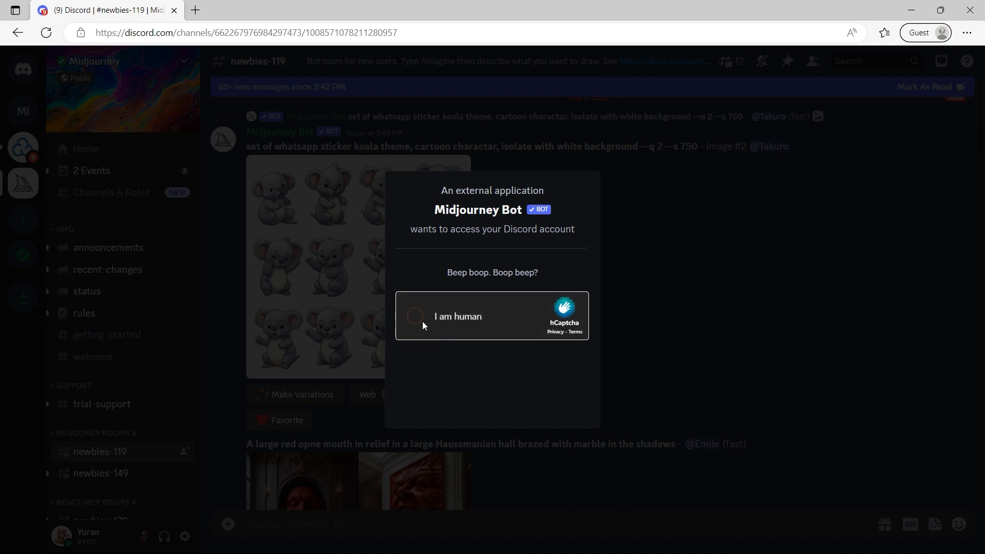
click(415, 316)
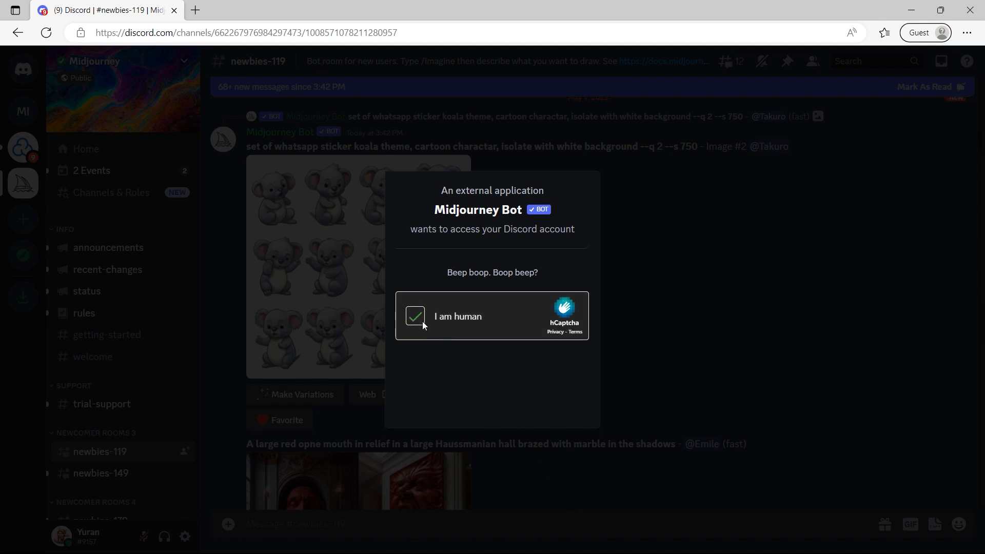
click(415, 317)
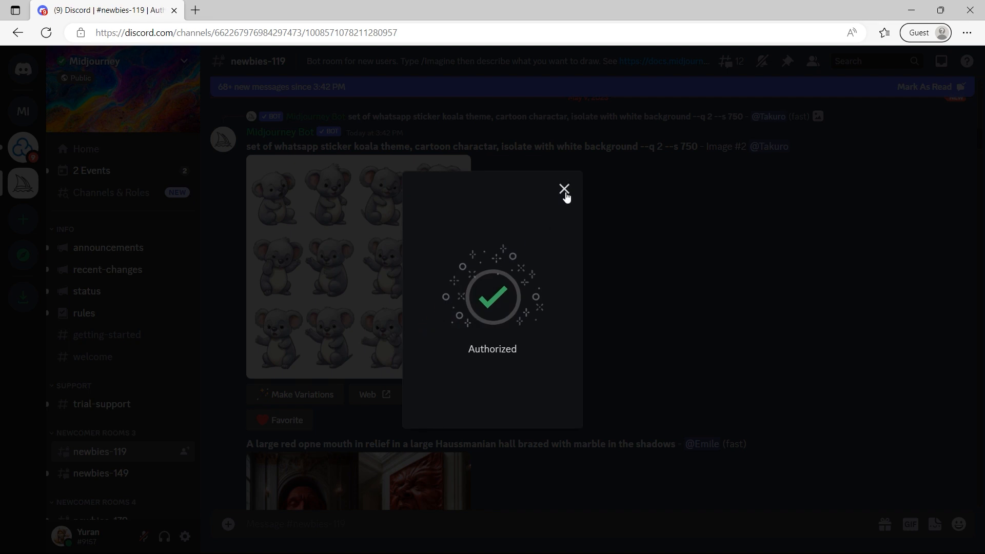
click(564, 190)
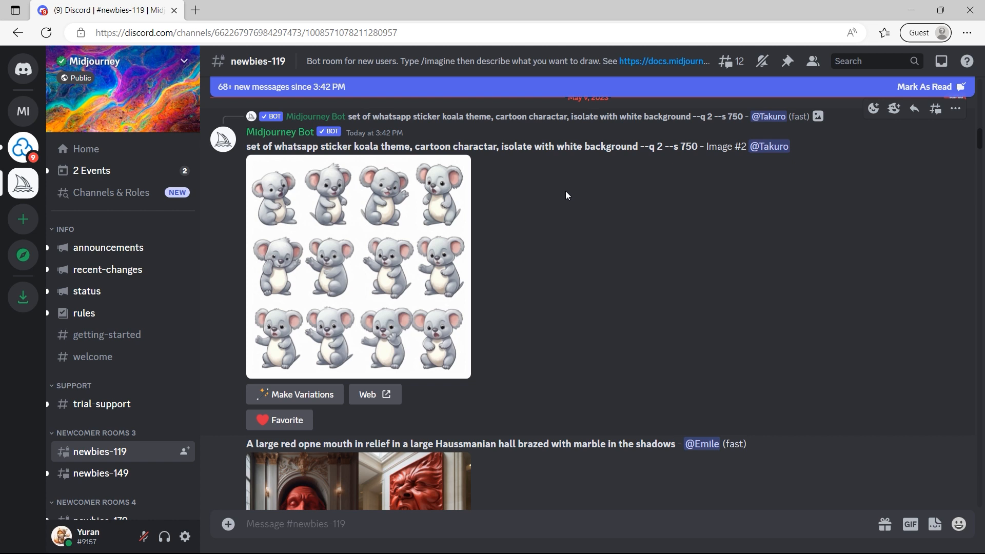
mouse_move(22, 112)
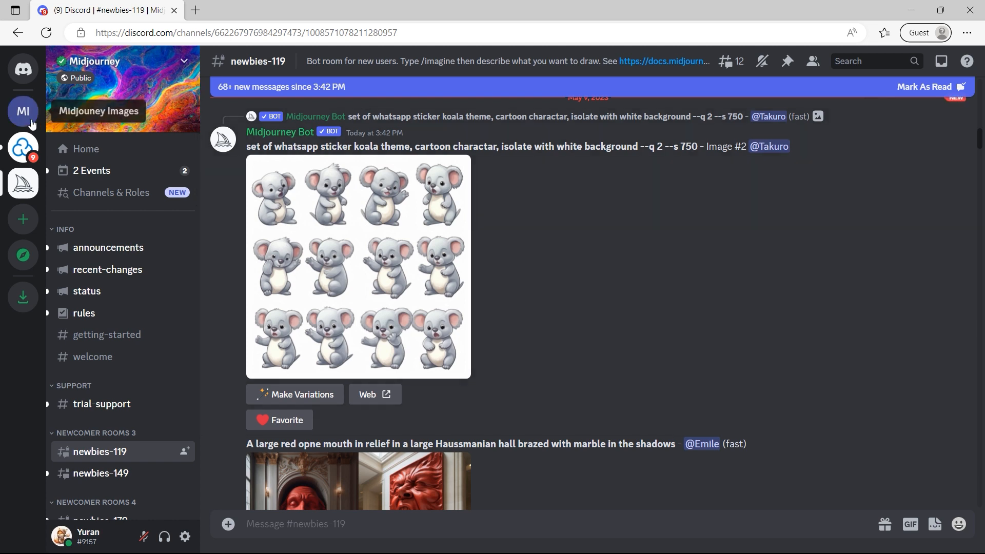
Add a 'midjourney-images' text channel to the Midjouney Images server.
click(22, 112)
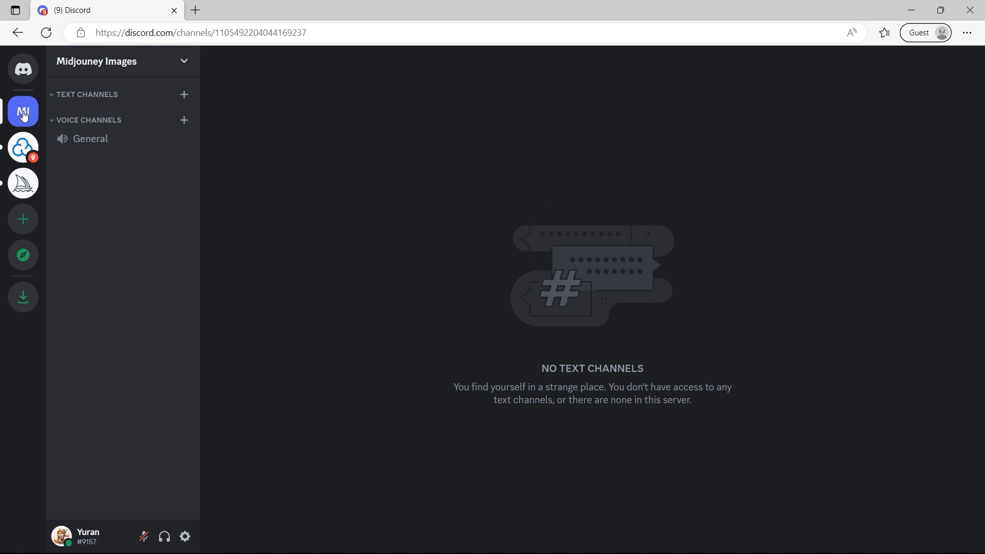
mouse_move(184, 95)
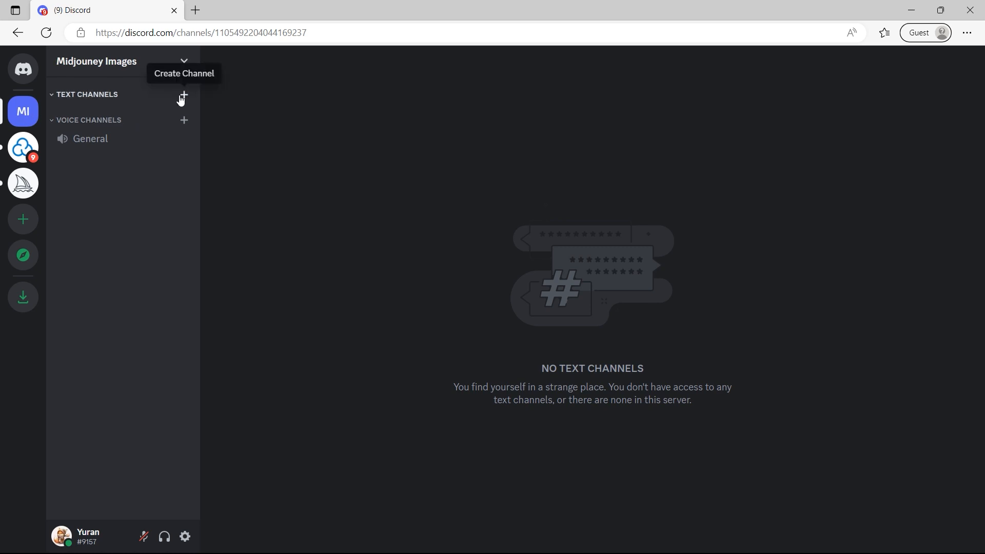
click(184, 95)
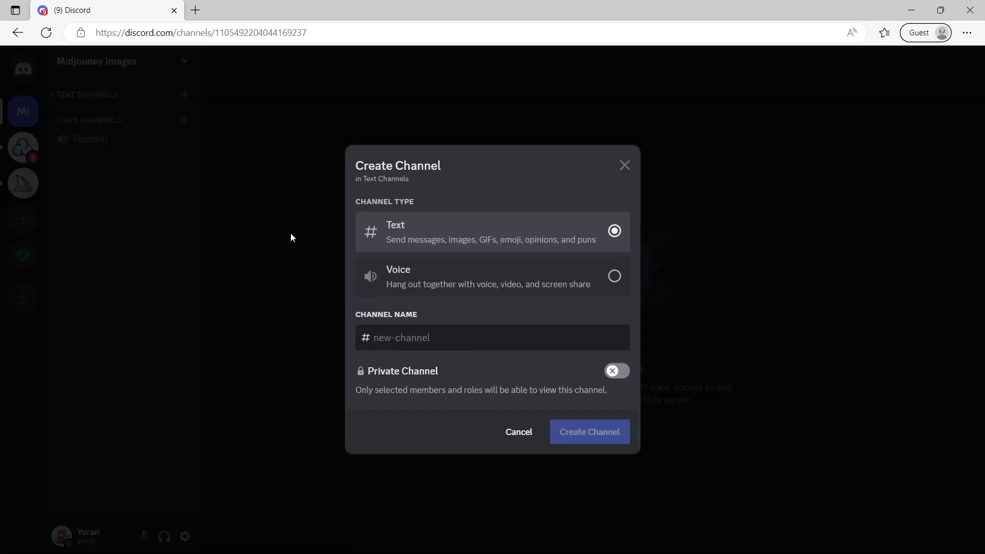
text(midjourney-images)
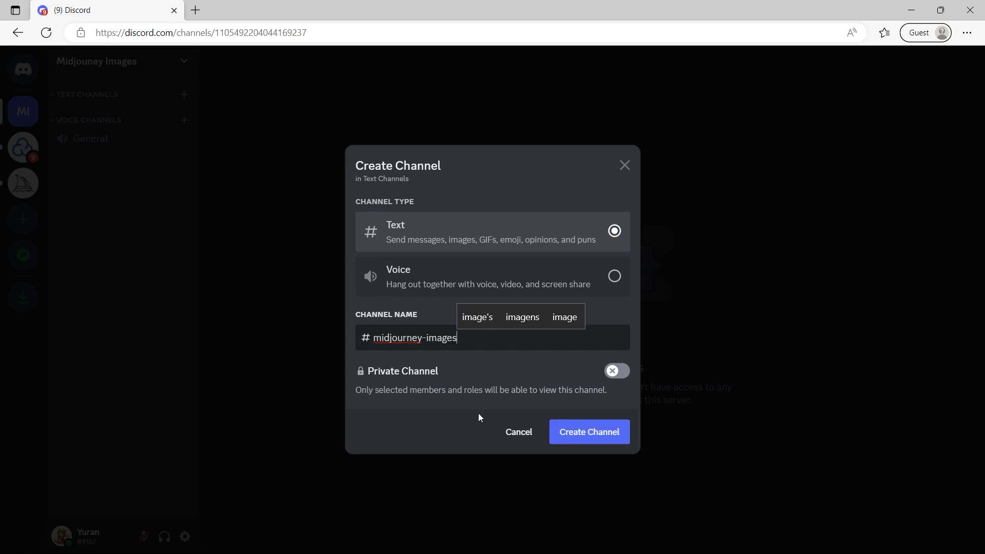
click(588, 431)
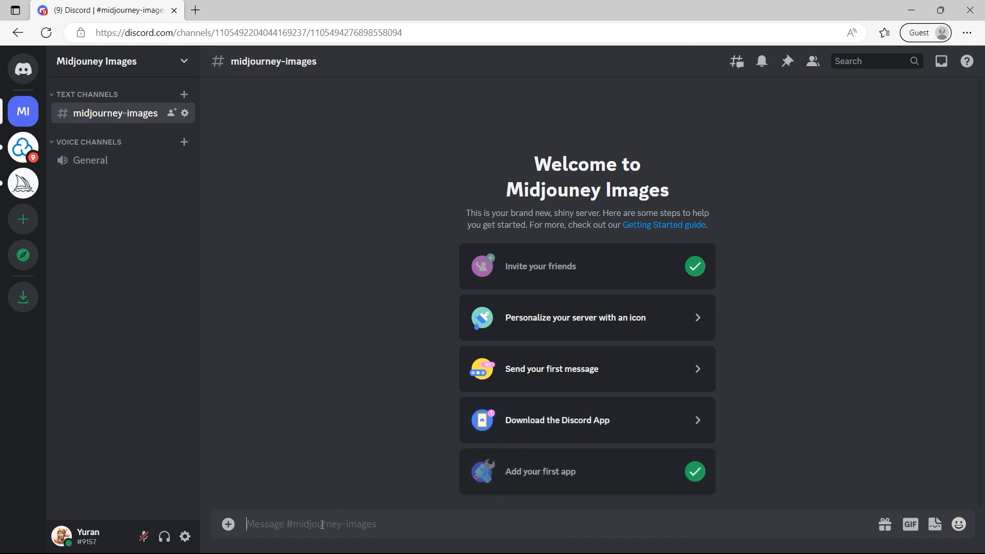
Run /settings and switch the Midjourney Bot to Style high (--s 250).
text(/settin)
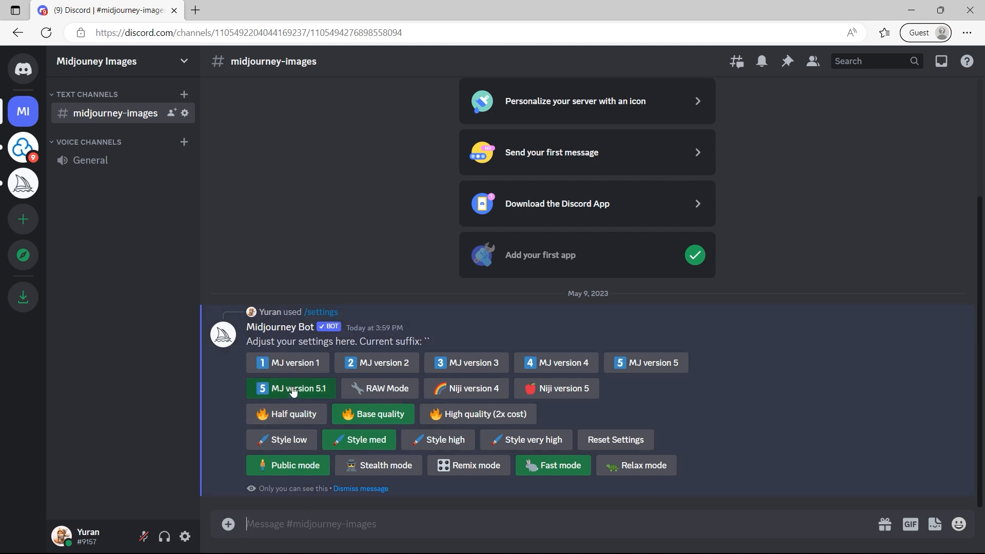
mouse_move(437, 439)
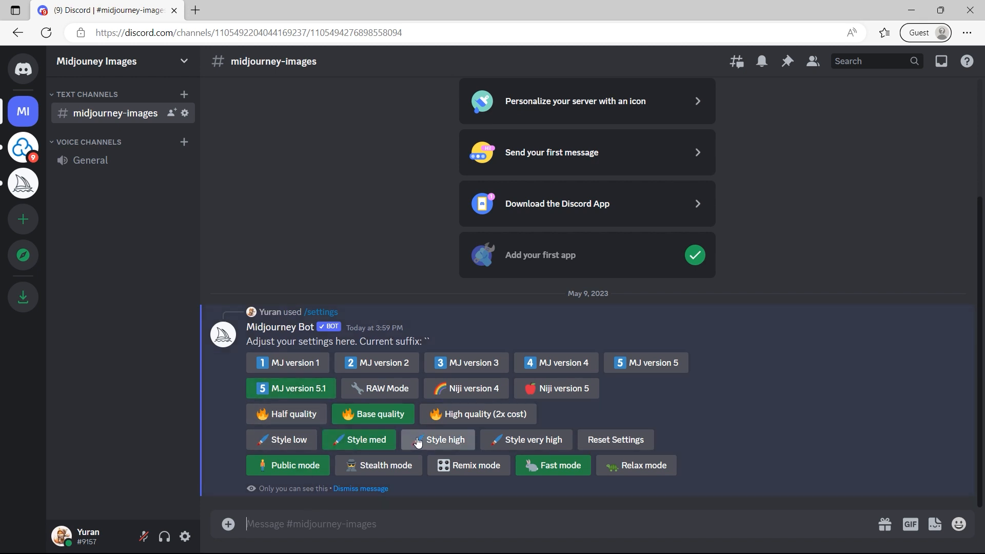
click(438, 439)
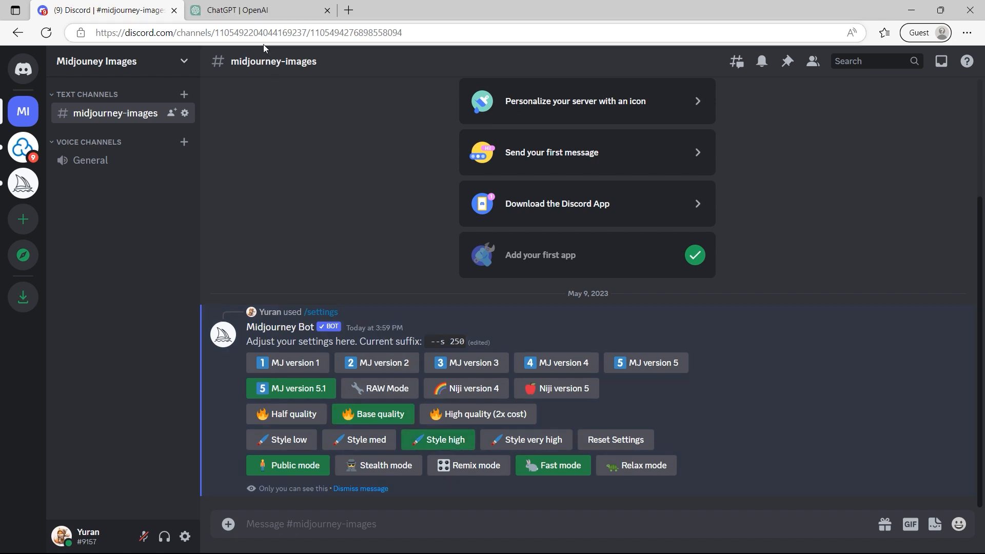
click(257, 10)
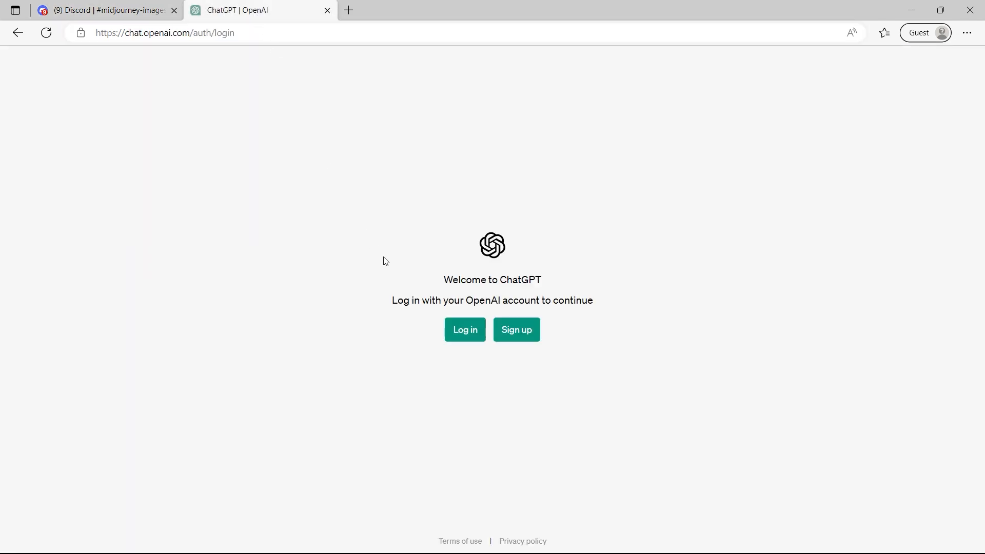
click(464, 330)
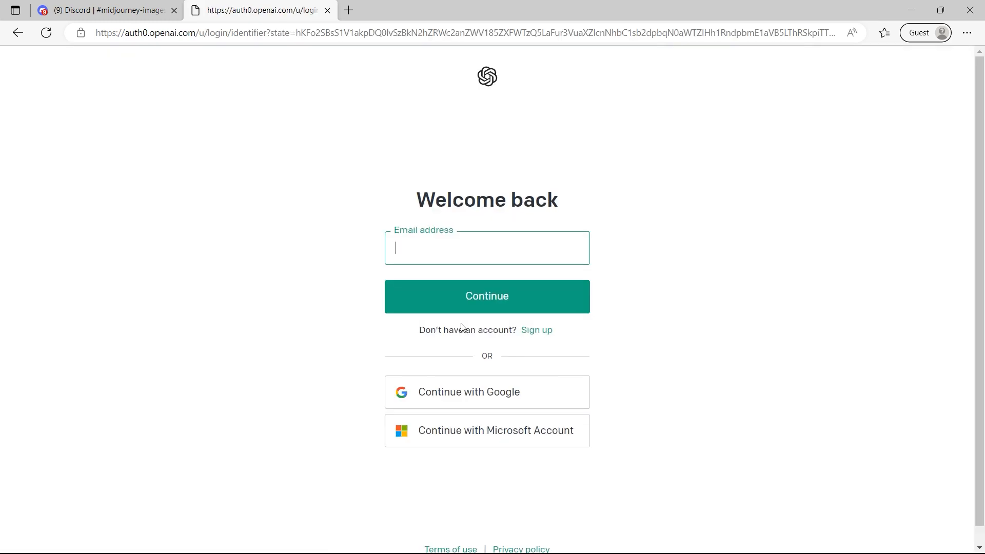
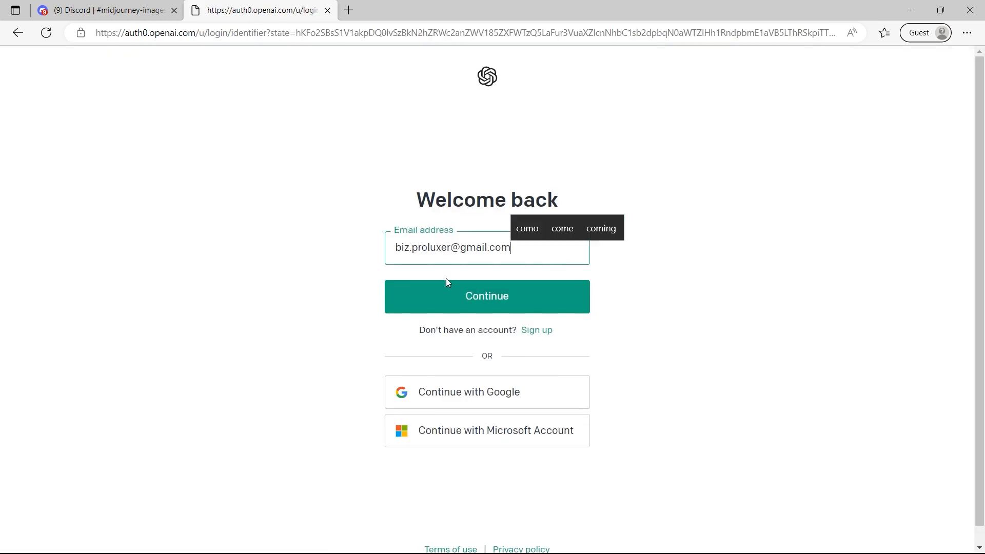
click(486, 296)
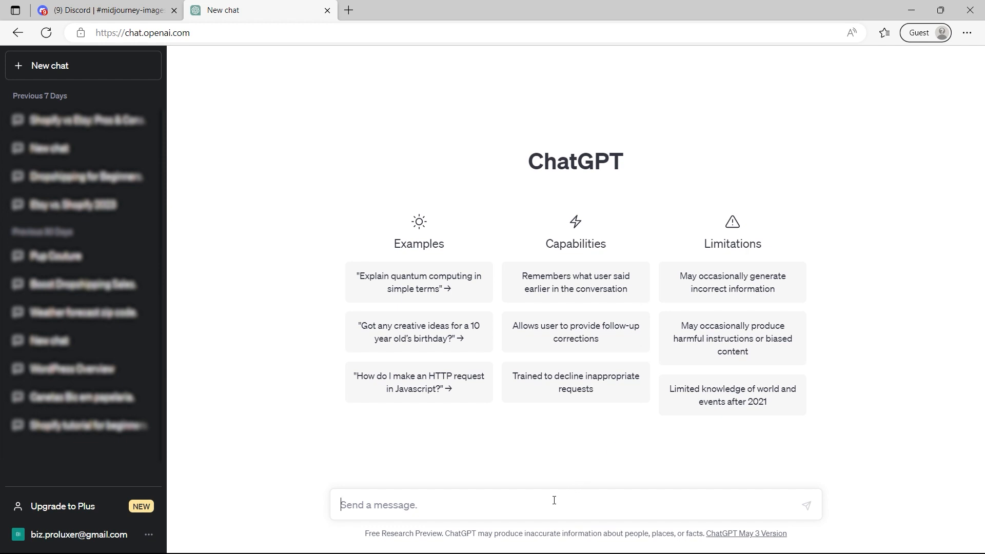
Send ChatGPT the Midjourney prompt formula ending with 'T-shirt design graphic, vector, contour'.
text(Here is a midjourney)
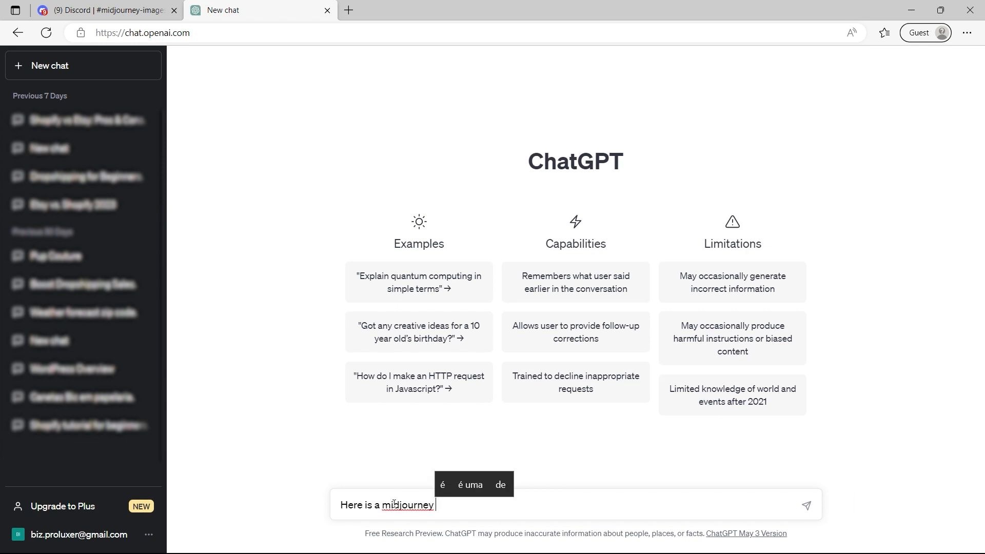
text(prompt formula: ())
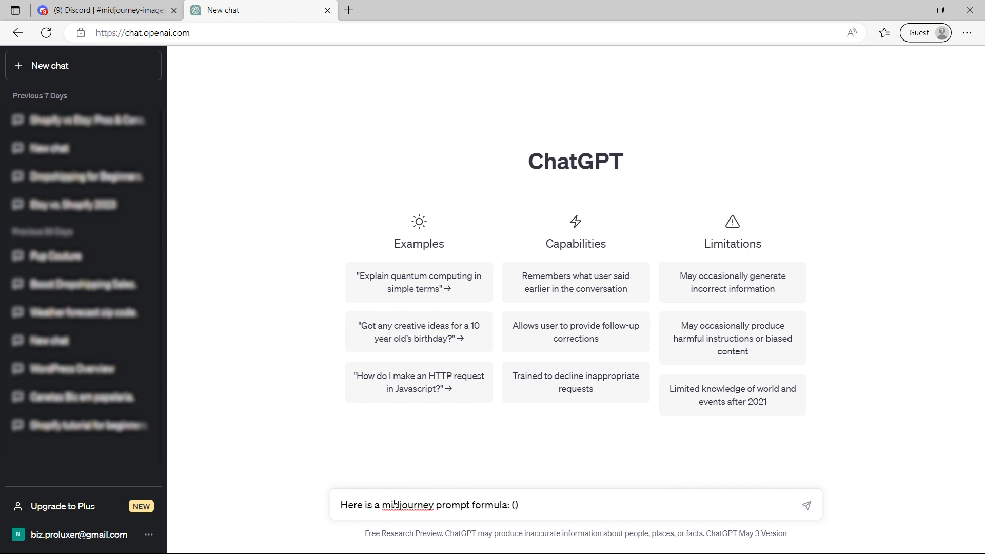
text(image we're prompting)
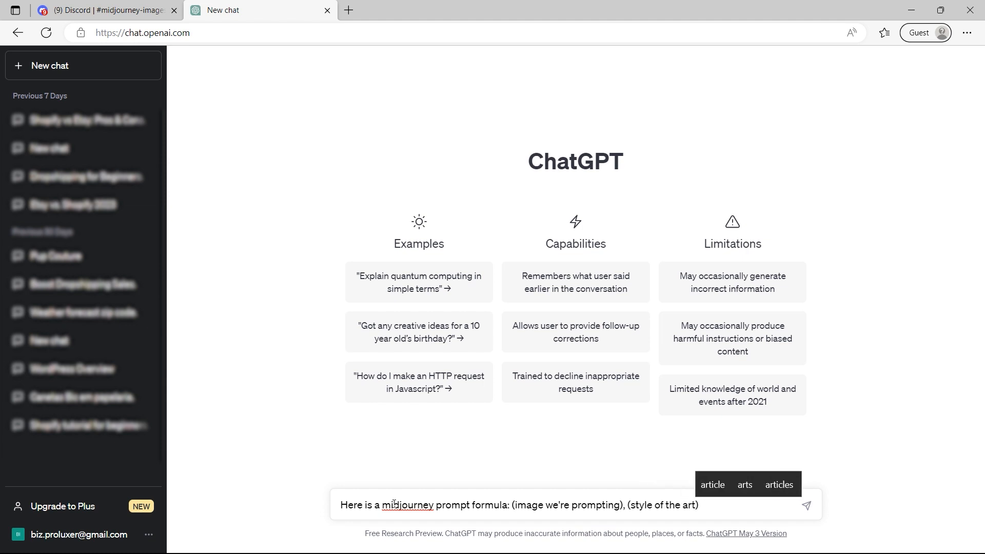
text(work), (mood of the artw))
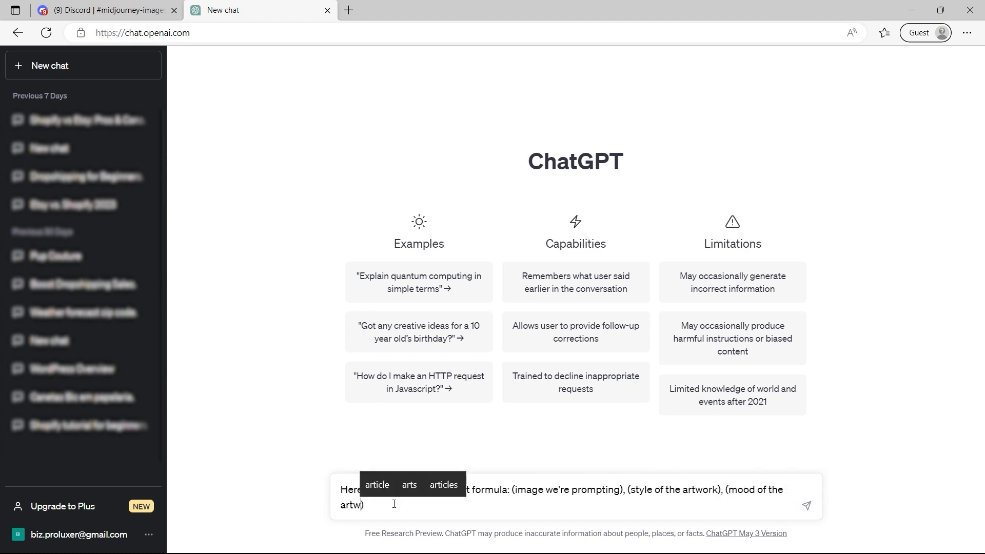
text((lighting style))
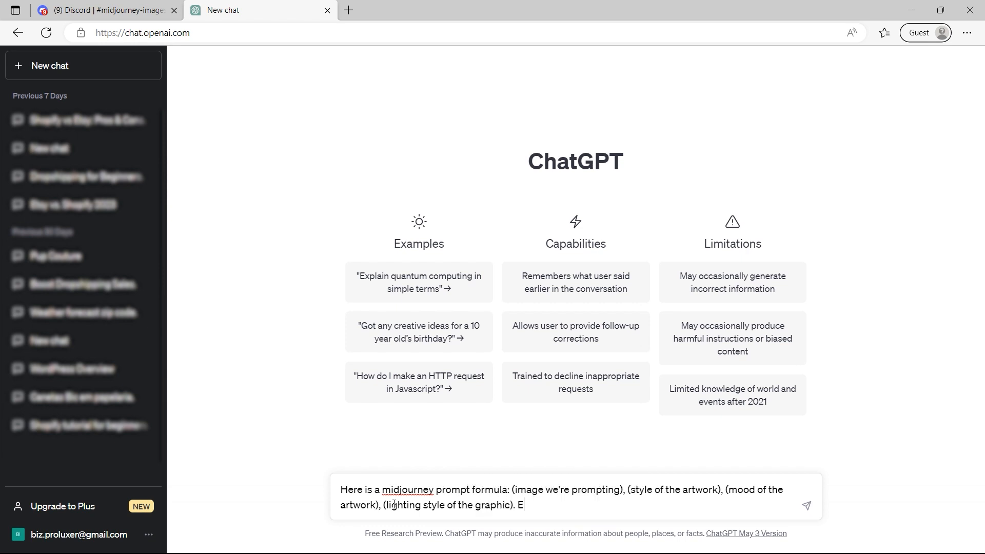
text(ach prompt MUST always end)
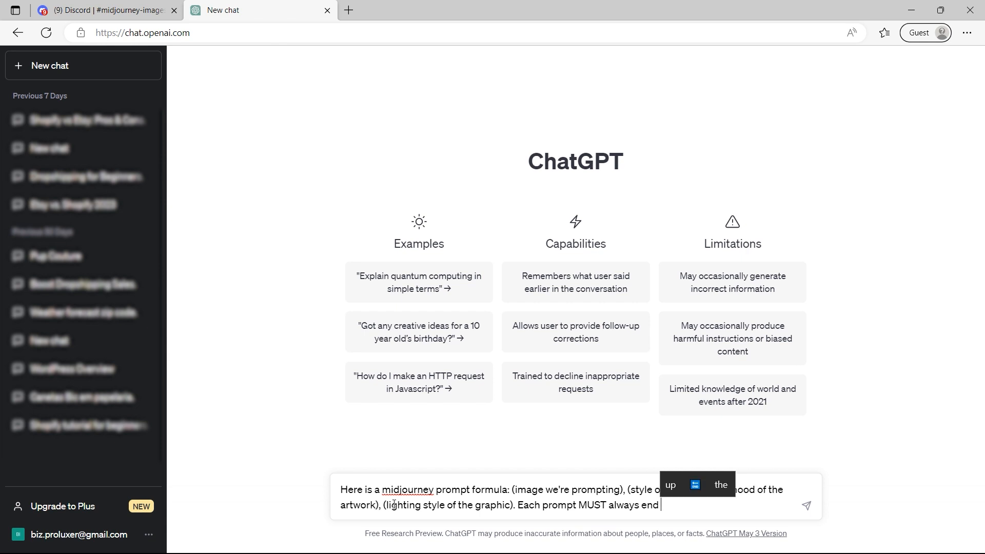
text(with "T-shirt)
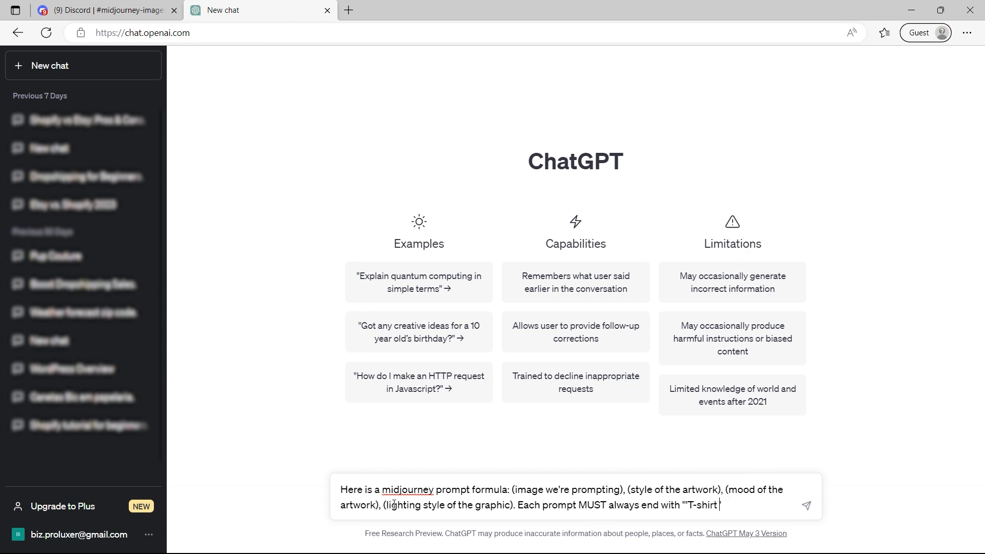
text(design graphic, vector, contour, whi)
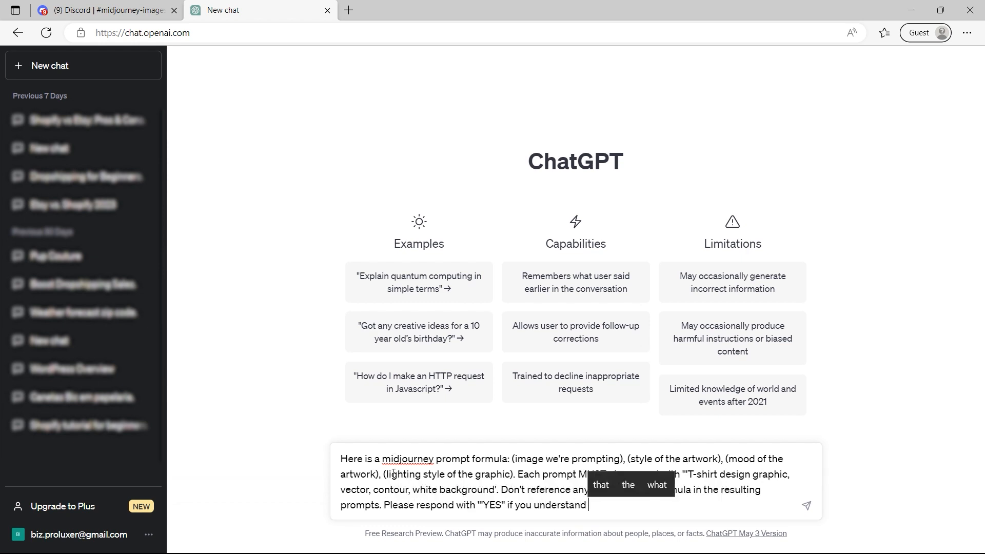
text(this formula)
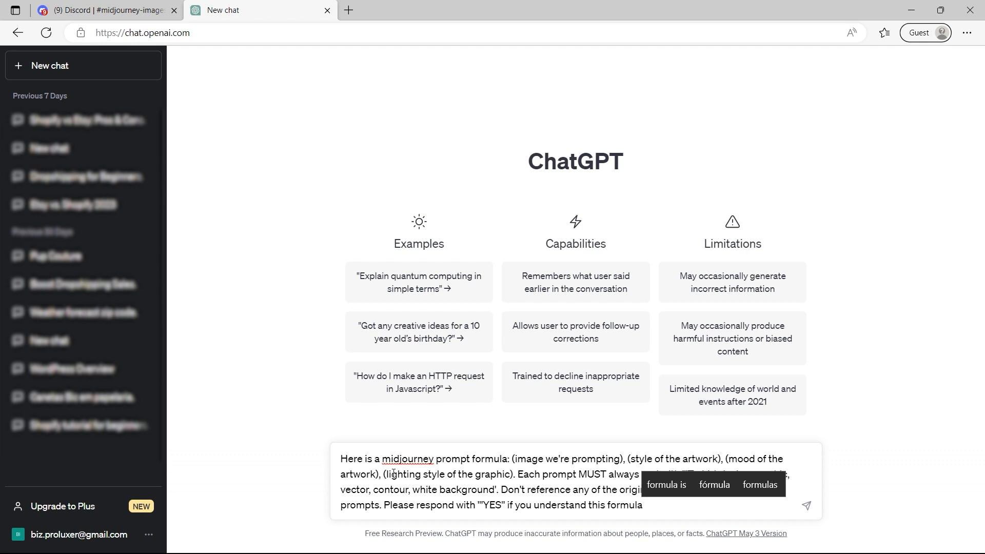
click(805, 506)
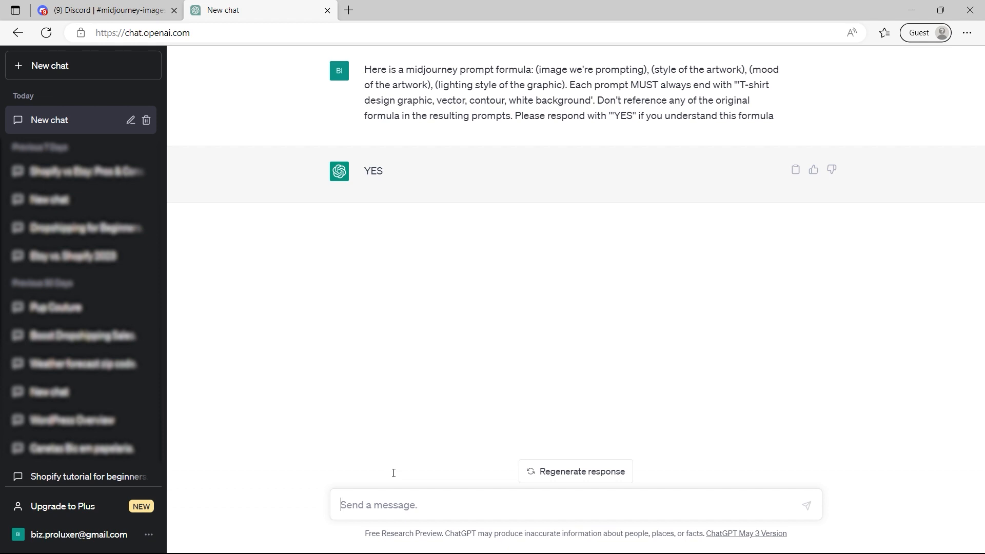
Request 3 sunset prompts of a puppy holding a Shopify flag and copy the first.
text(Write 3 midjourney prompts for a cute puppy holding a shopify flag in the nature with beautiful sunset)
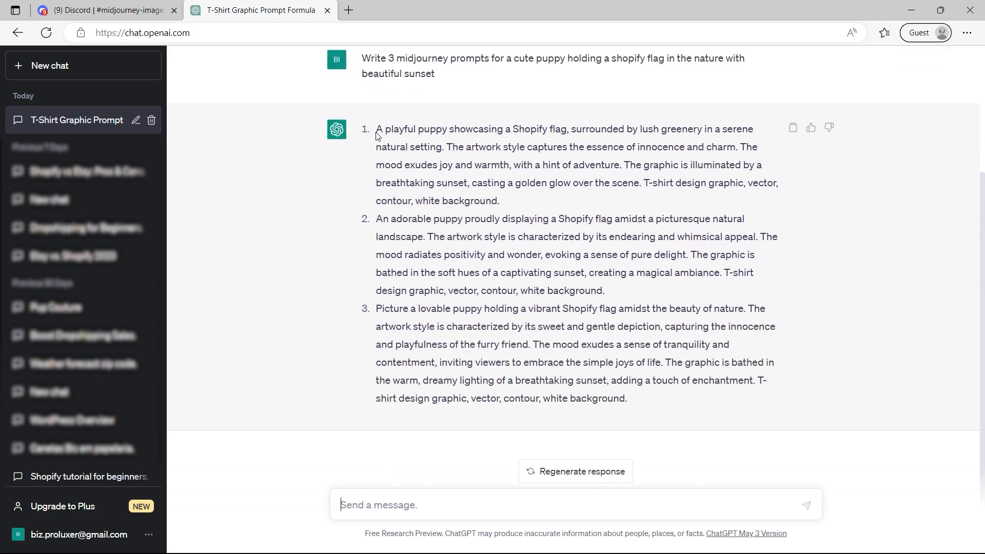
drag(375, 129, 499, 200)
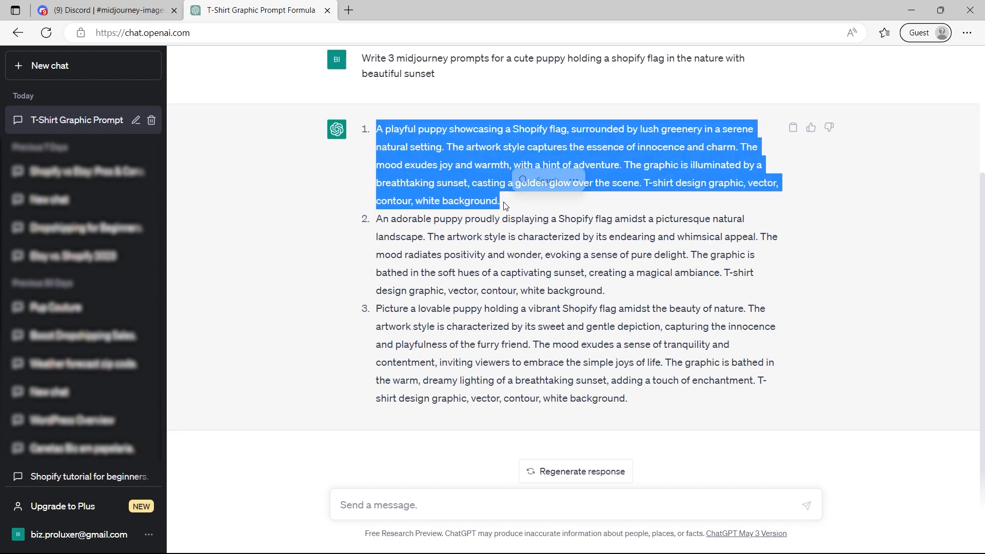
right_click(502, 206)
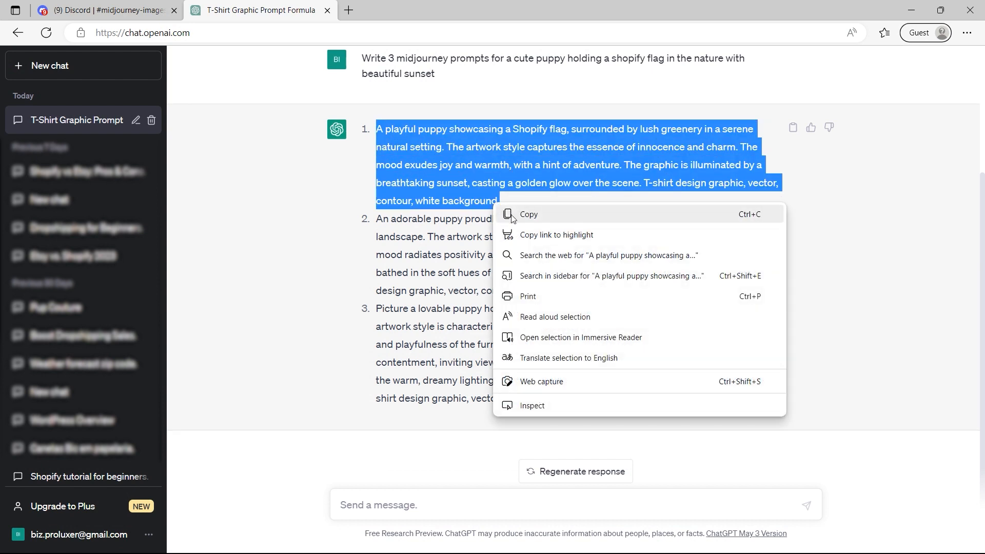
click(141, 31)
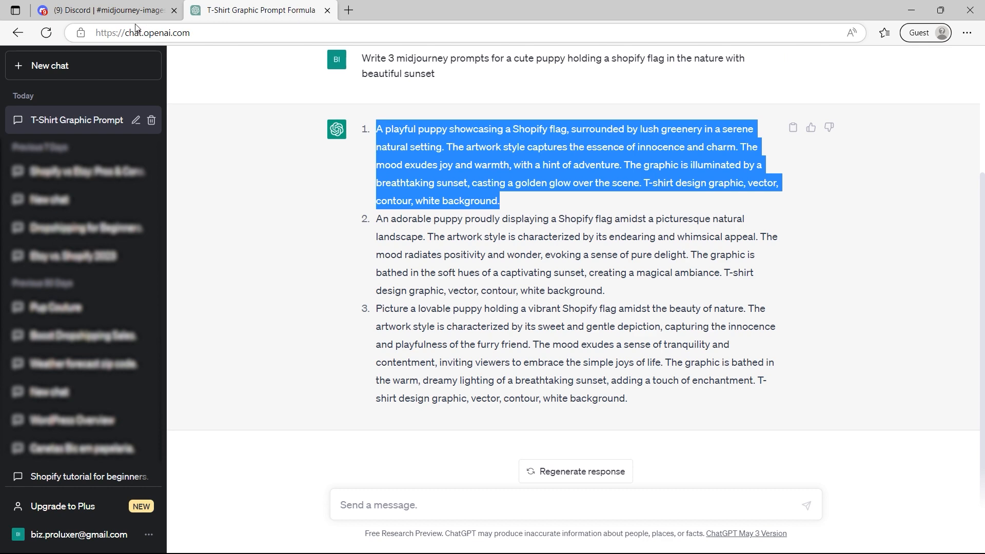
click(107, 10)
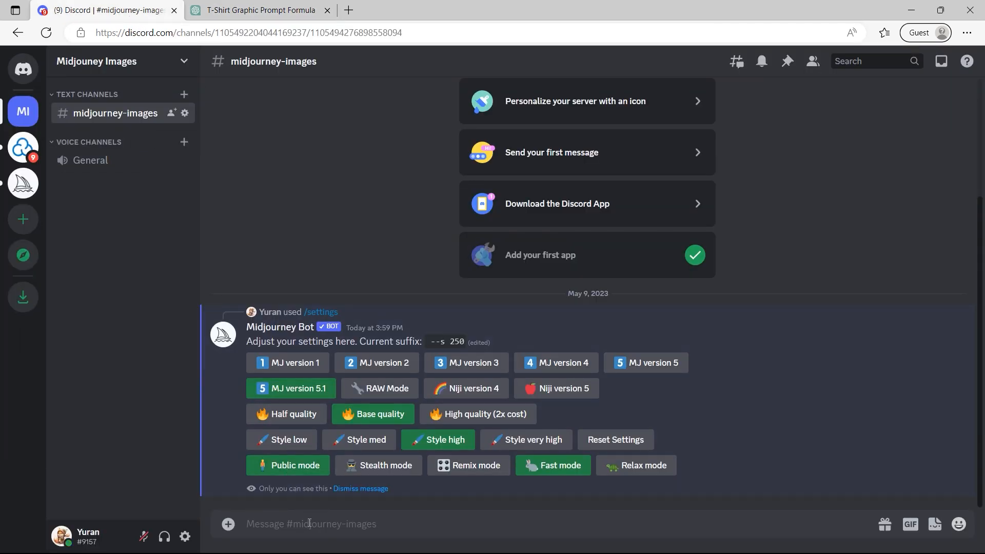
Try /imagine, then run /subscribe to open Midjourney's Basic/Standard/Pro plans page.
text(/imagi)
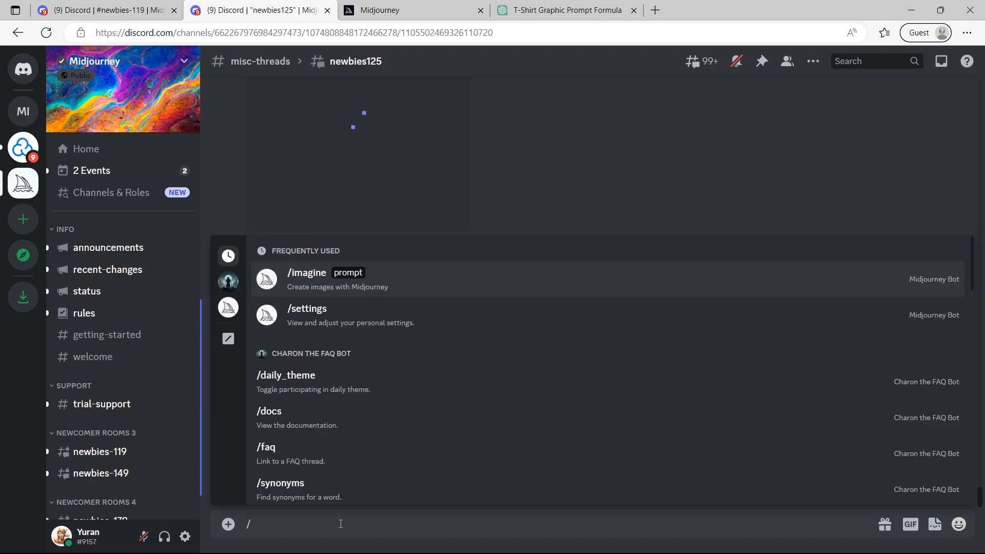
text(subscribe)
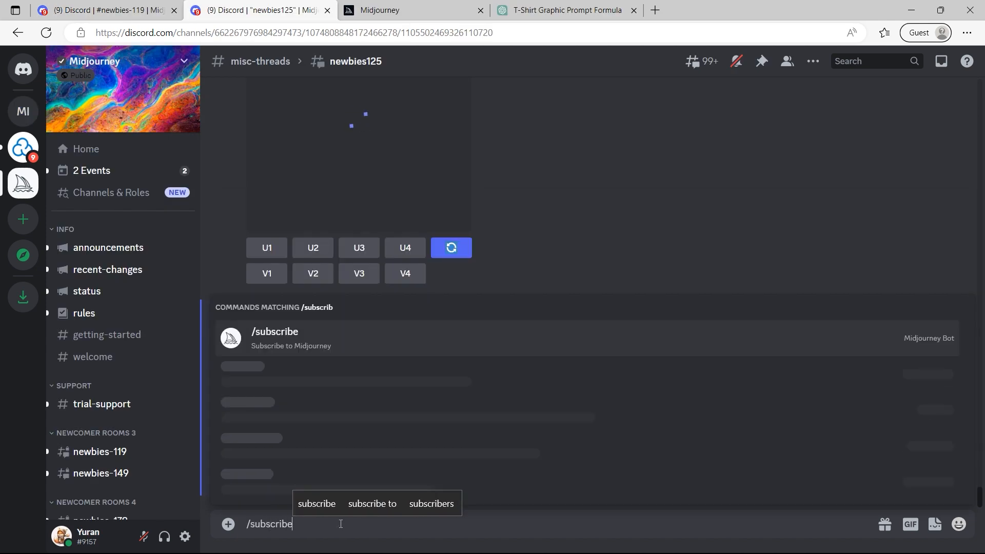
key(Enter)
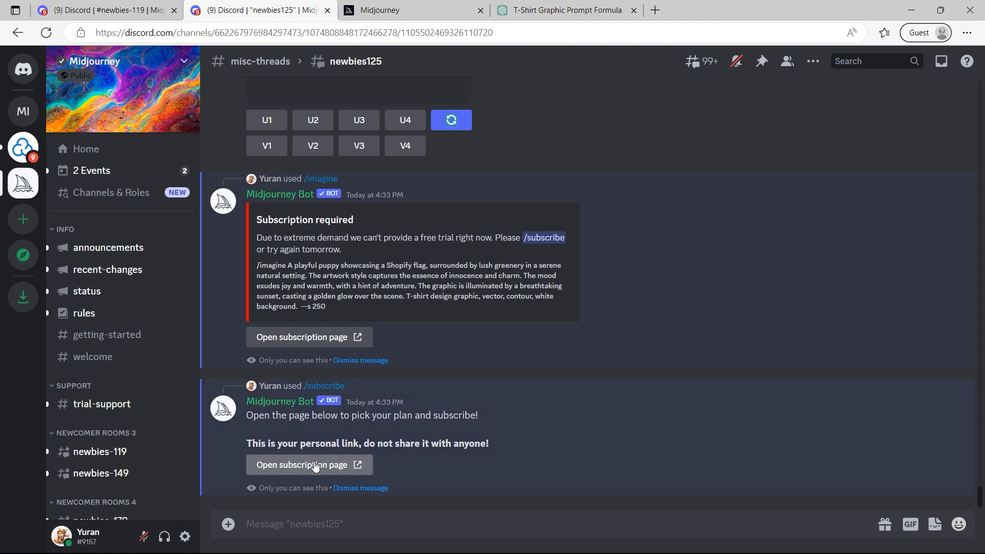
click(308, 464)
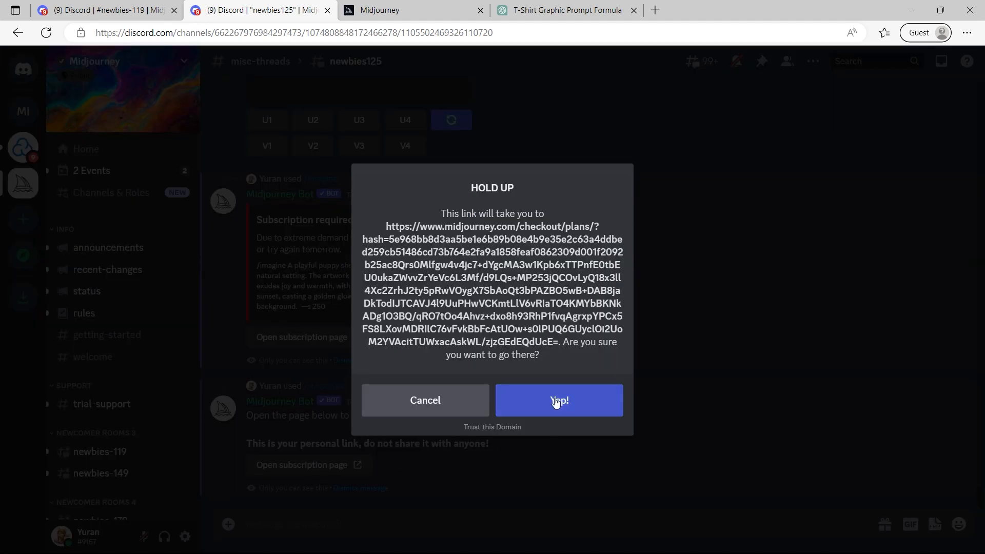
click(557, 400)
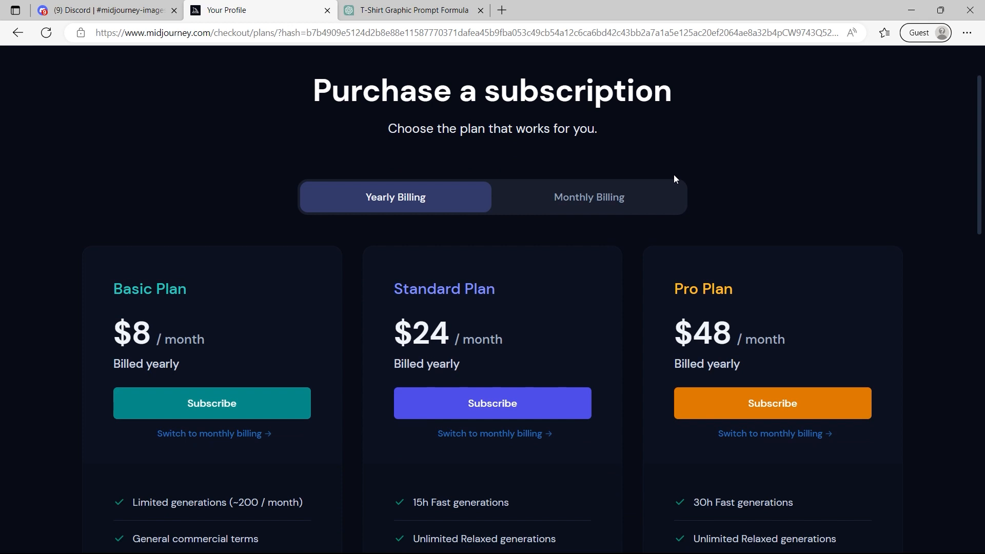
Pay for Midjourney's $10 monthly Basic Plan and dismiss the subscription confirmation.
click(588, 197)
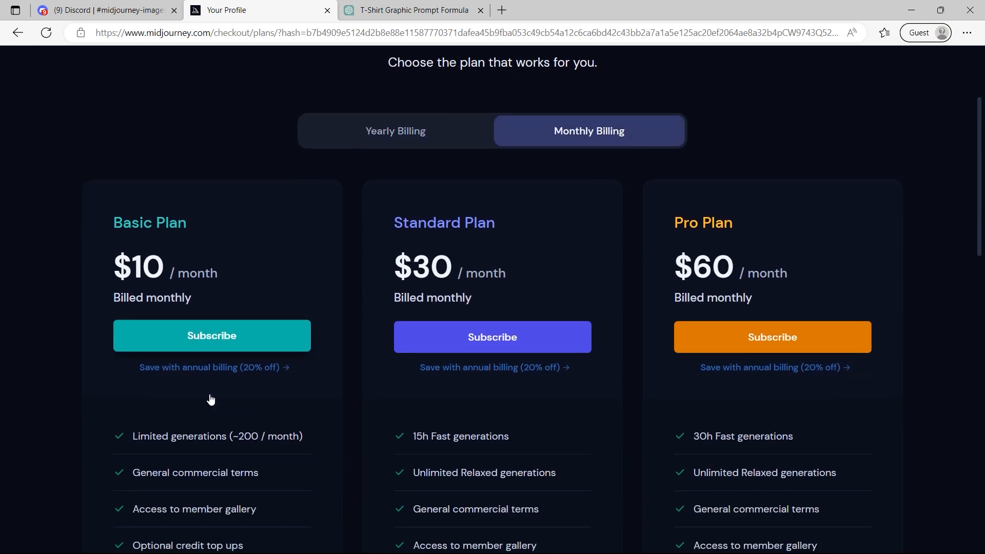
click(211, 334)
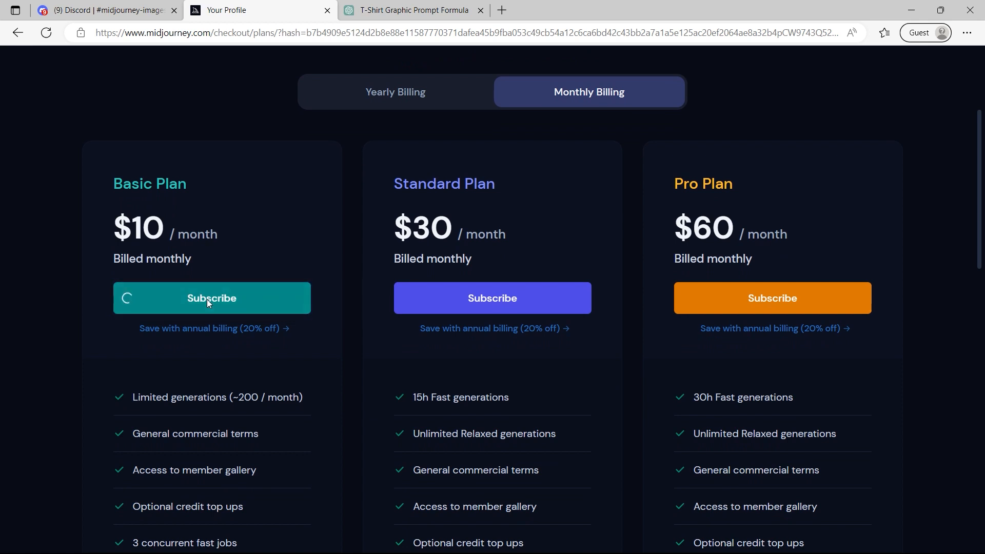
click(212, 297)
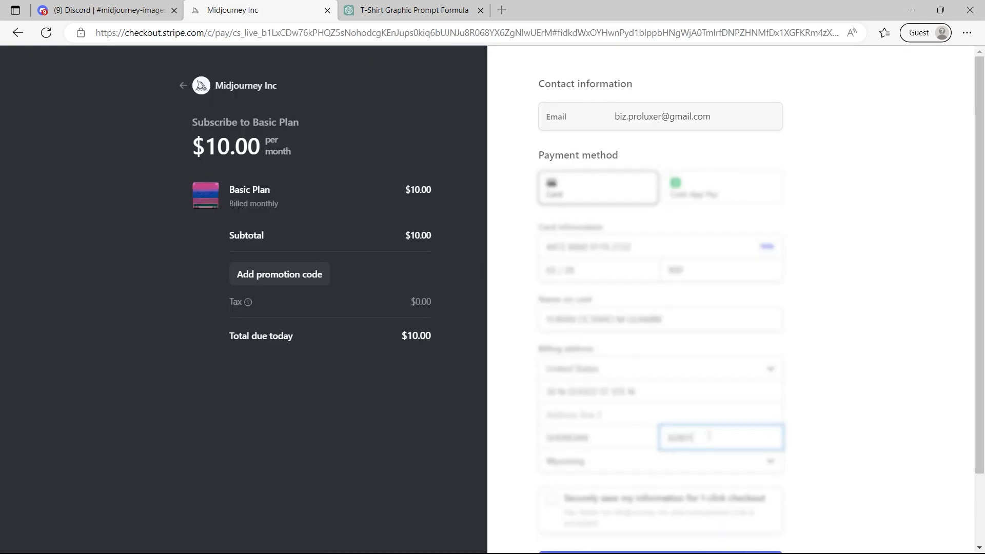
scroll(down, 3)
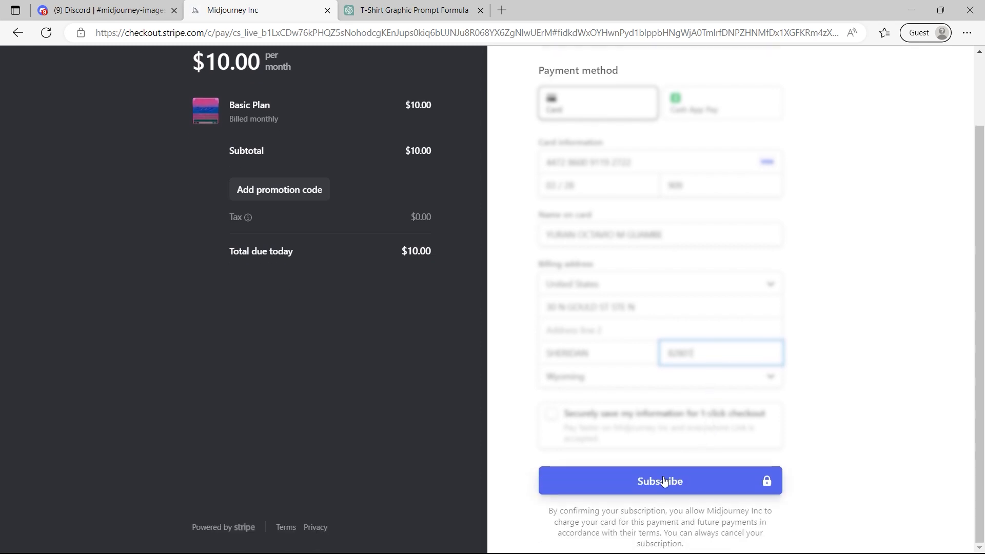
click(660, 480)
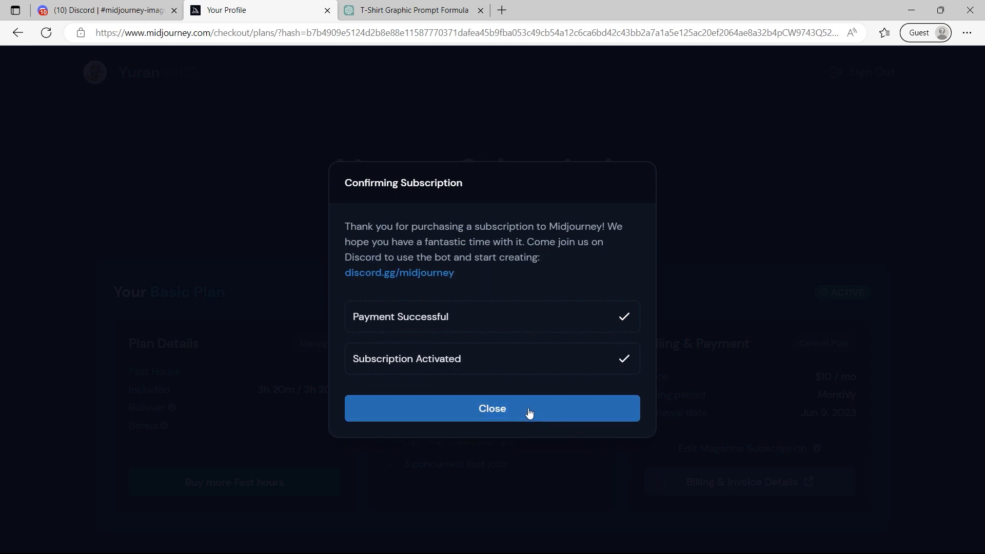
click(492, 409)
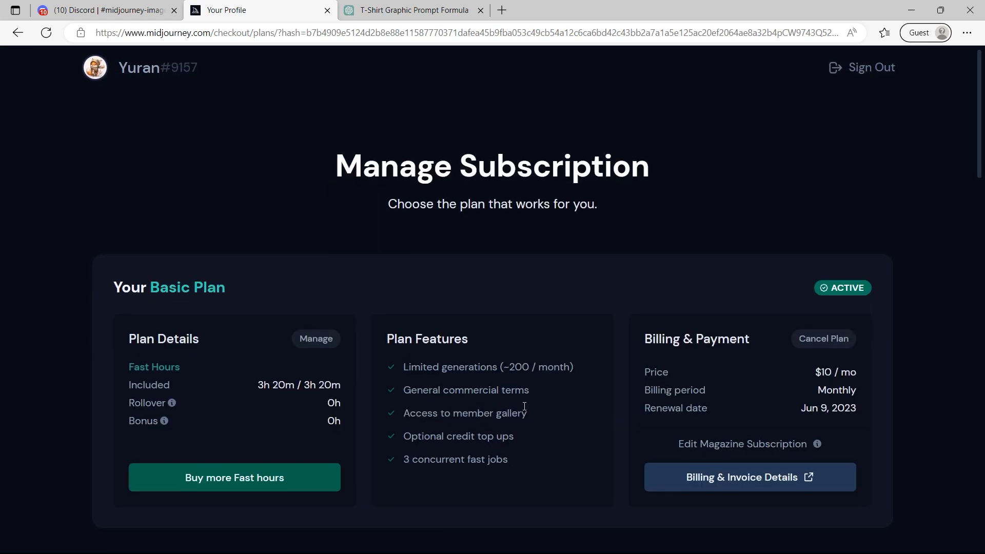
scroll(down, 3)
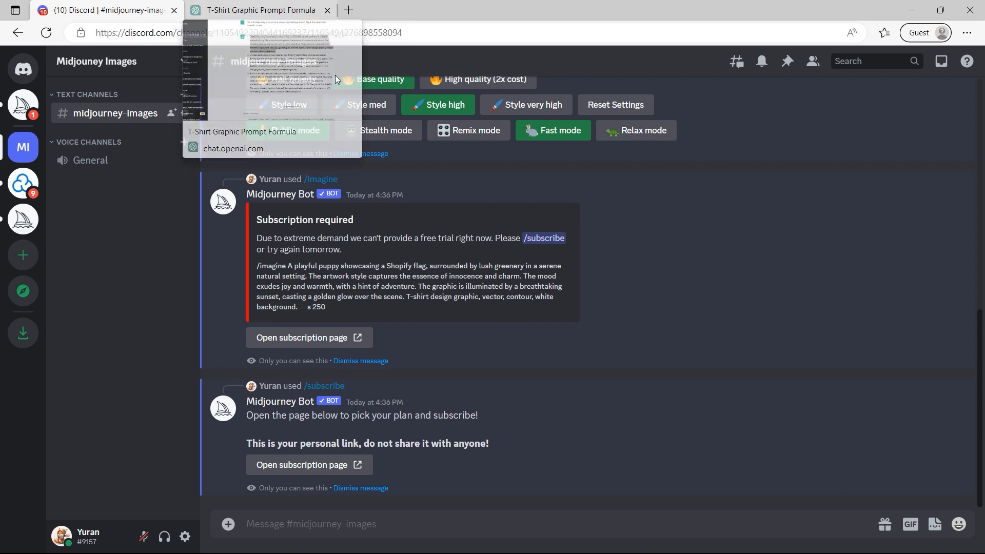
Send the first ChatGPT puppy-with-Shopify-flag prompt to Midjourney using /imagine.
click(46, 31)
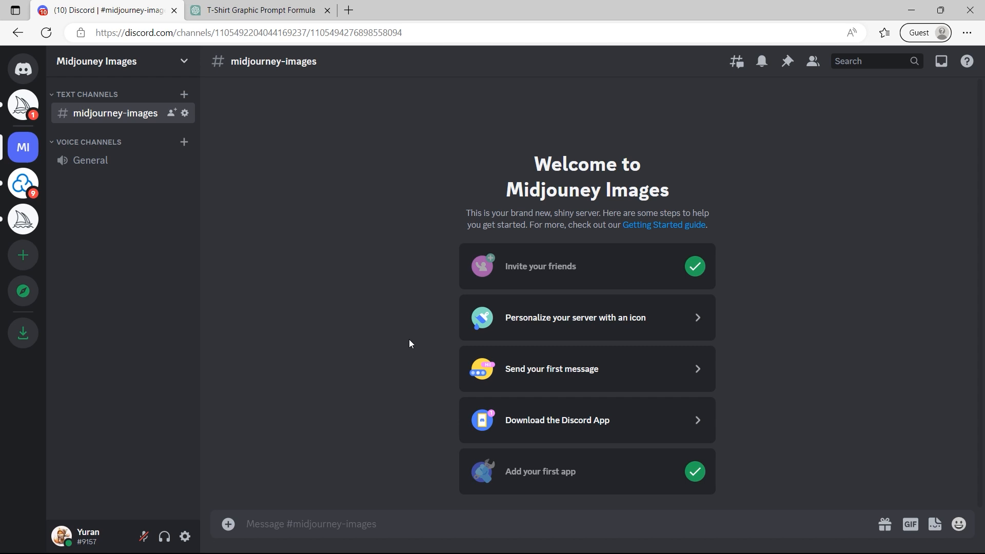
text(/imag)
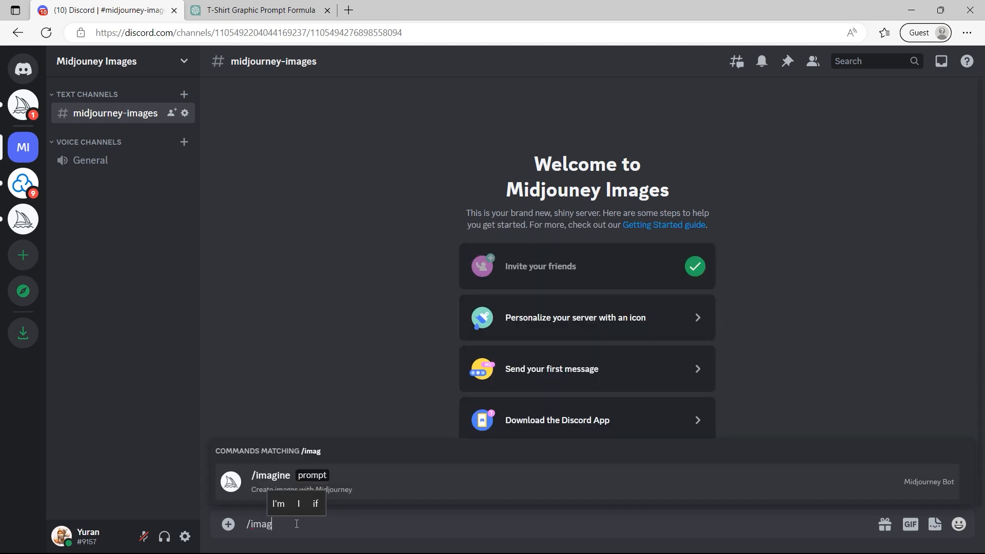
click(270, 478)
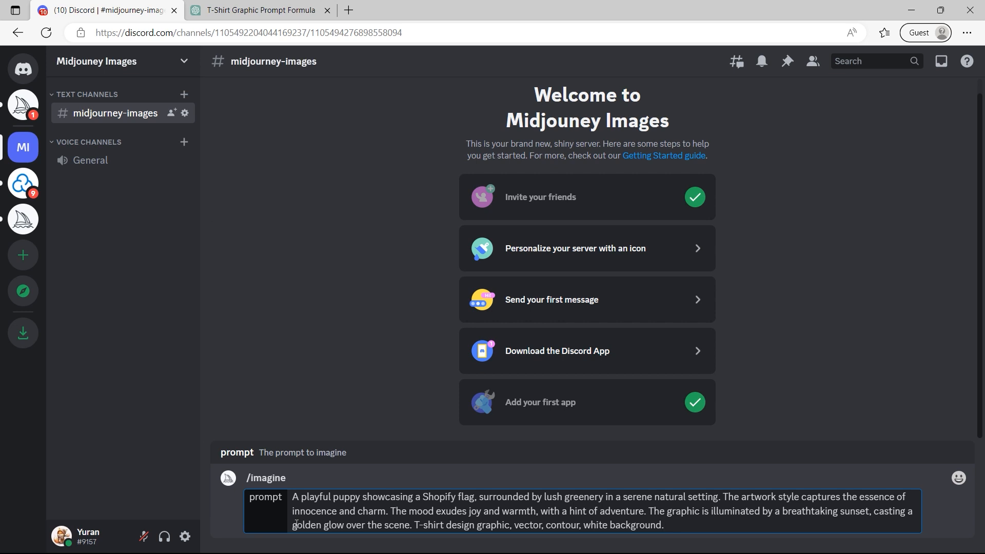
key(Enter)
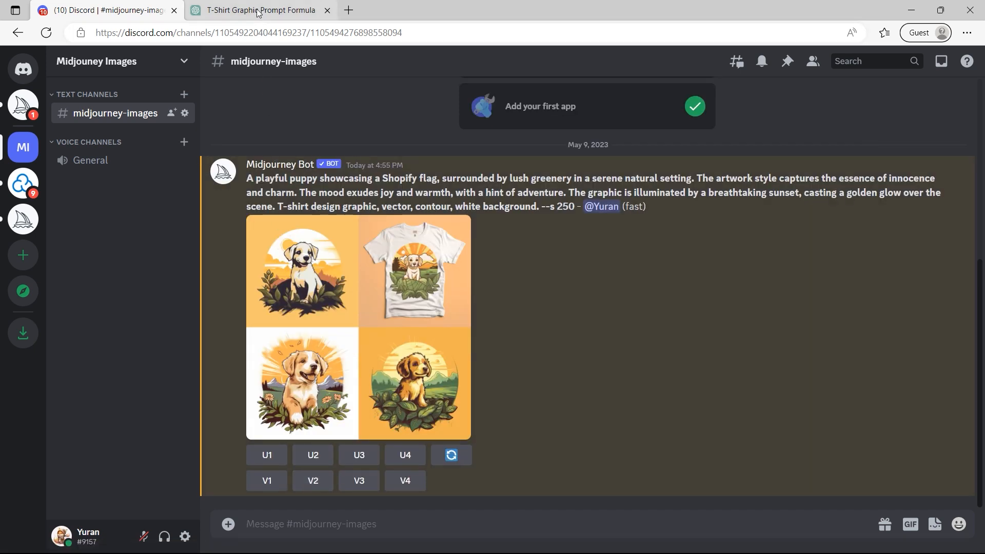
Copy the second ChatGPT puppy prompt and generate it with /imagine in Discord.
click(260, 11)
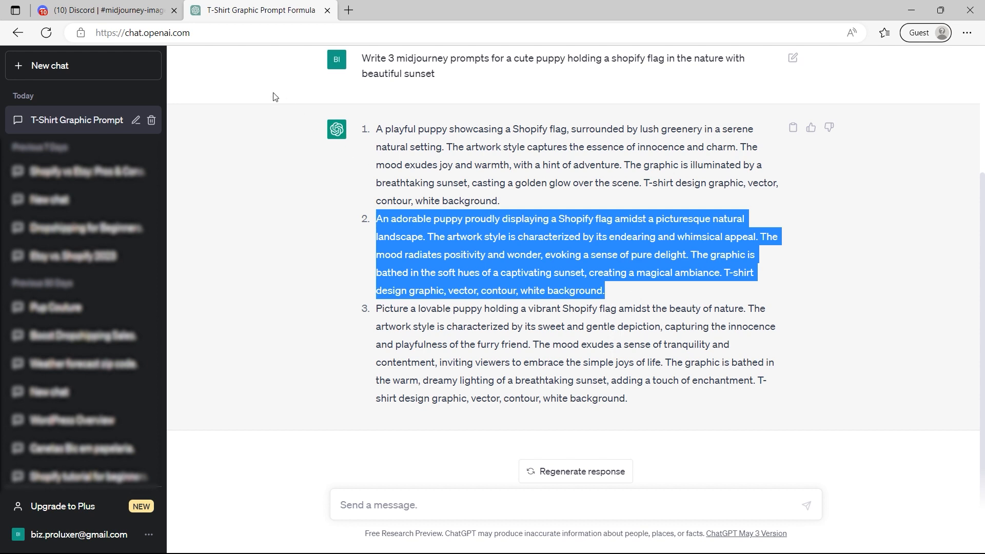
click(106, 9)
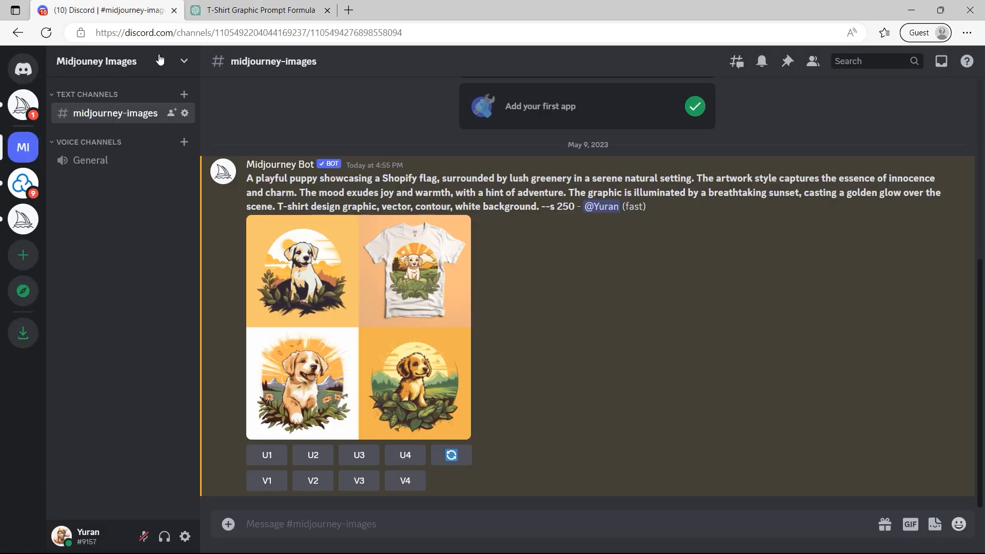
text(/i)
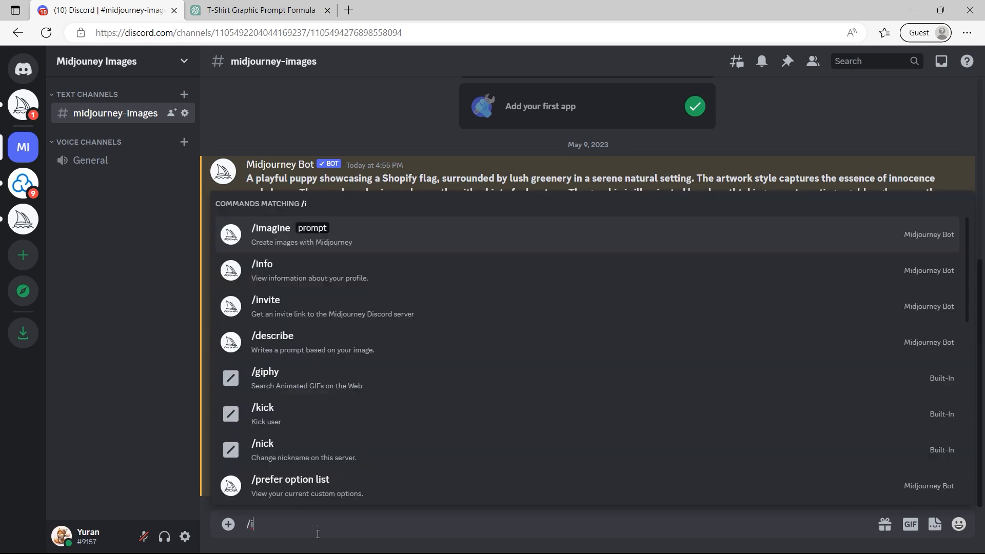
click(271, 235)
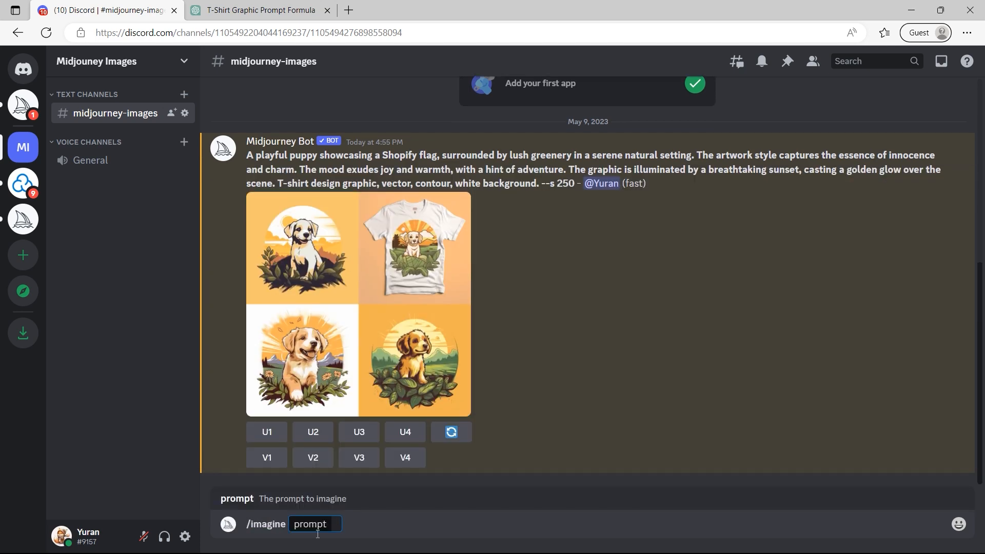
key(Enter)
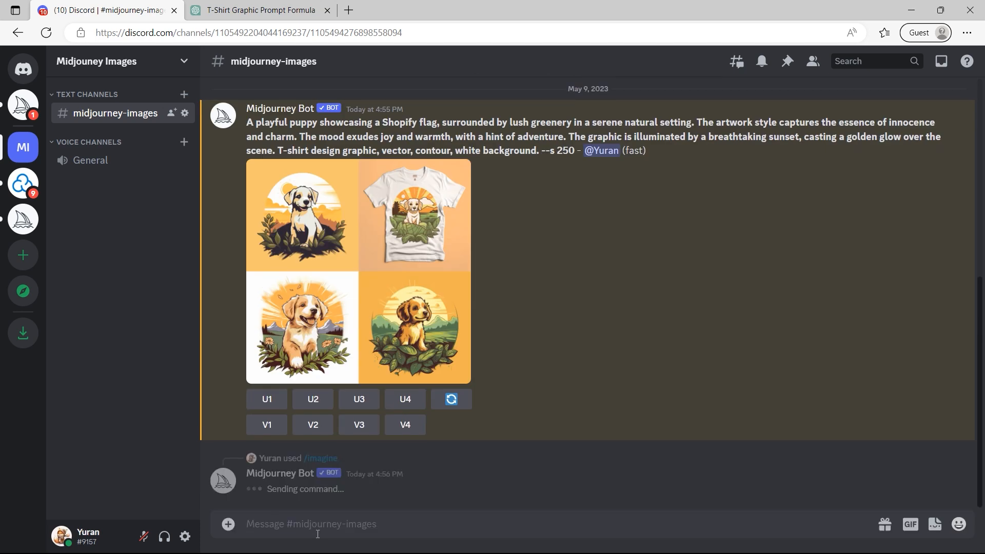
scroll(down, 3)
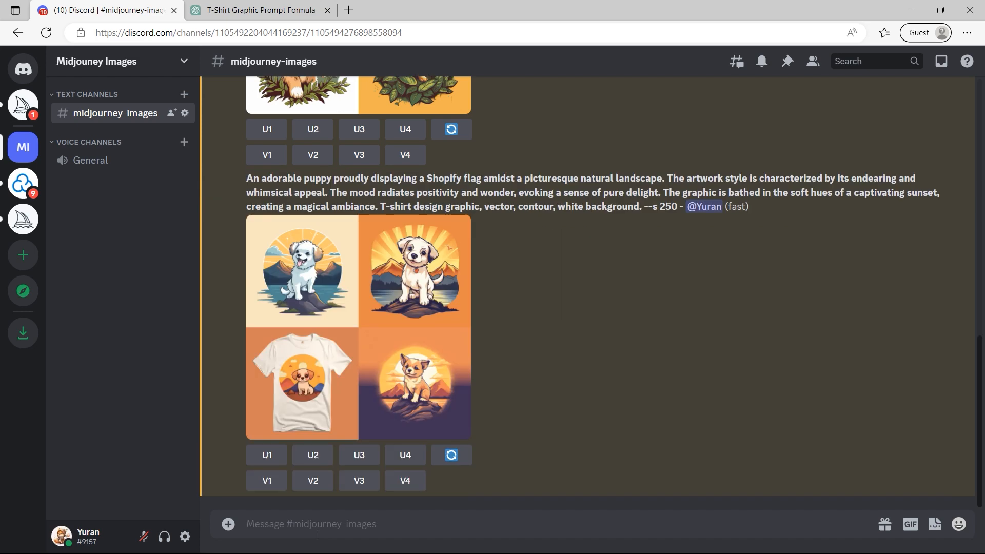
scroll(down, 3)
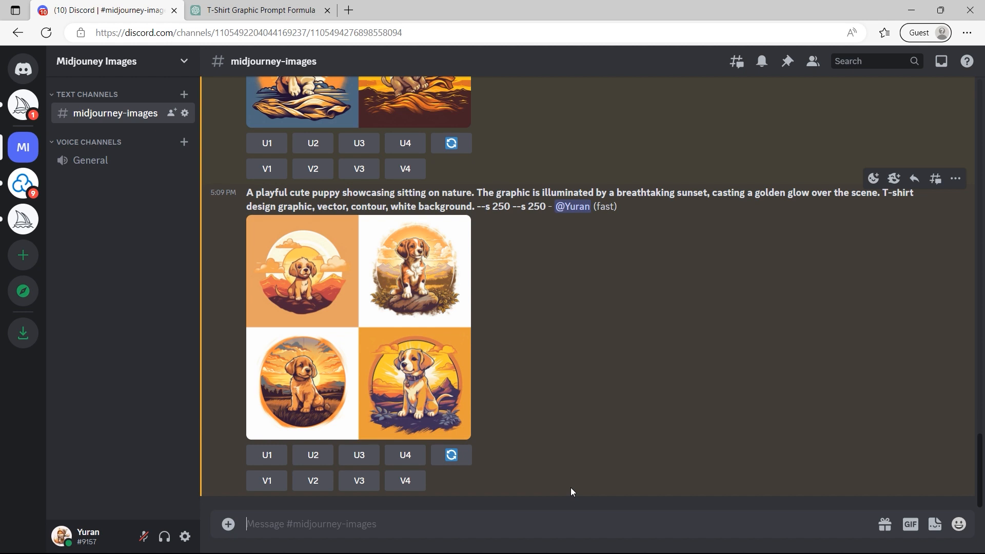
Make V1 variations of the cute puppy image, then upscale the first variation with U1.
click(266, 455)
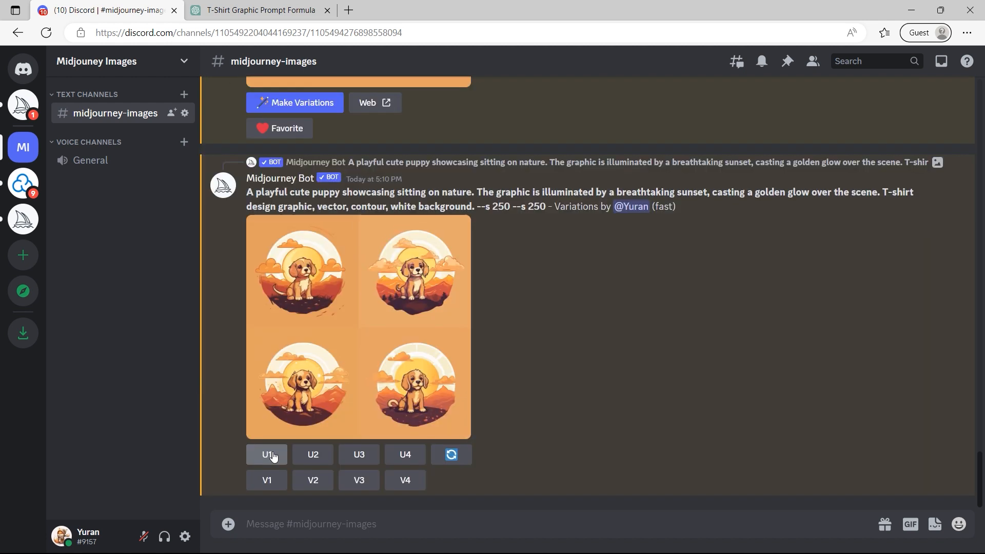
click(267, 454)
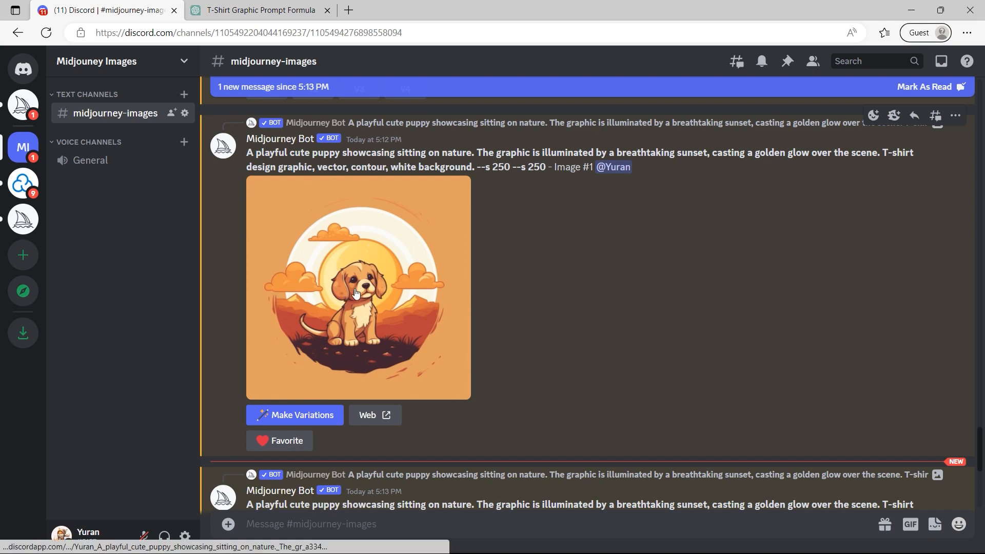
Open the upscaled sunset puppy image in its own Edge tab and save it.
click(358, 286)
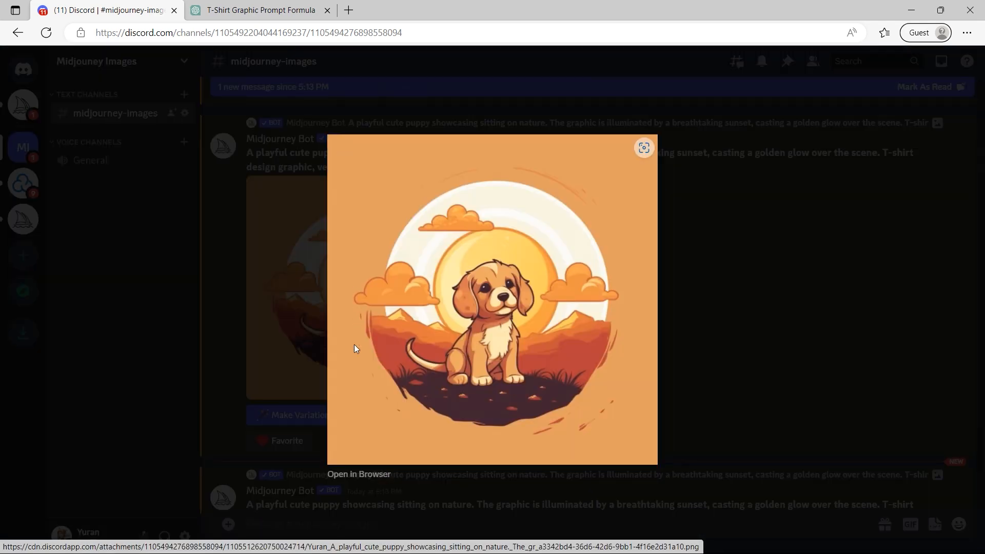
click(358, 474)
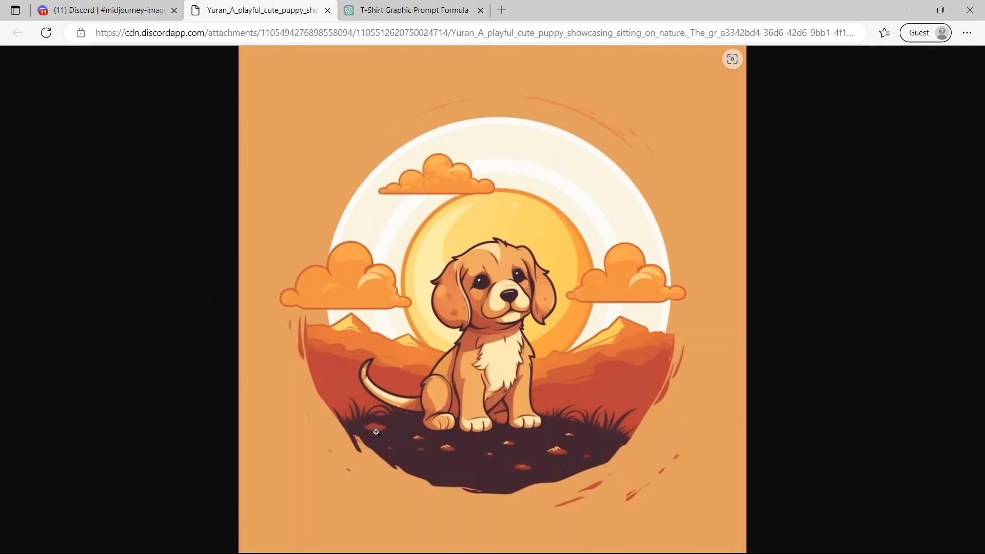
right_click(375, 432)
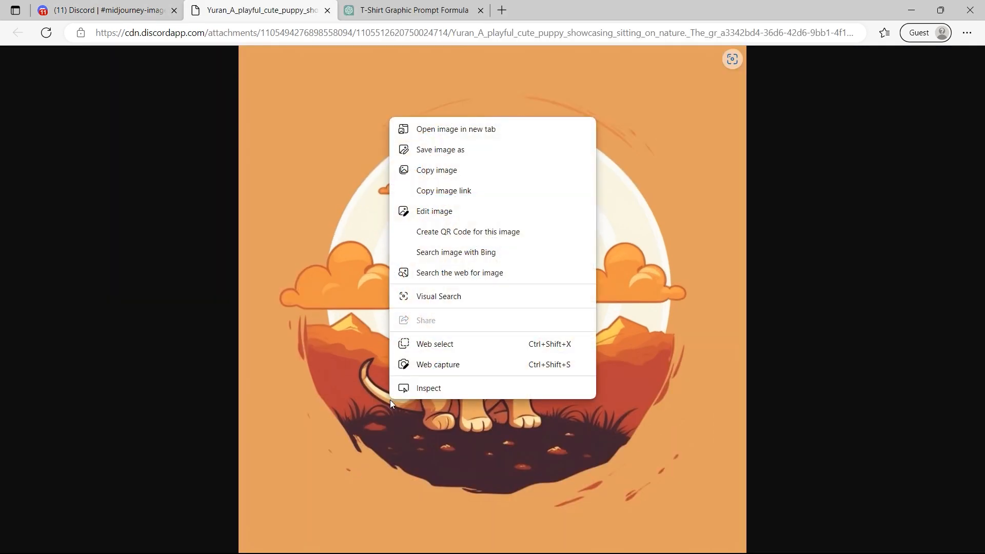
click(415, 162)
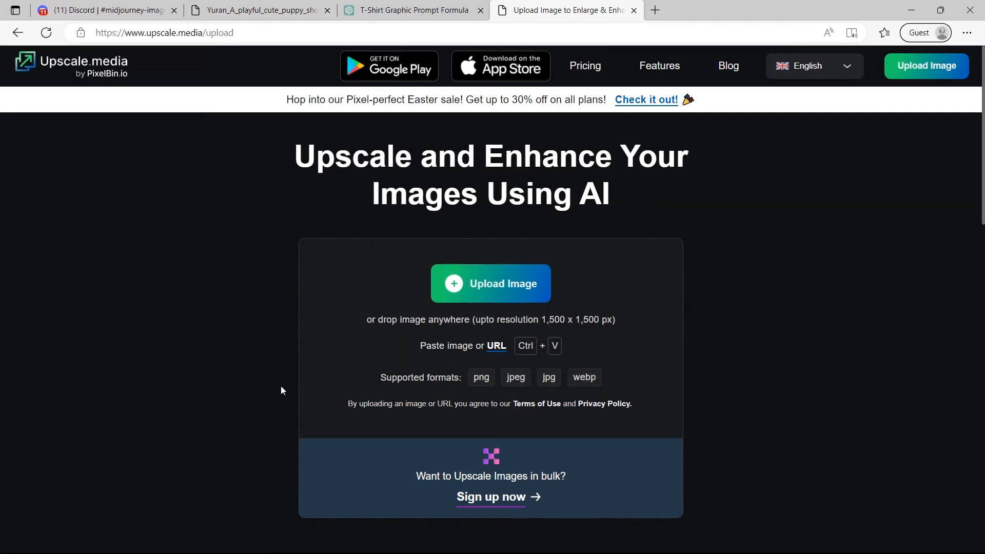
mouse_move(490, 302)
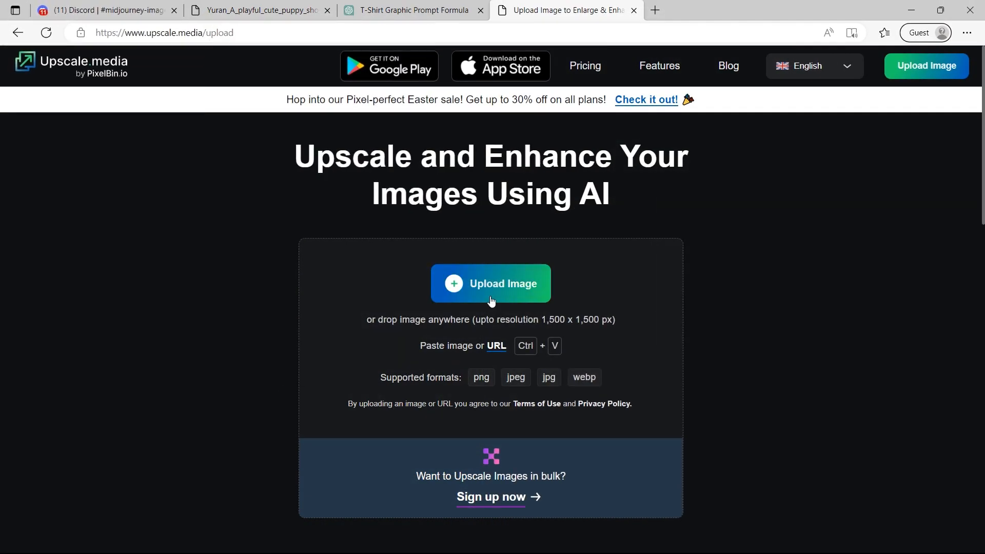
Upload the saved puppy image to Upscale.media and download the 2048 × 2048 AI upscale.
click(490, 283)
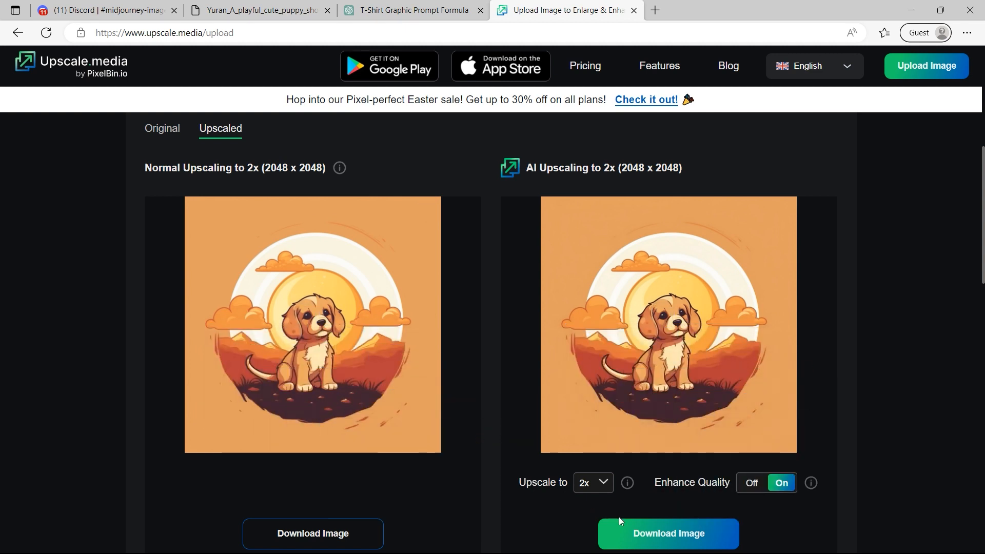
click(668, 533)
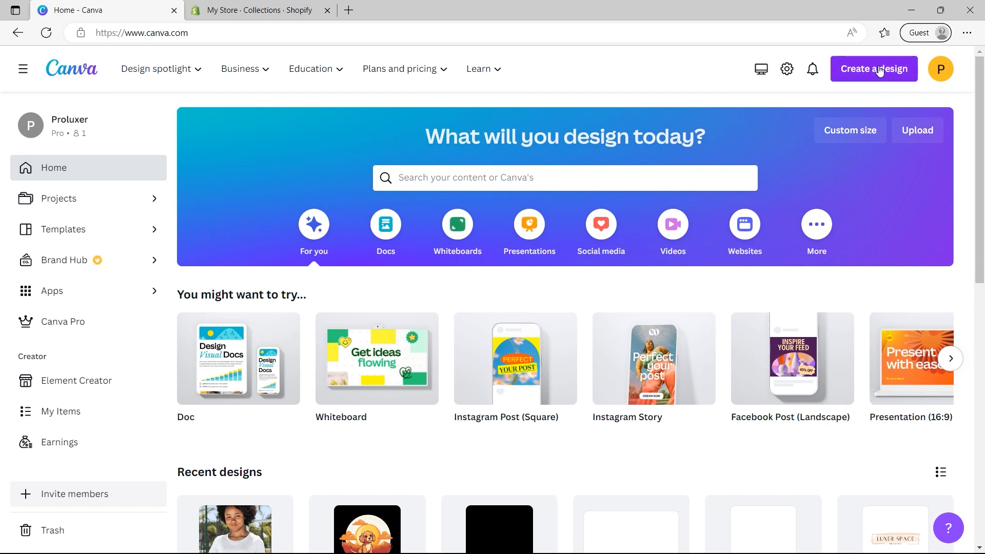
Create a custom 2048 × 2048 px Canva design and show the uploaded images.
click(873, 68)
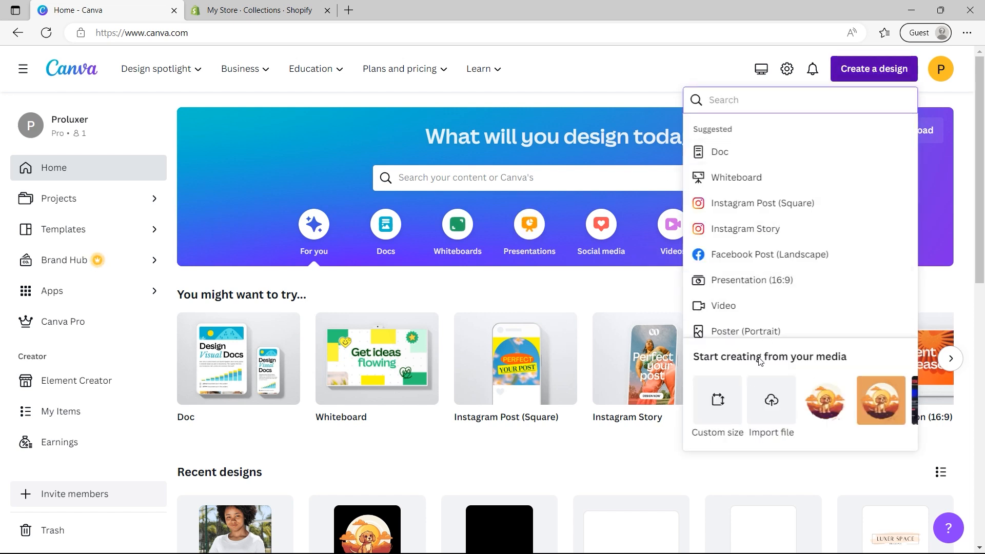
click(717, 409)
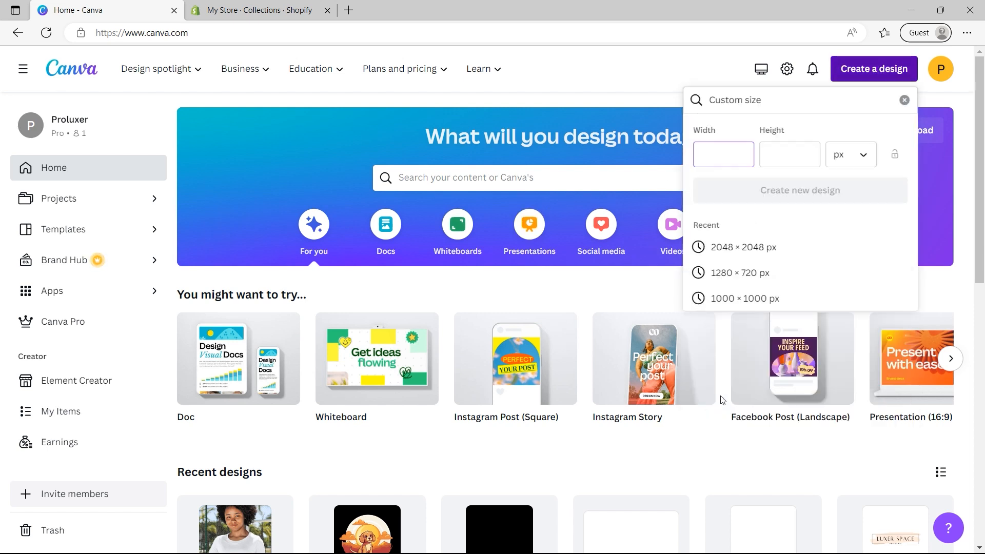
text(2048)
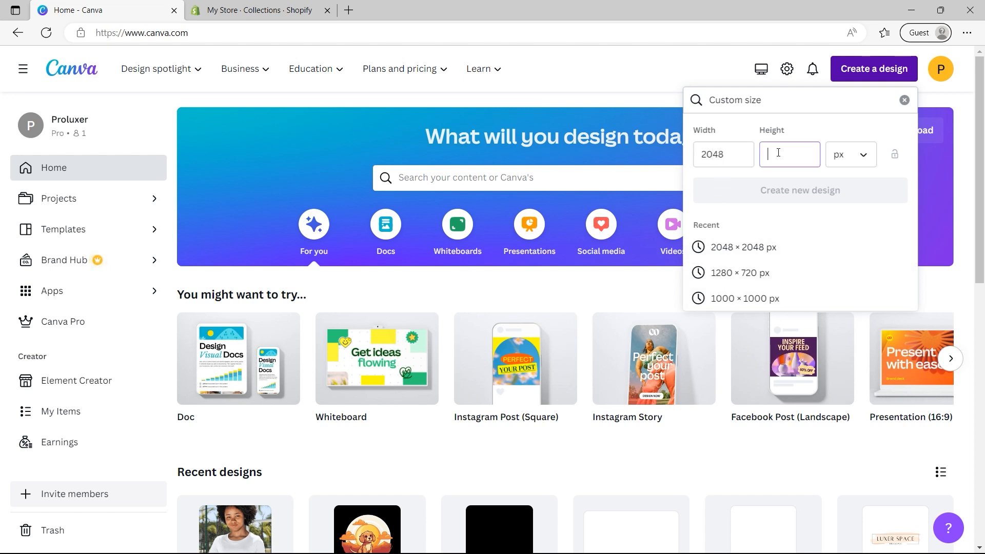
text(2048)
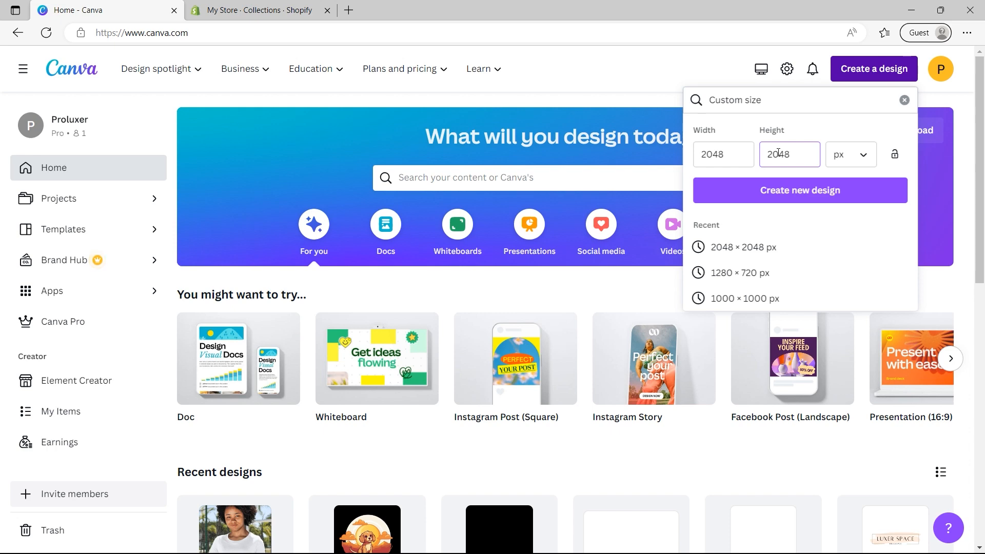
click(799, 190)
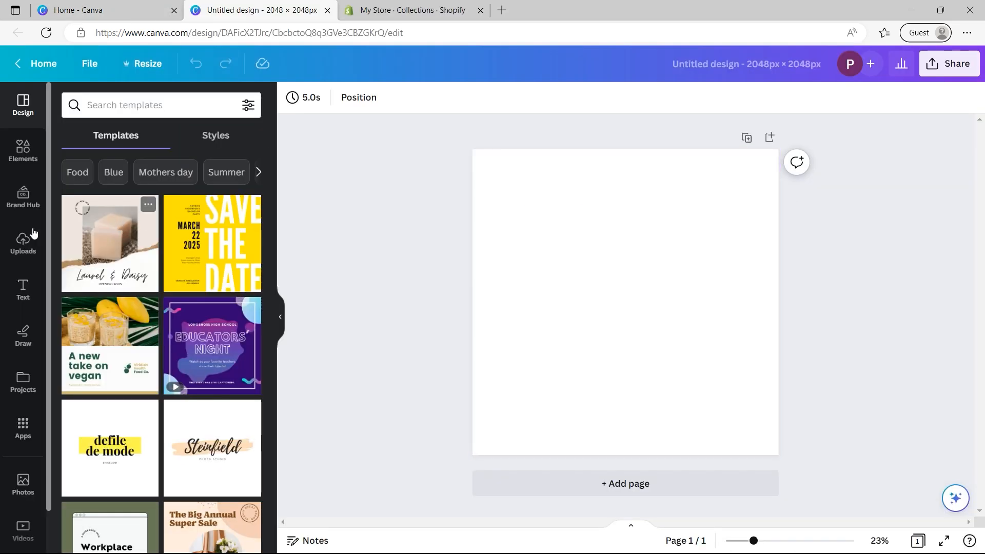
click(23, 243)
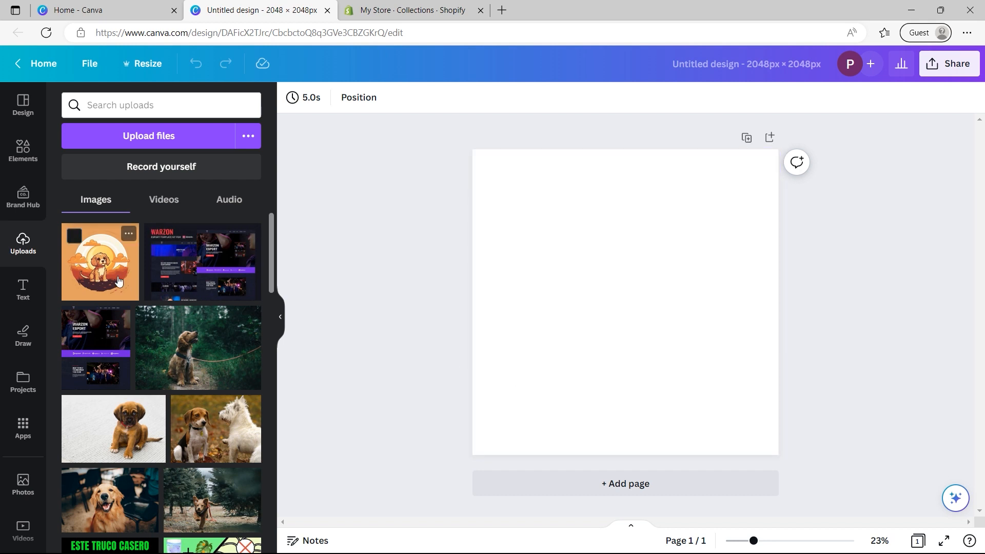
Place the uploaded puppy sunset image and set it as the page background.
click(100, 261)
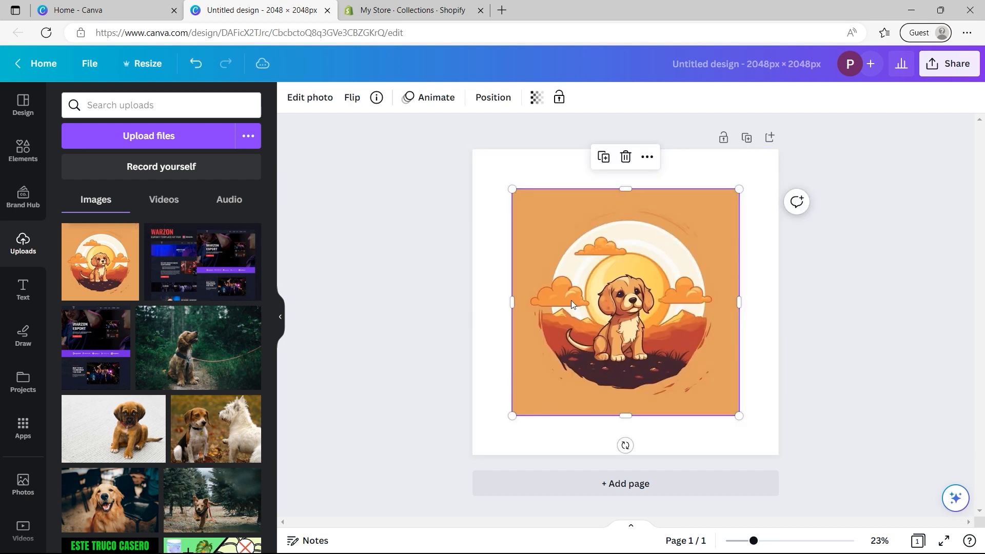
right_click(572, 305)
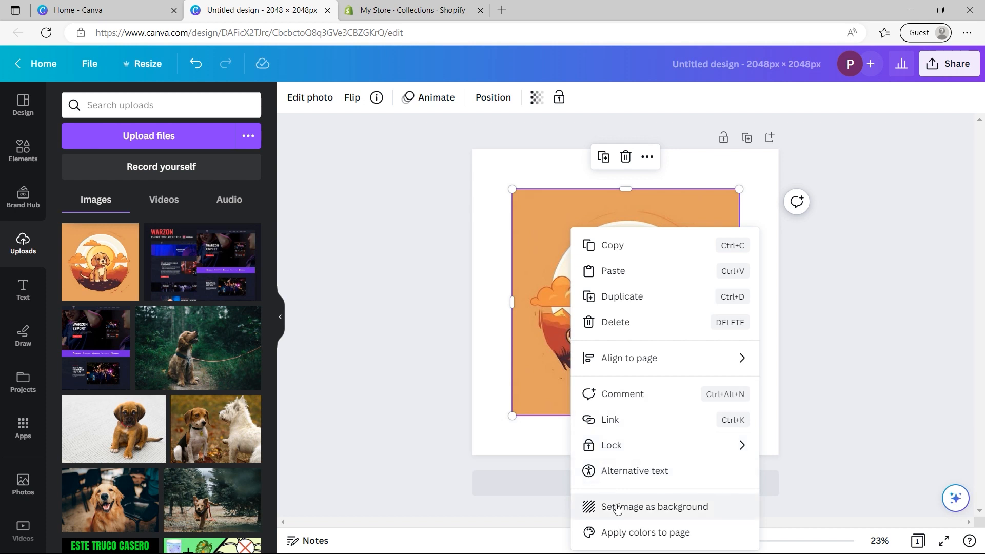
click(654, 507)
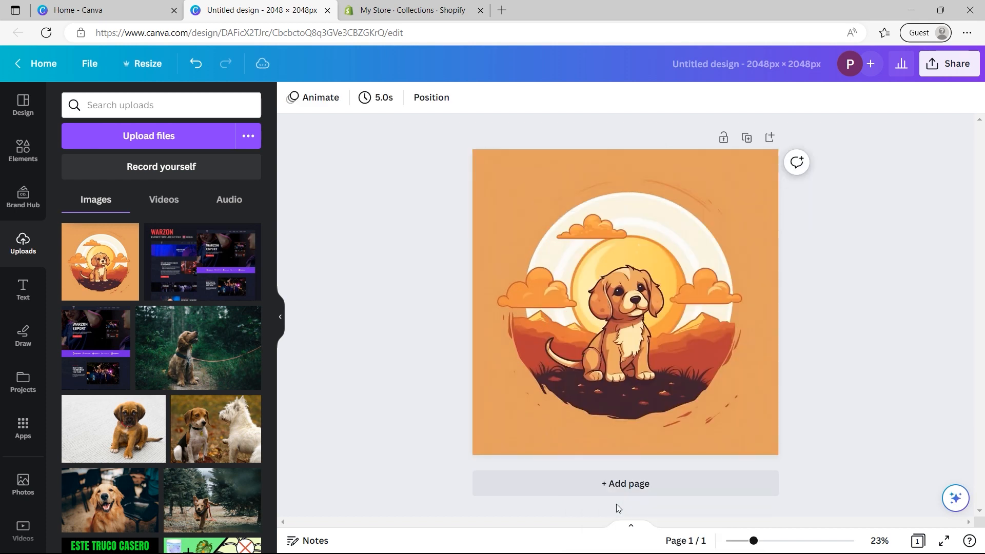
click(621, 301)
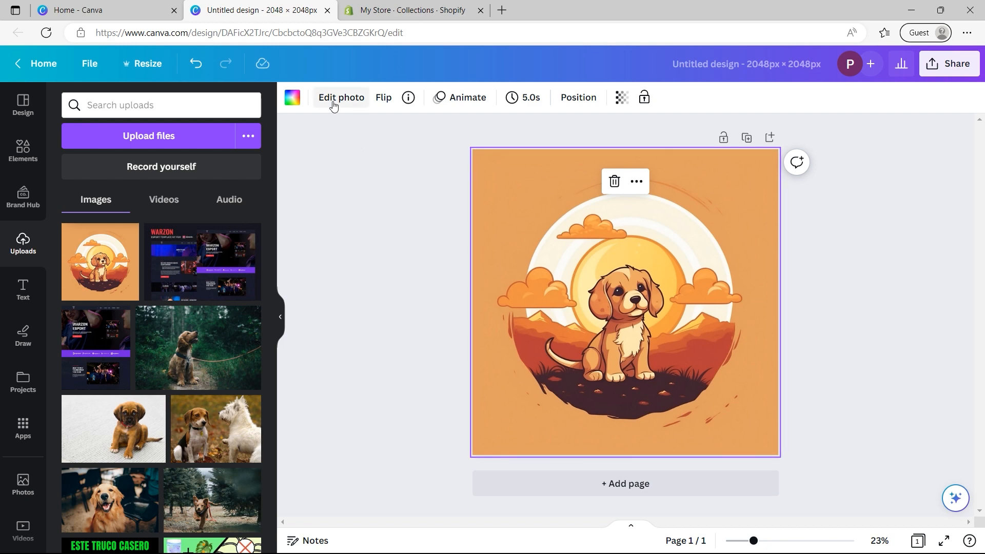
Strip the puppy photo's orange backdrop with BG Remover and apply the Belvedere filter.
click(341, 97)
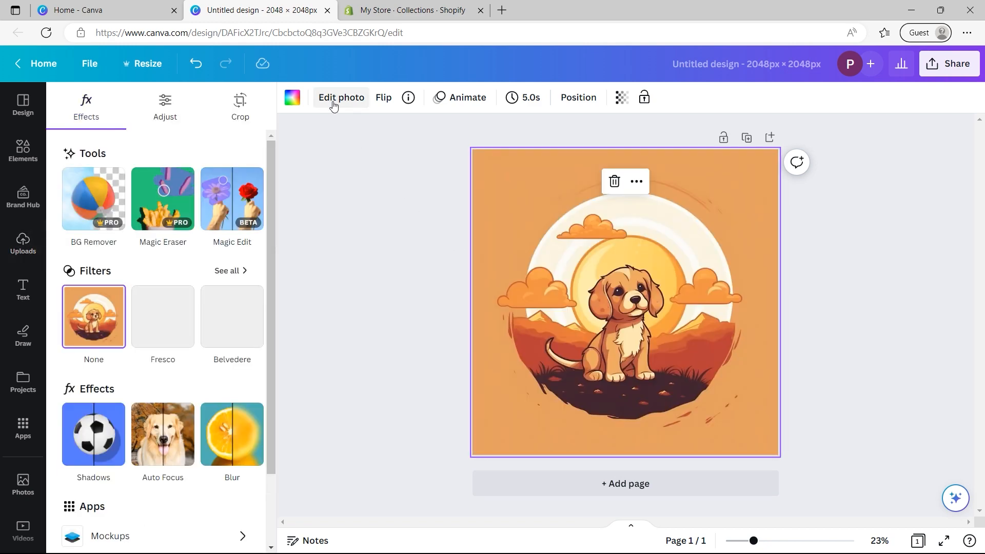
click(93, 198)
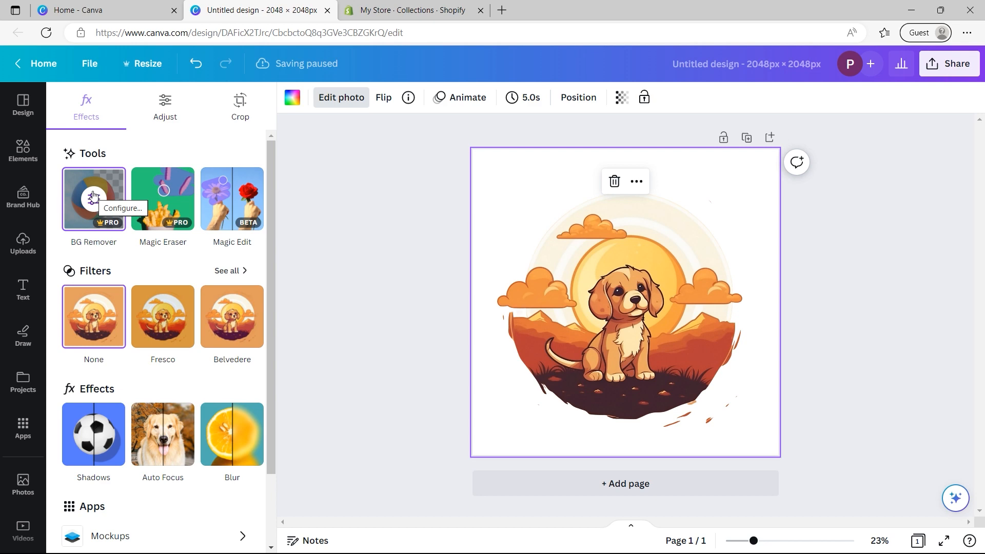
click(93, 198)
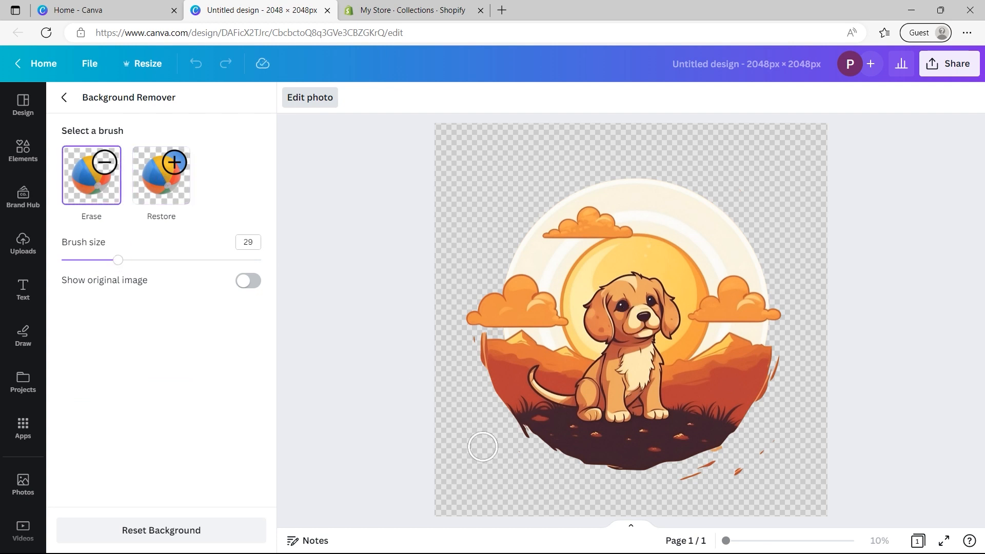
mouse_move(469, 453)
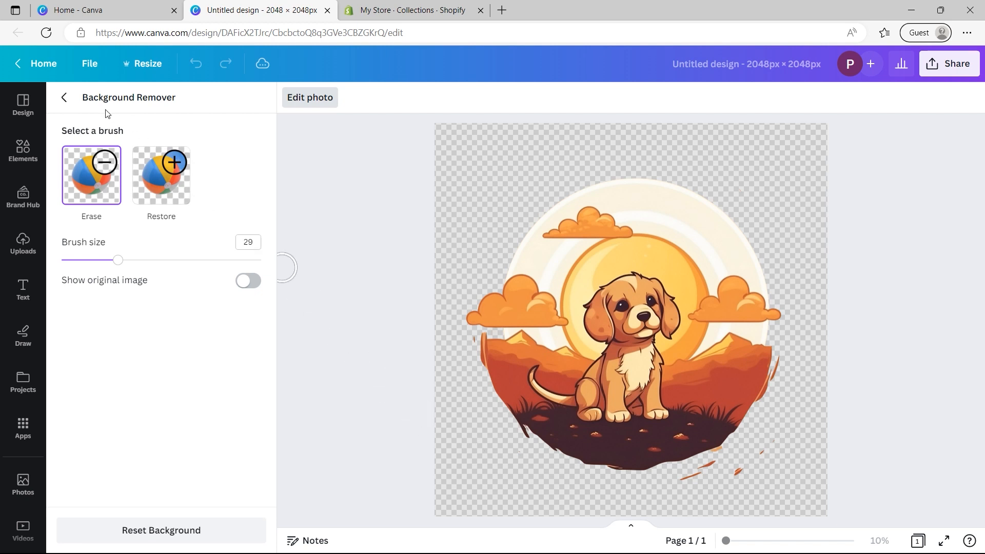
click(64, 98)
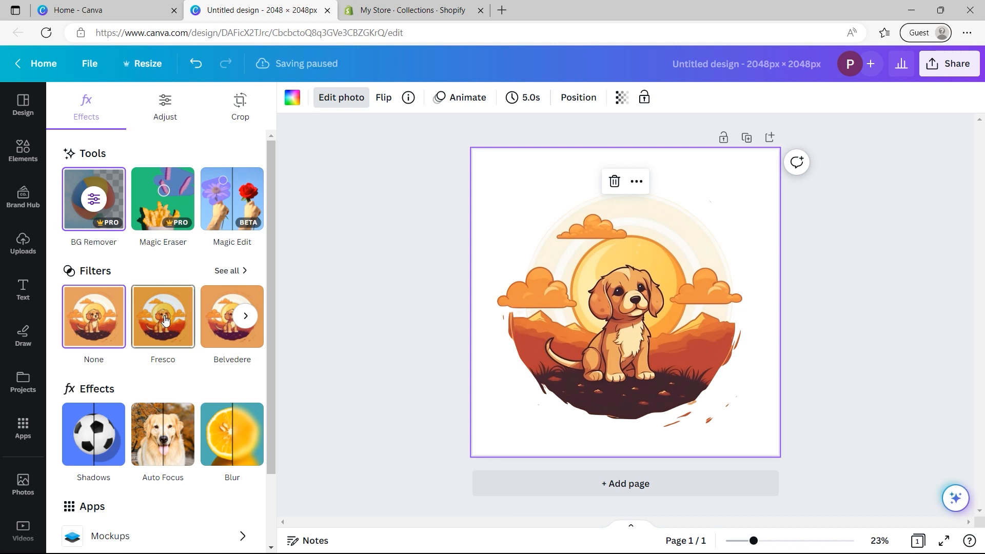
click(232, 316)
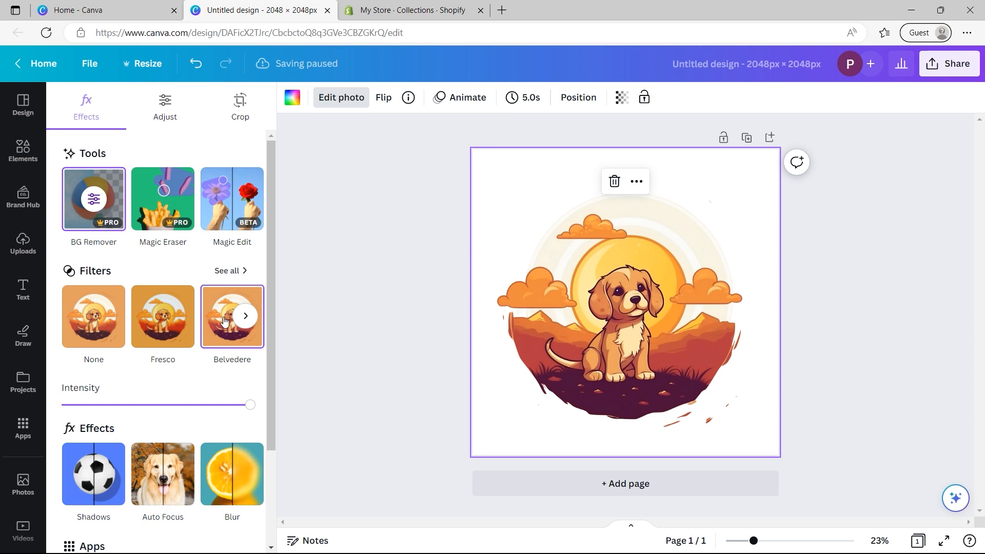
Add a 'Your Brand Name' heading and move it to the top of the page.
click(22, 288)
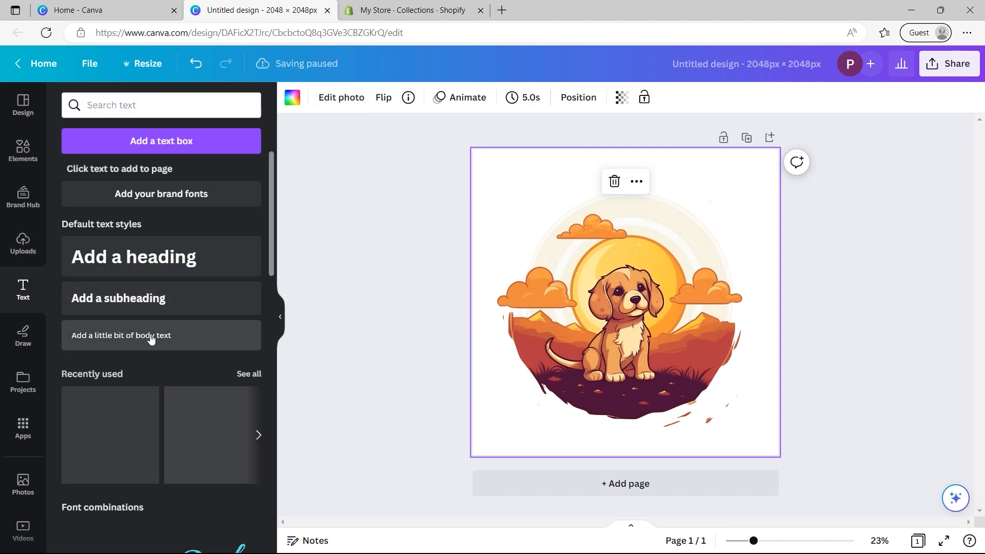
click(133, 256)
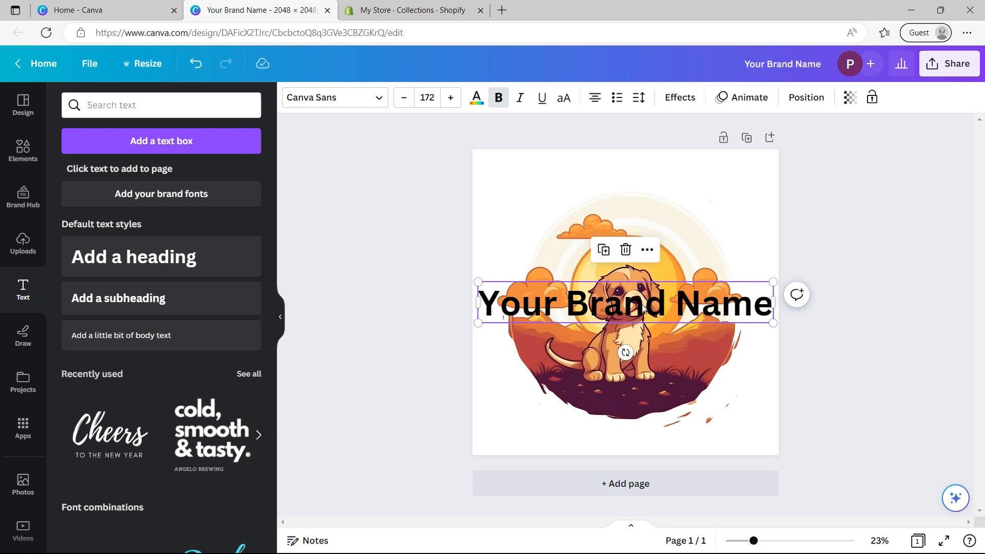
drag(623, 303, 621, 201)
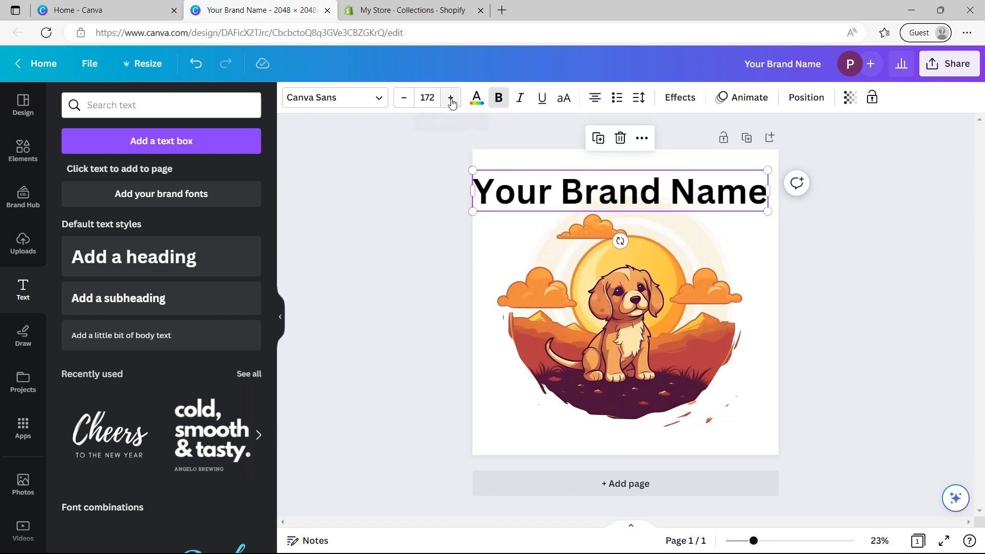
Shrink the heading to size 100 and set its font to Argent.
click(403, 98)
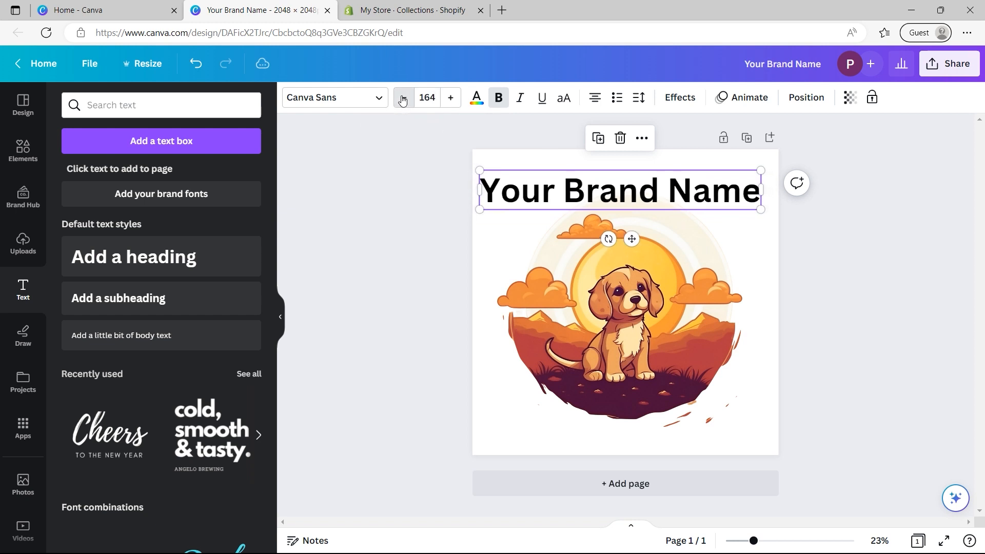
click(333, 97)
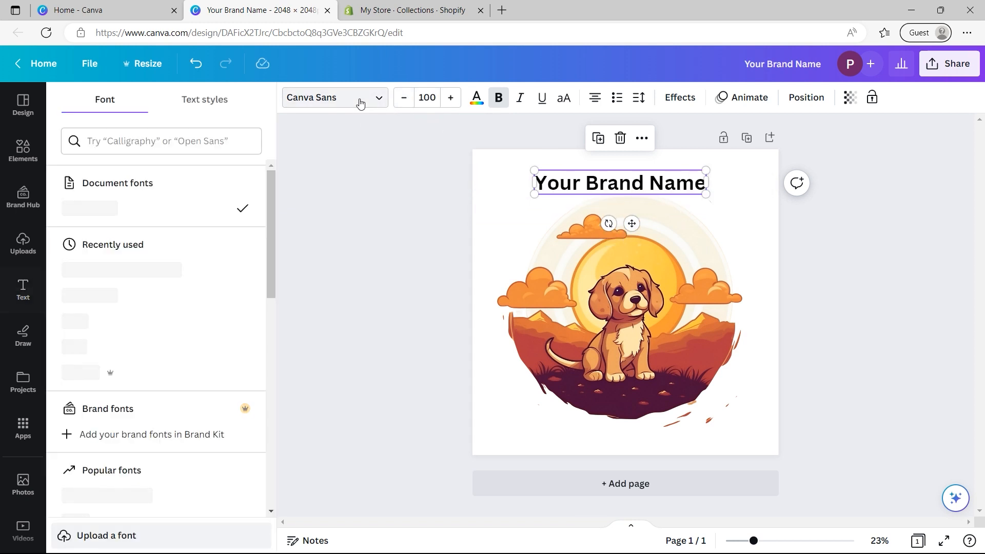
click(75, 320)
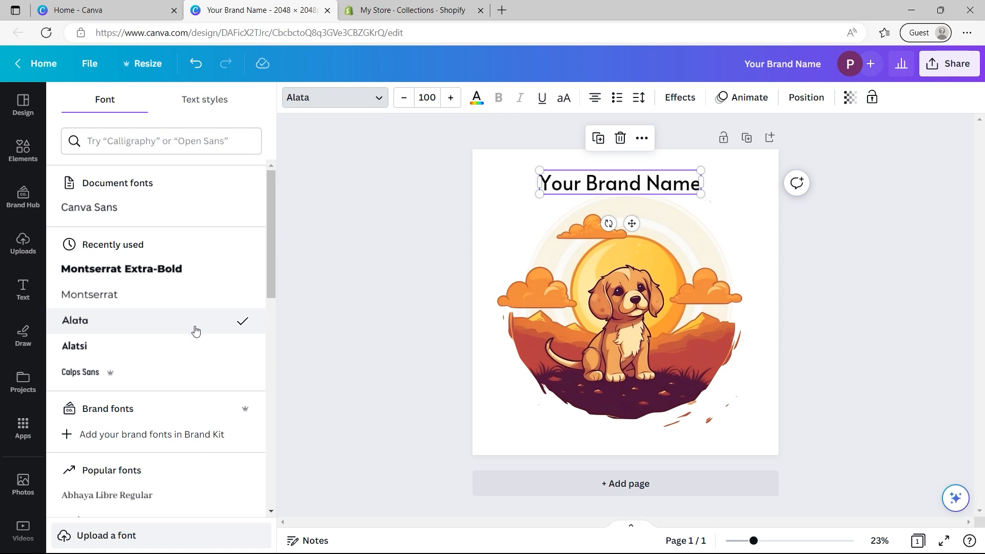
click(80, 331)
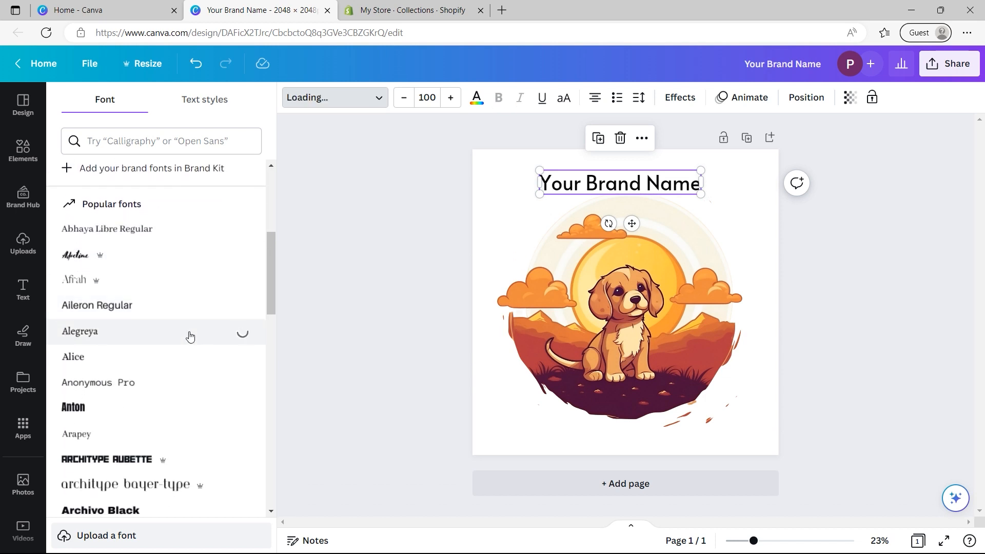
click(80, 331)
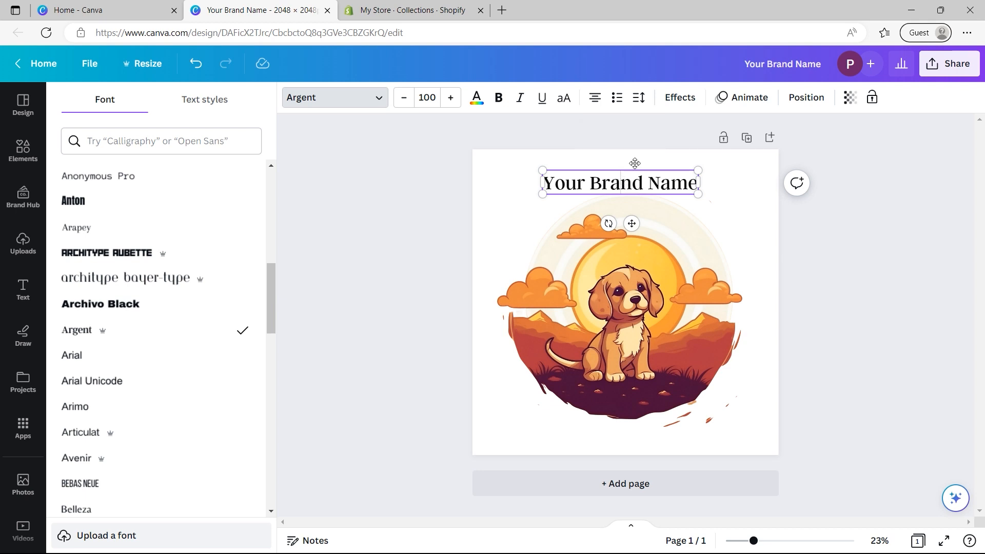
click(678, 97)
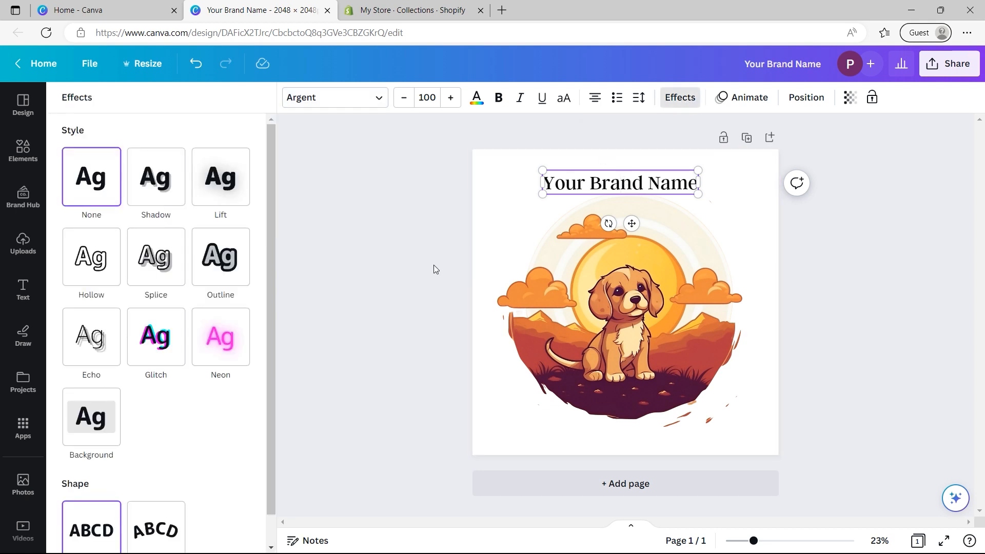
Give the heading a Curve effect and lower the curve to about 52.
scroll(down, 3)
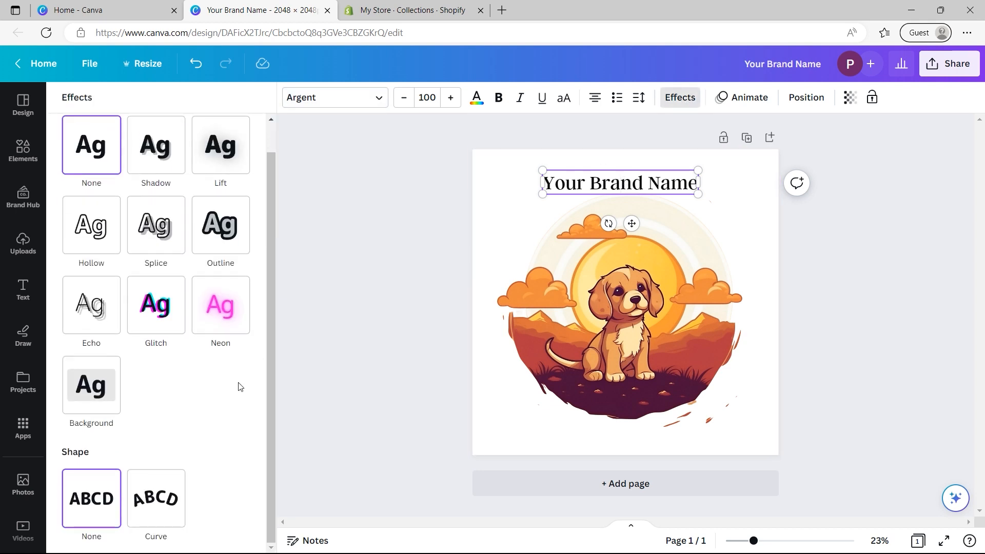
click(155, 498)
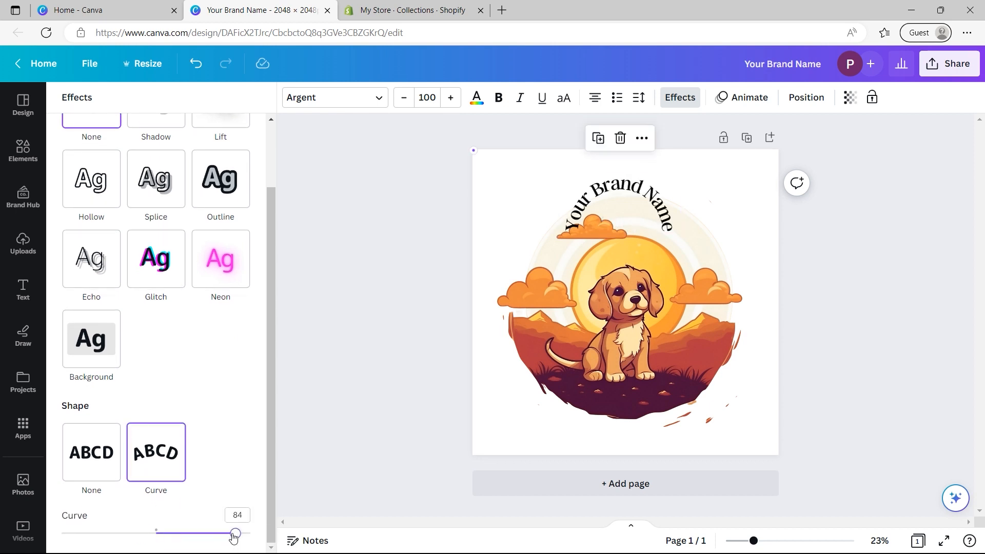
drag(234, 534, 206, 534)
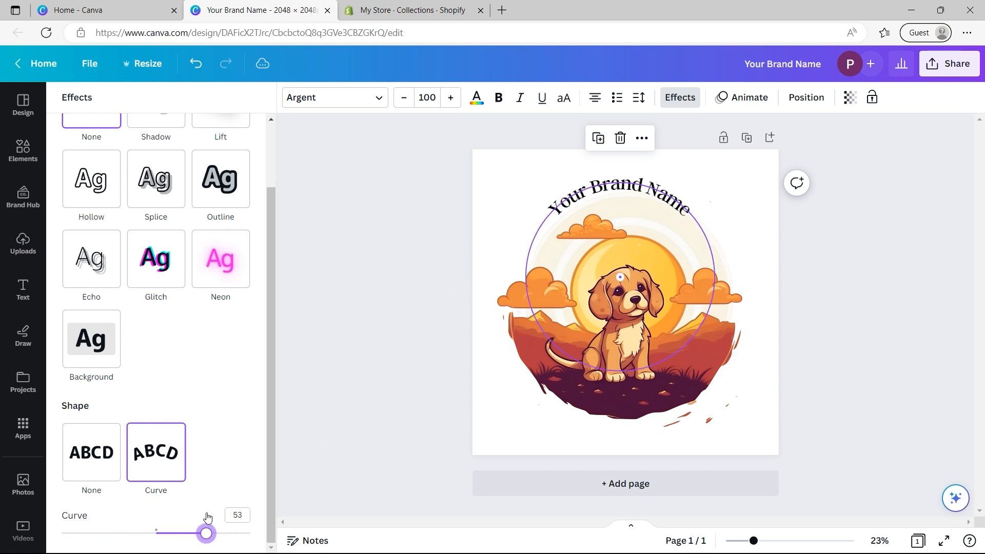
Change the heading text to 'Your Custom Text' and enlarge it to size 129.
click(618, 188)
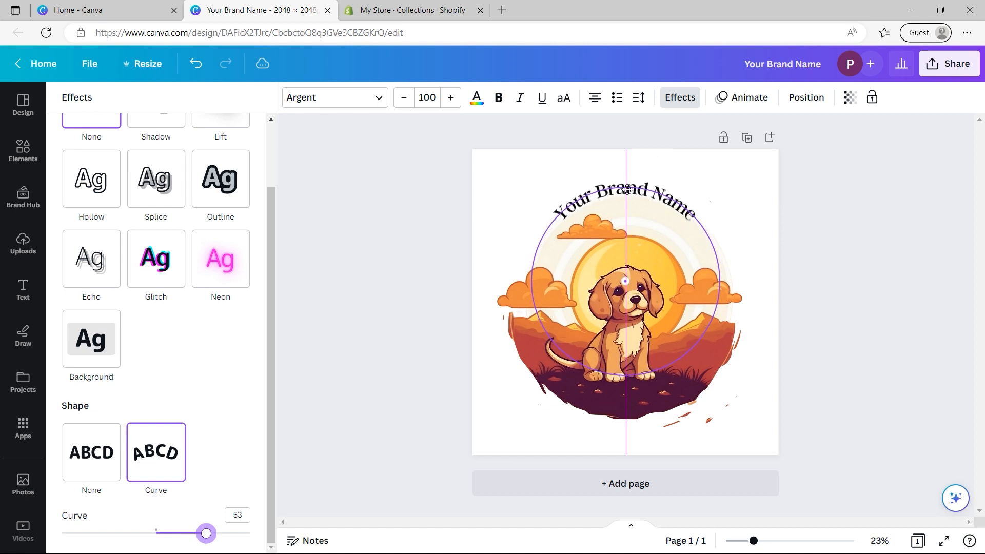
click(450, 97)
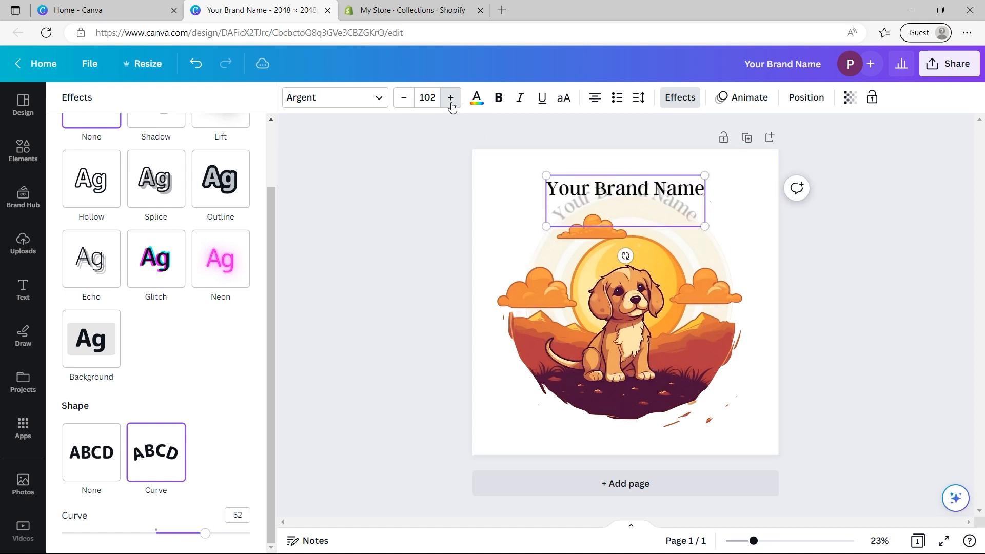
click(449, 97)
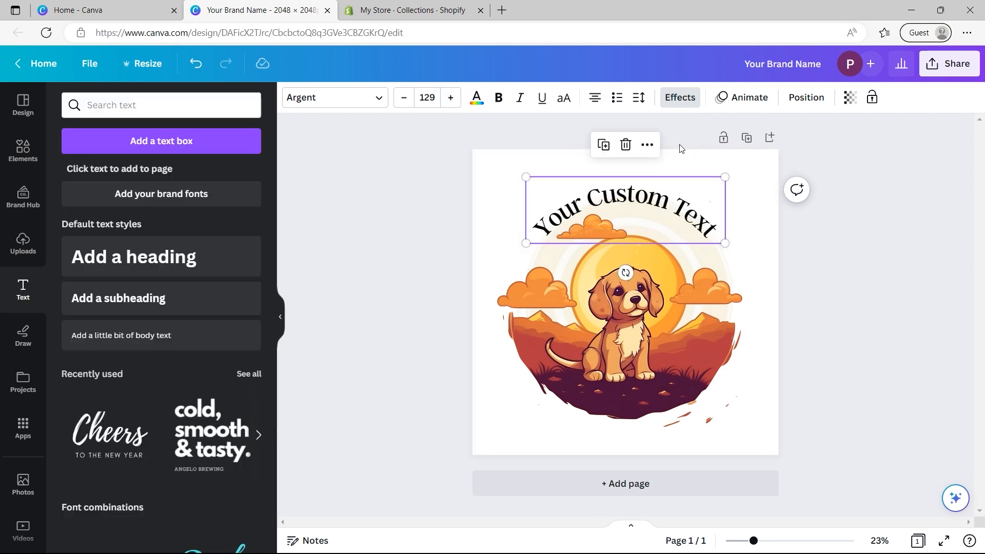
click(678, 98)
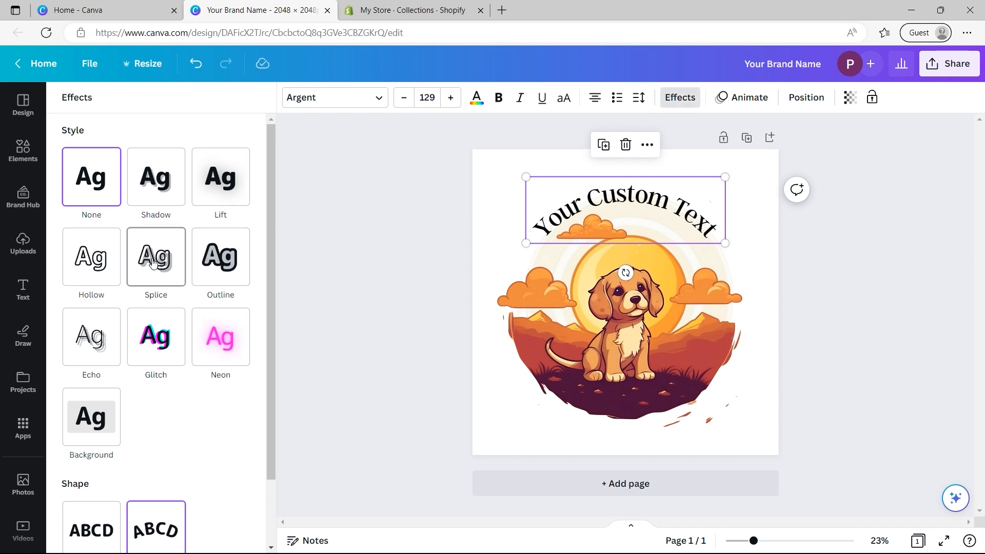
Apply the Splice effect to the heading, colouring it with an orange sampled from the sunset.
click(155, 256)
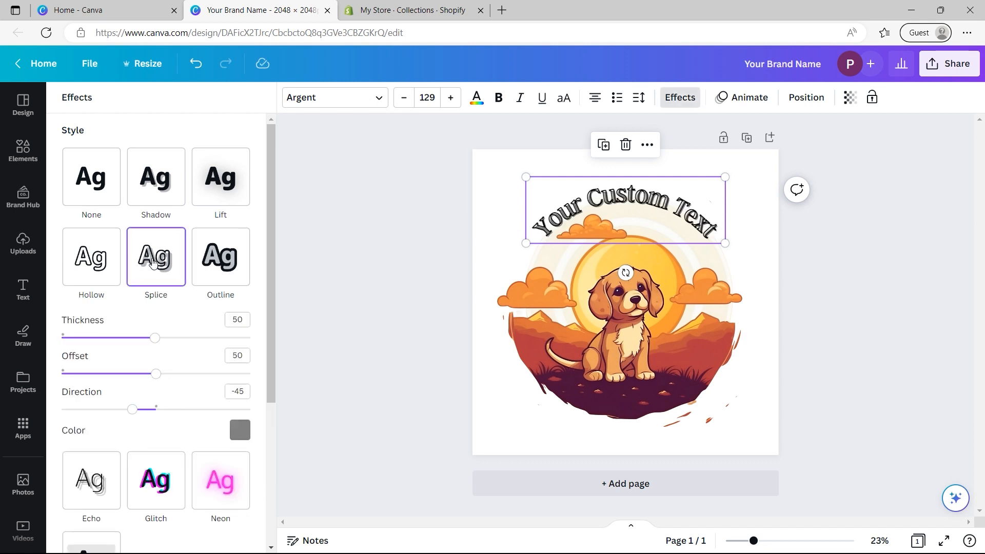
click(239, 431)
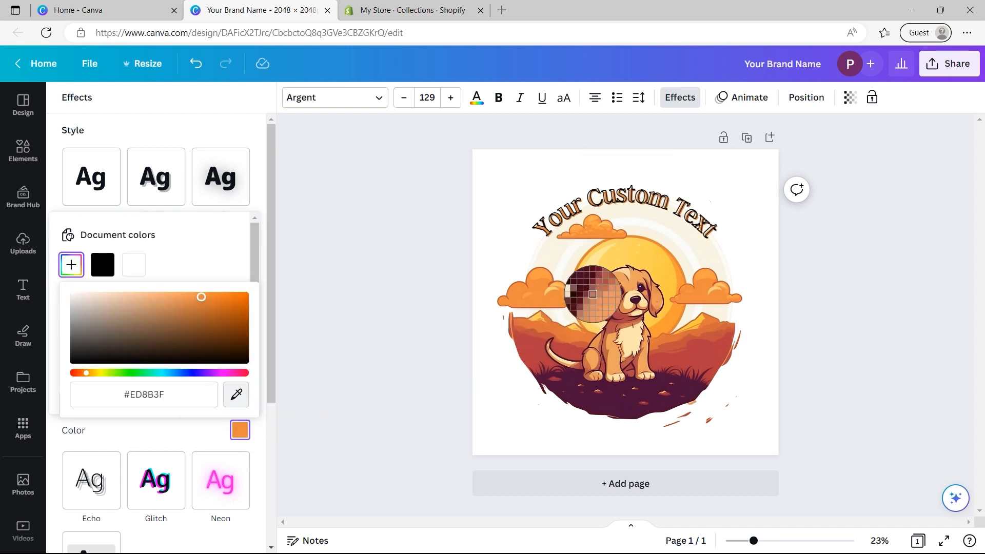
click(23, 290)
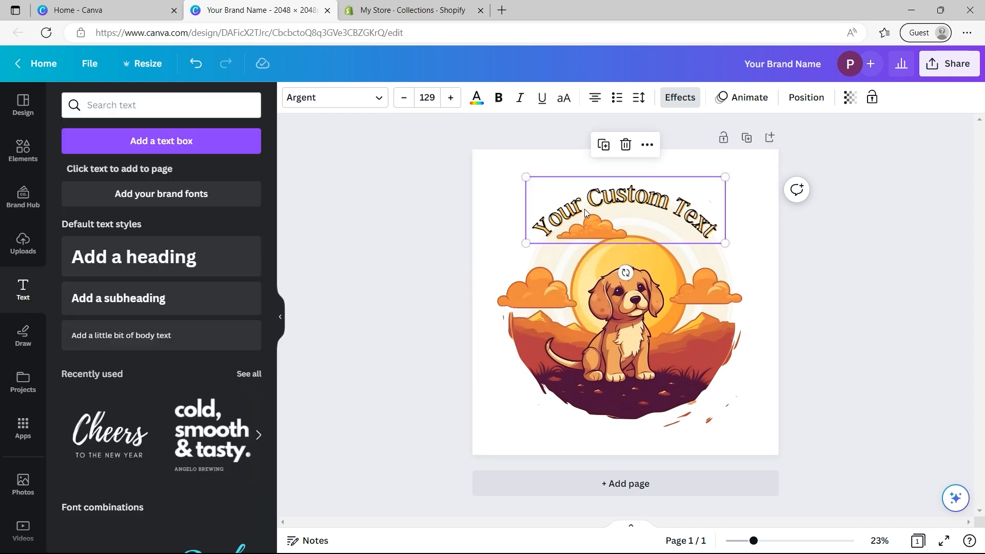
Set the heading text colour to the cloud orange sampled with the eyedropper.
click(475, 98)
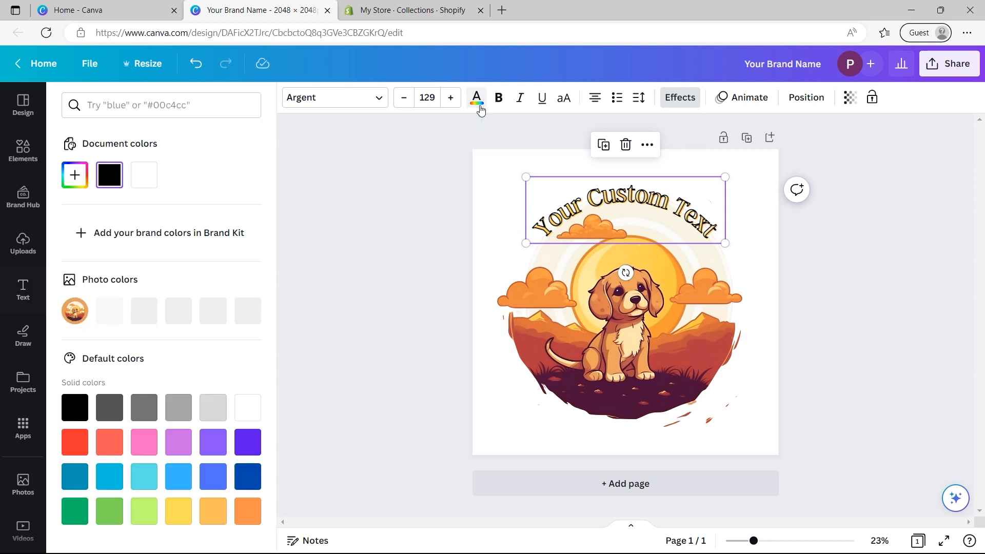
click(476, 98)
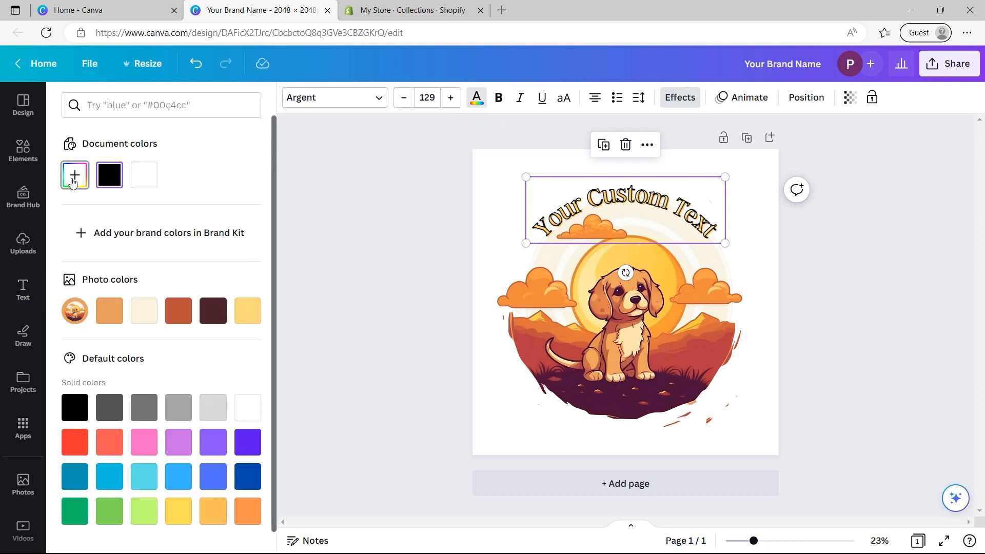
click(74, 175)
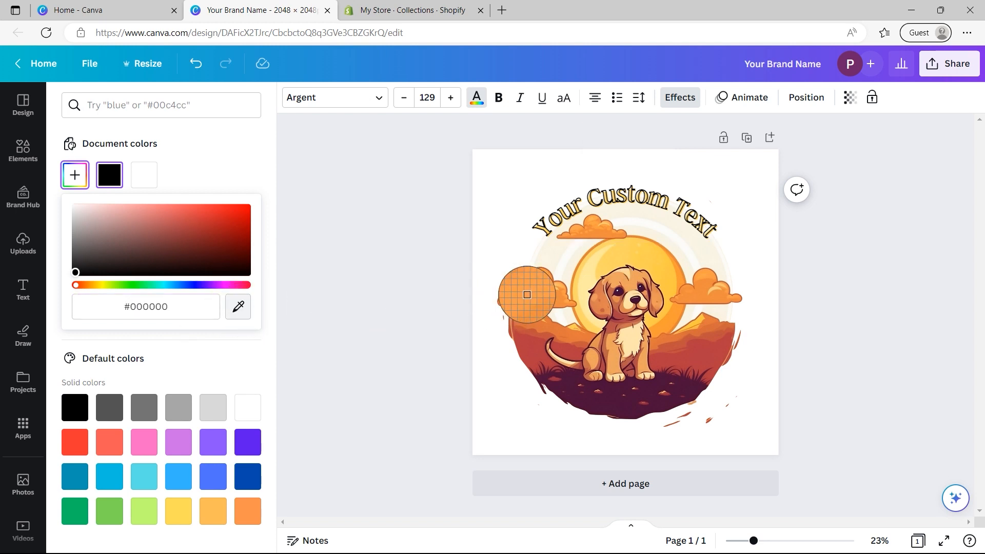
drag(527, 294, 532, 351)
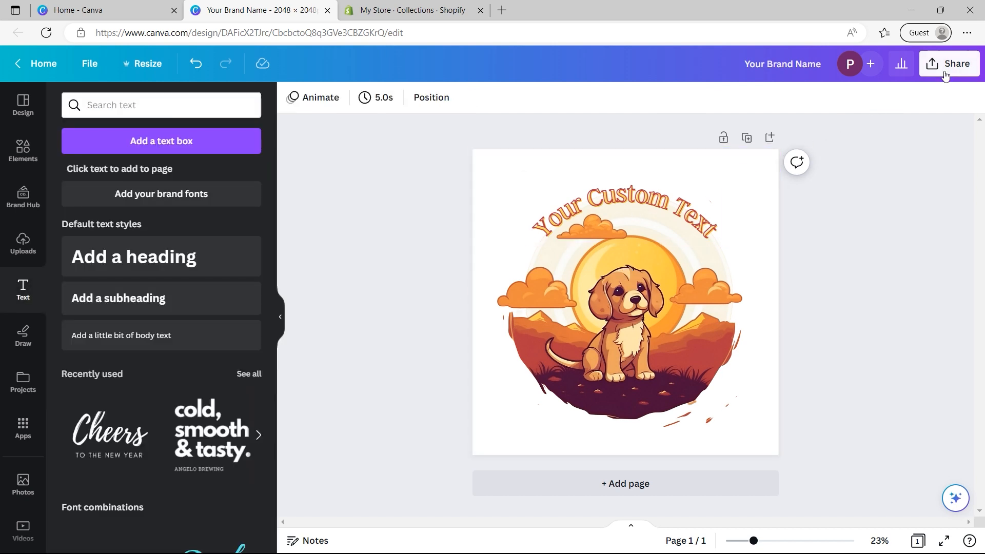
Download the design as a 2048 × 2048 PNG with a transparent background.
click(950, 63)
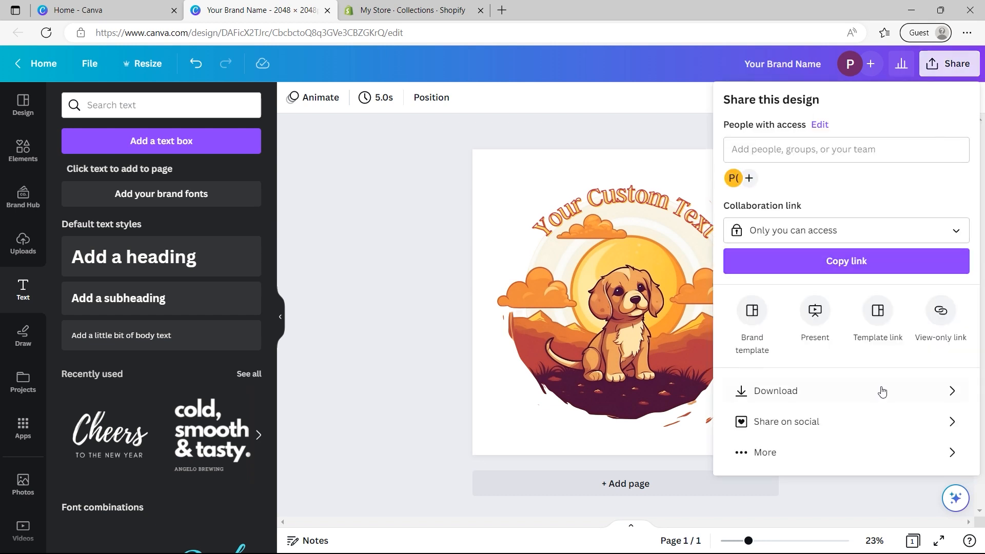
click(775, 390)
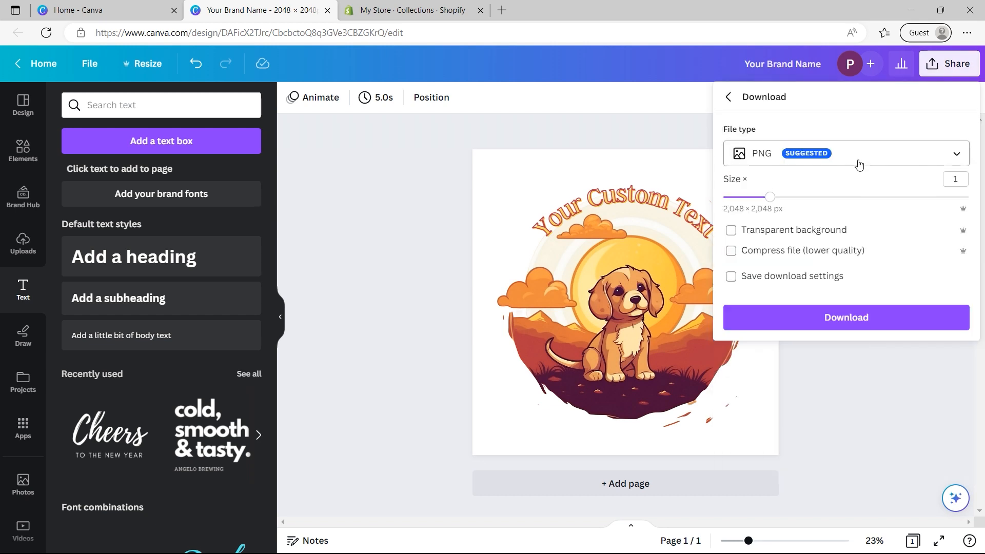
click(846, 153)
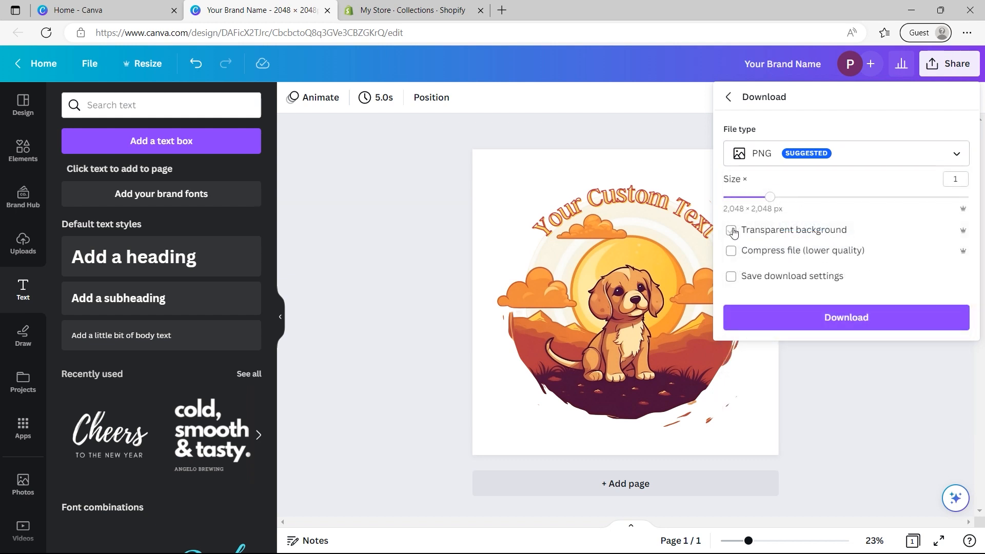
click(730, 230)
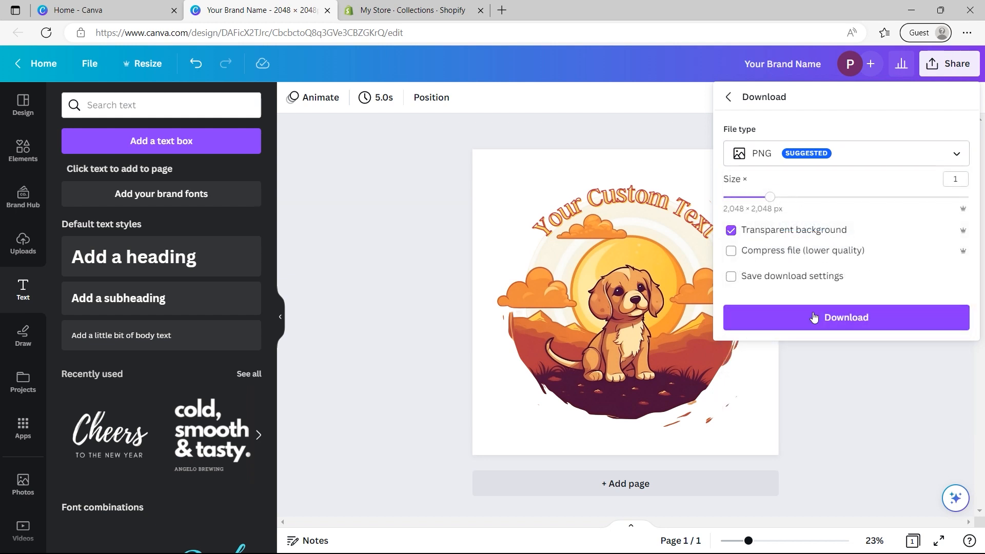
click(845, 317)
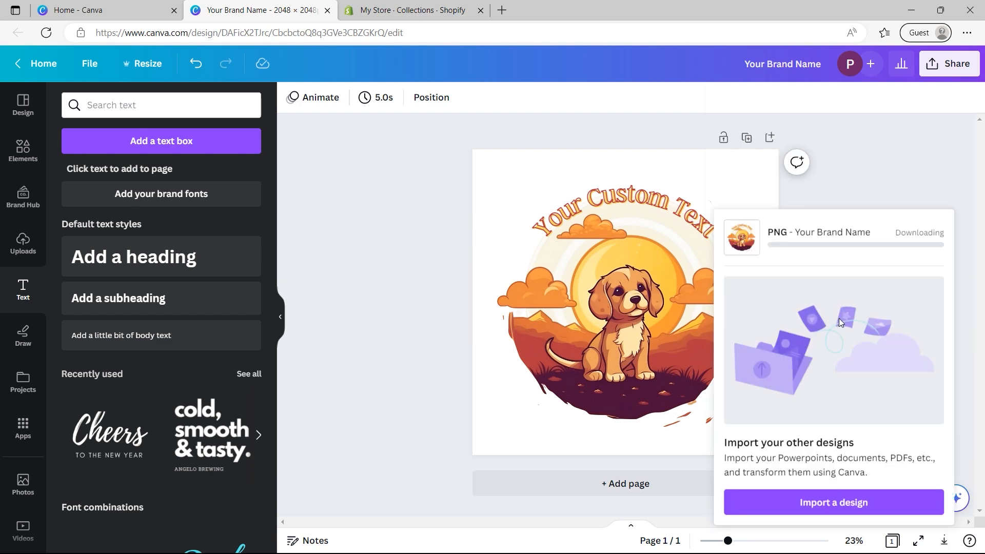
click(411, 10)
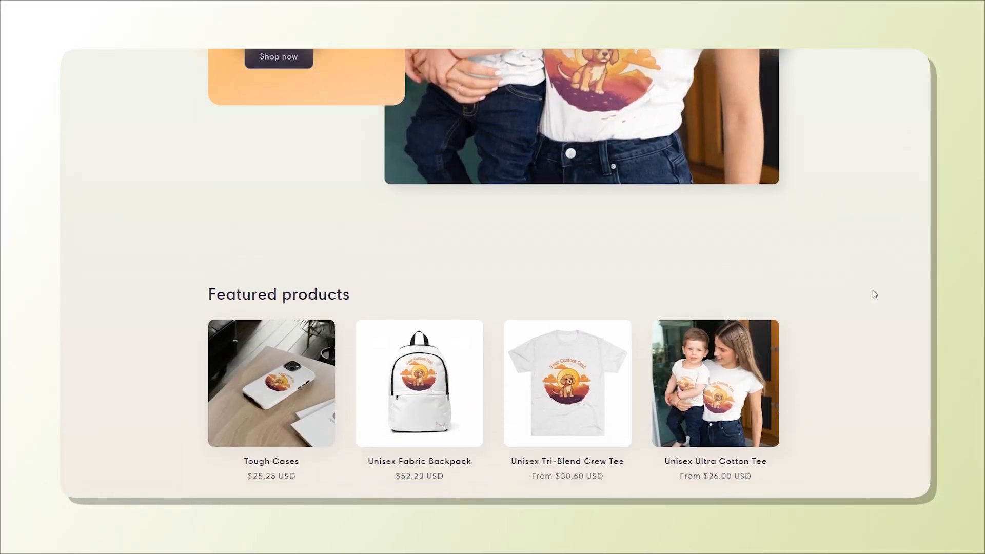
Browse the Shopify storefront's puppy-design products, expanding the first FAQ answer and reaching the footer.
scroll(down, 3)
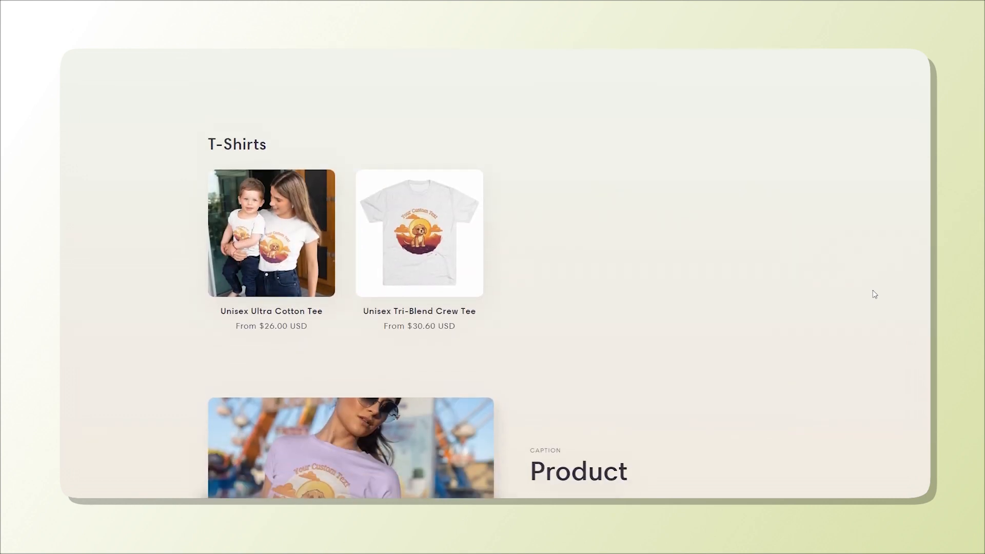
scroll(down, 3)
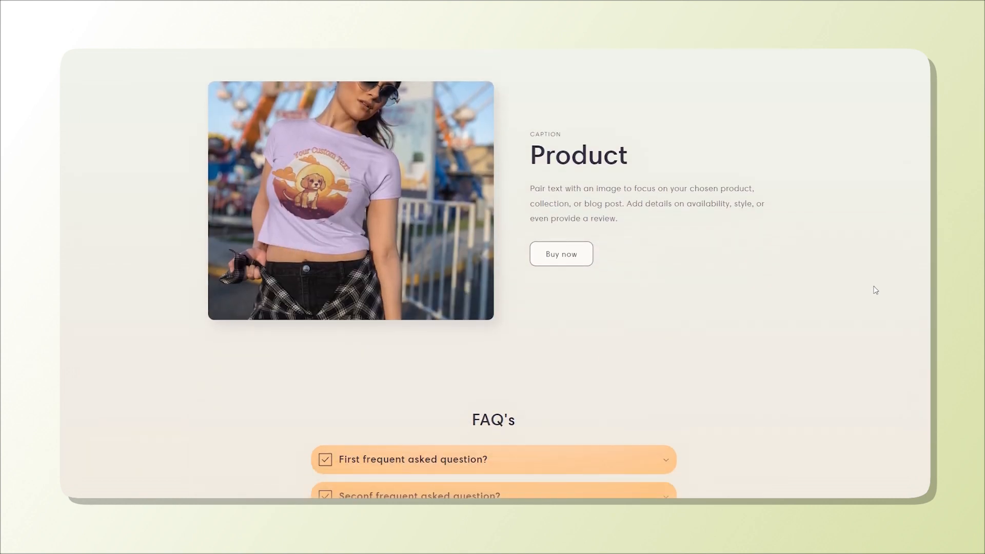
scroll(down, 3)
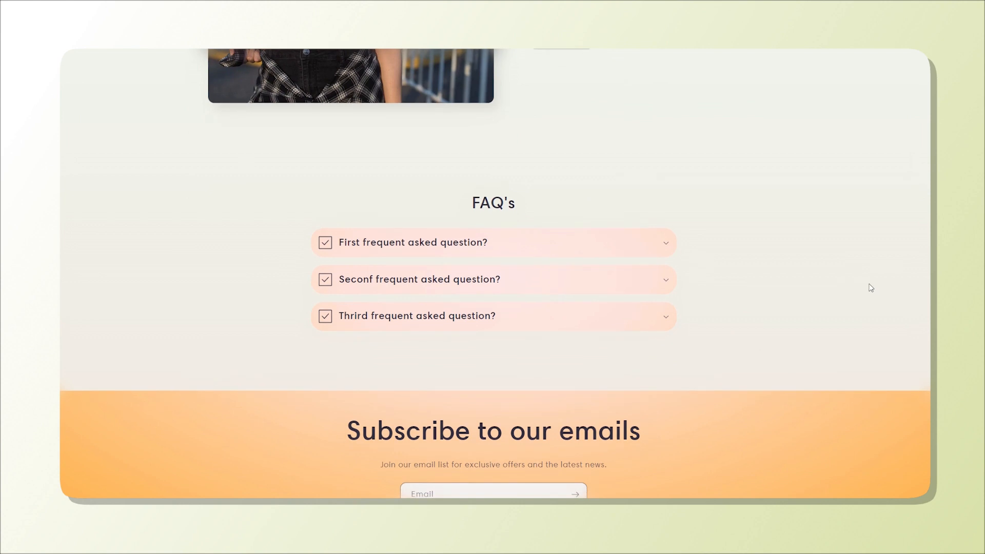
click(493, 243)
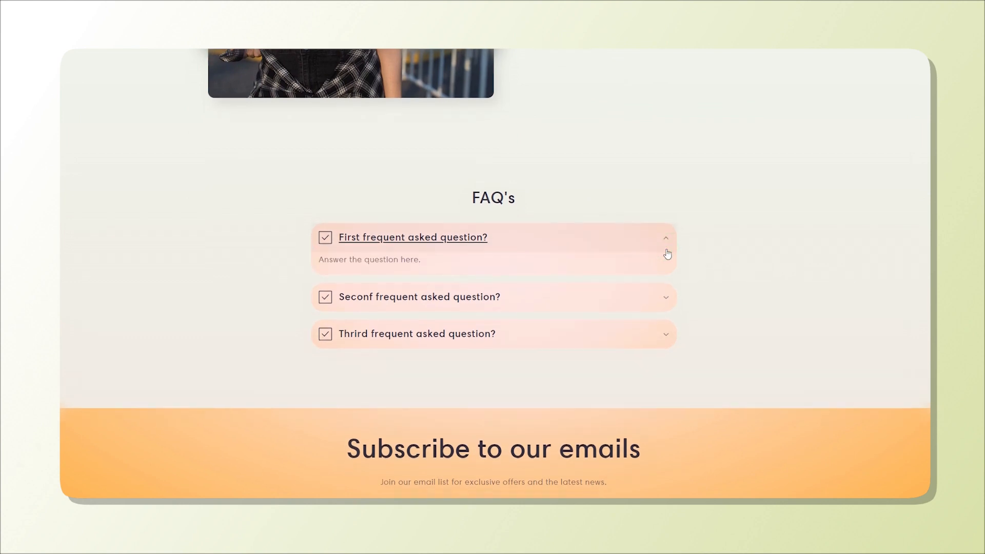
scroll(down, 3)
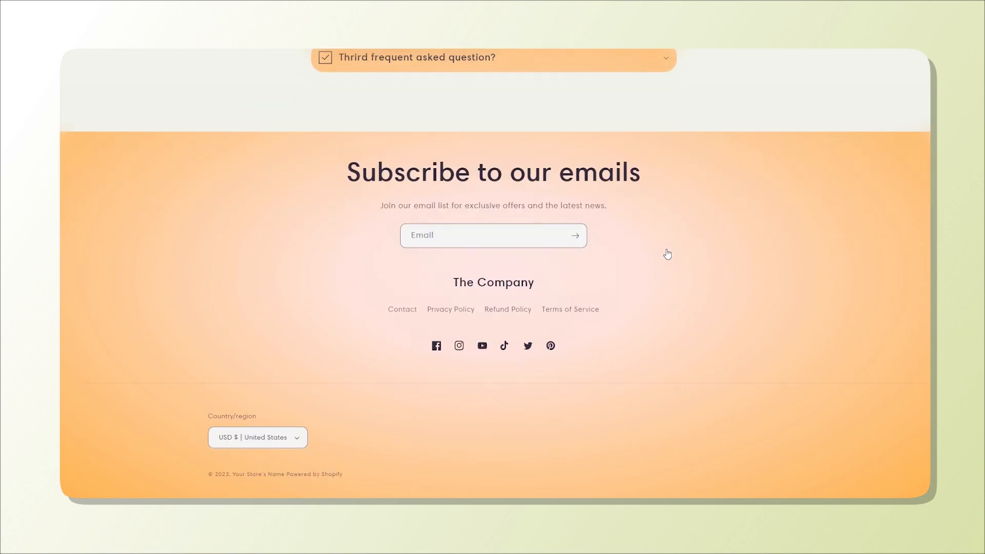